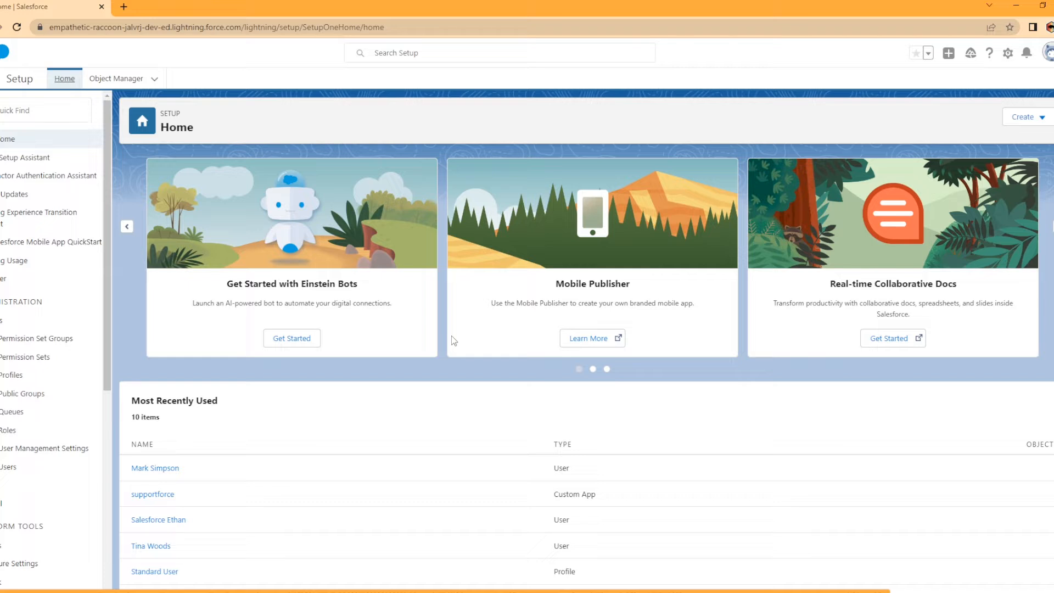
mouse_move(674, 149)
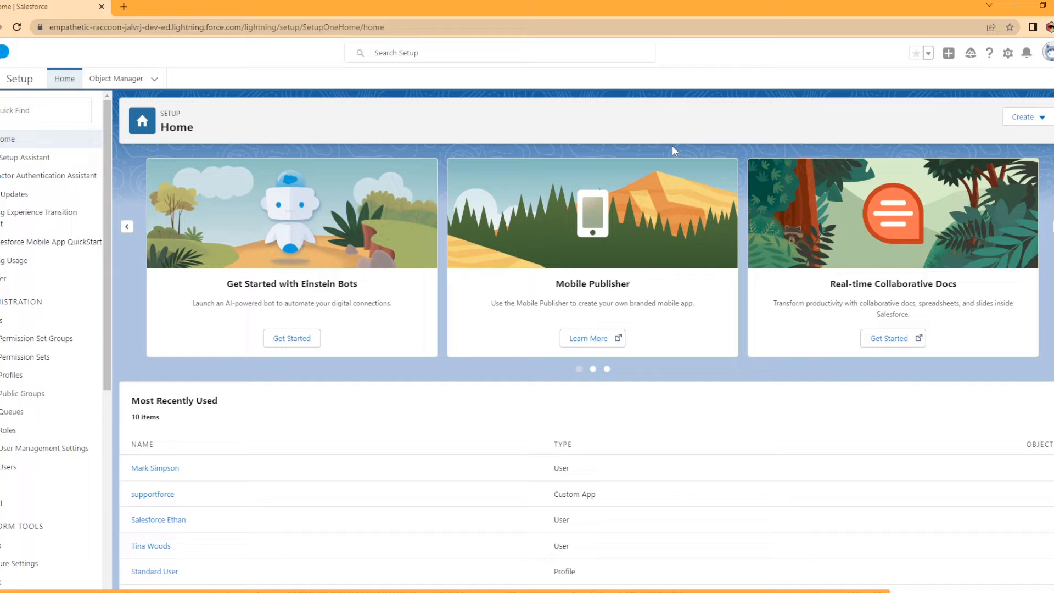
mouse_move(812, 147)
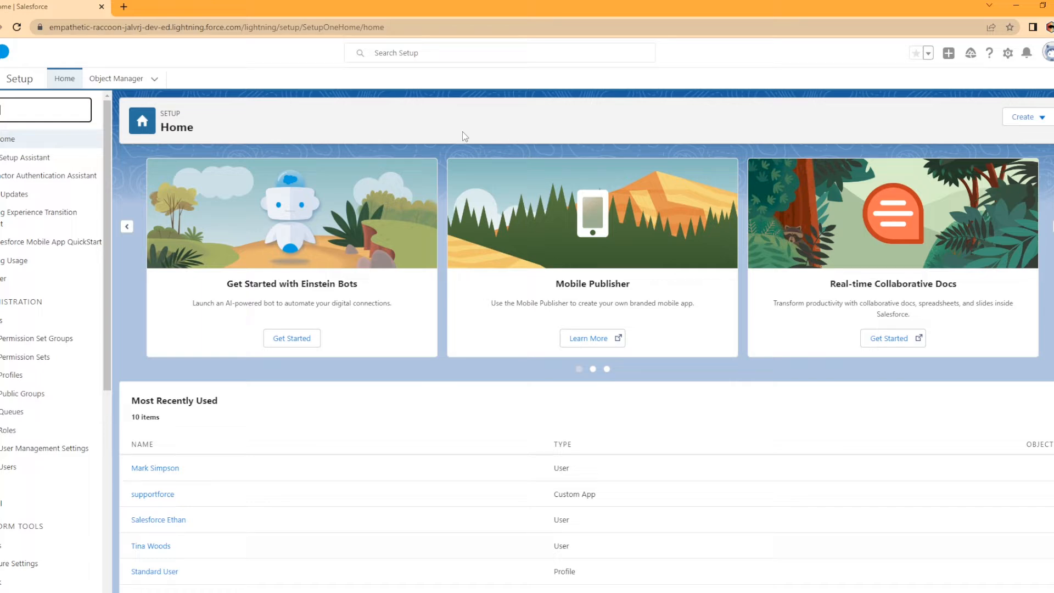
Search Quick Find for 'in-app' and open the In-App Guidance setup page
text(-app)
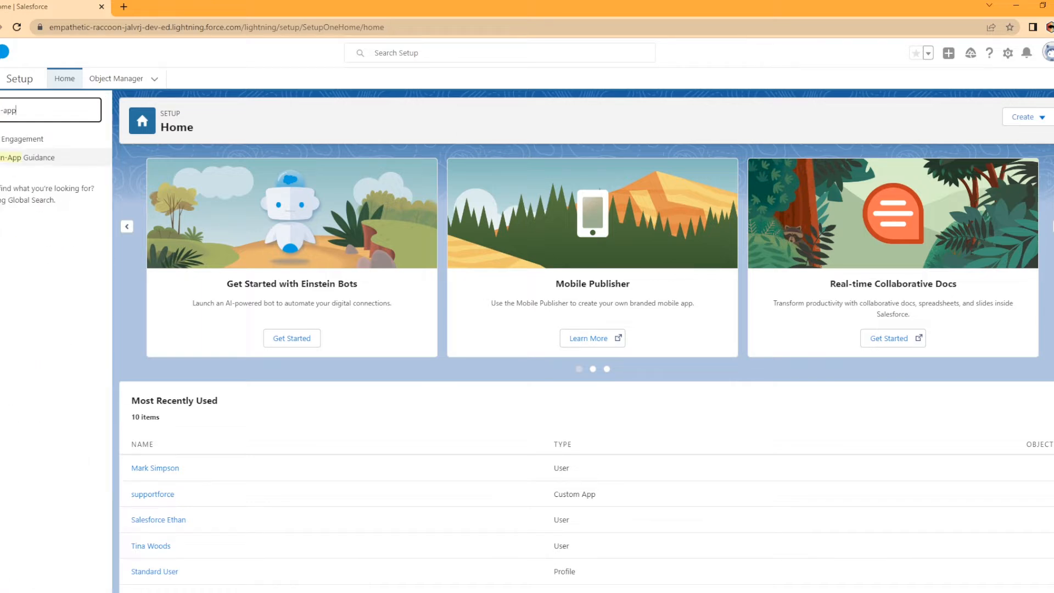
click(27, 158)
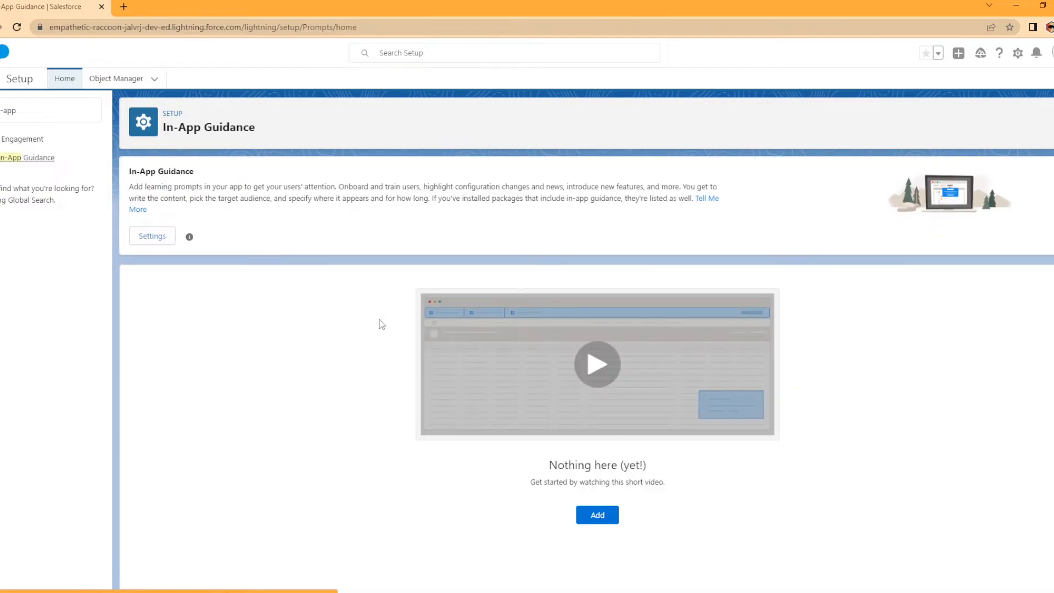
mouse_move(148, 194)
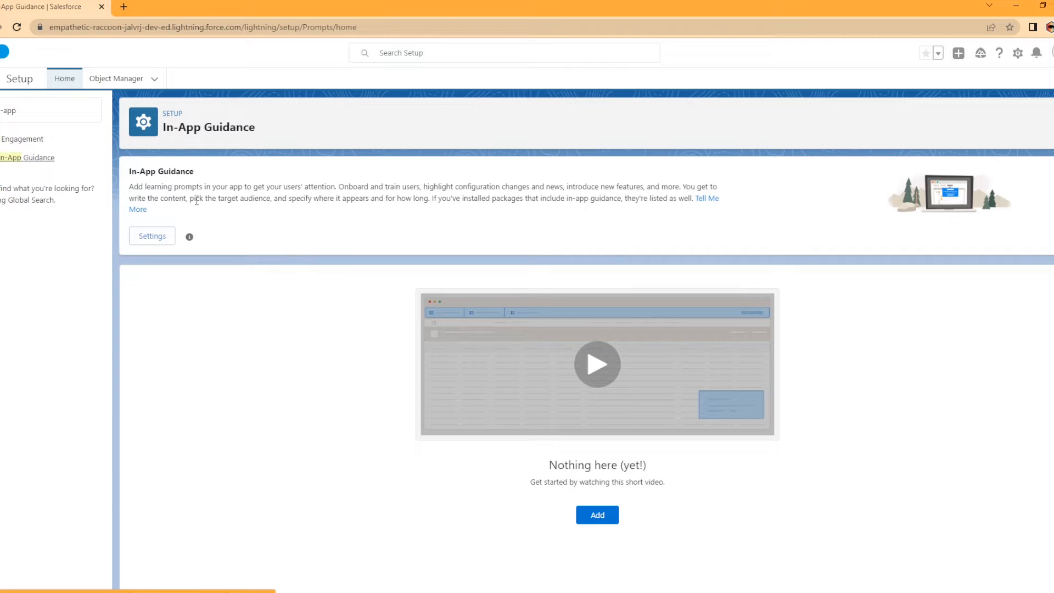
mouse_move(368, 214)
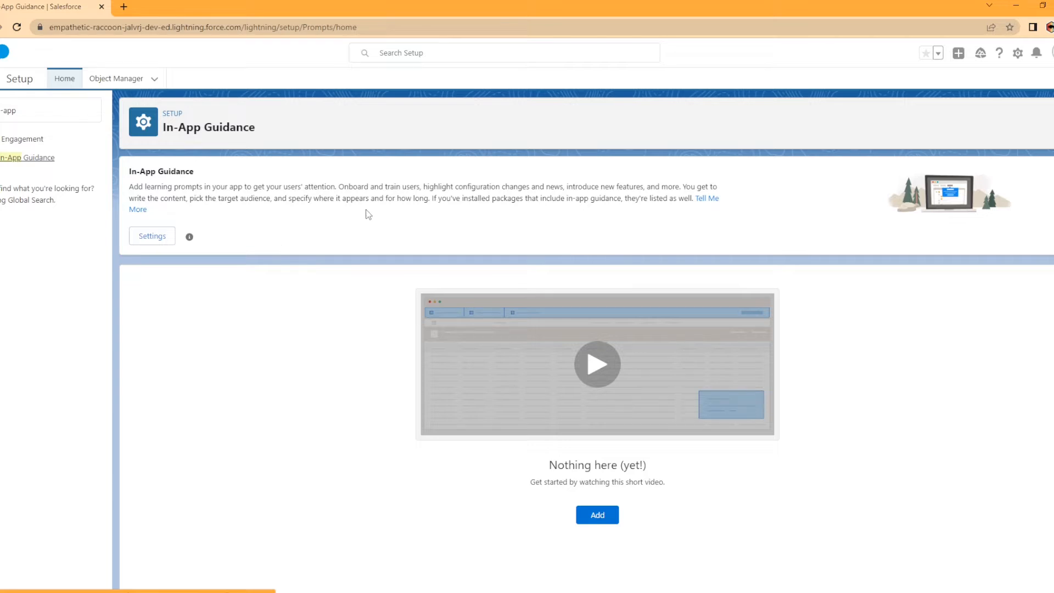
mouse_move(152, 236)
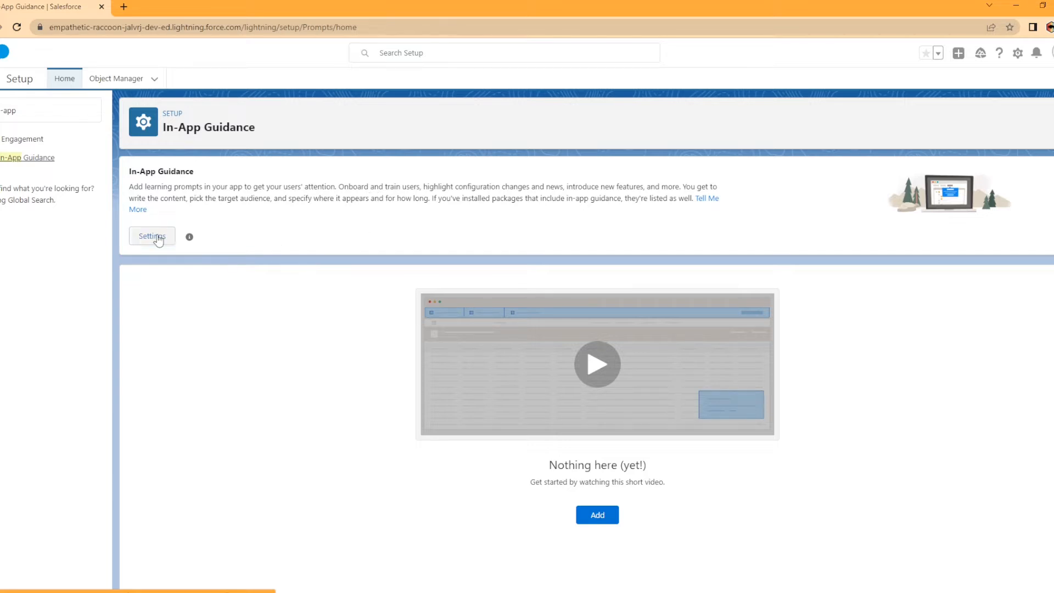
click(152, 236)
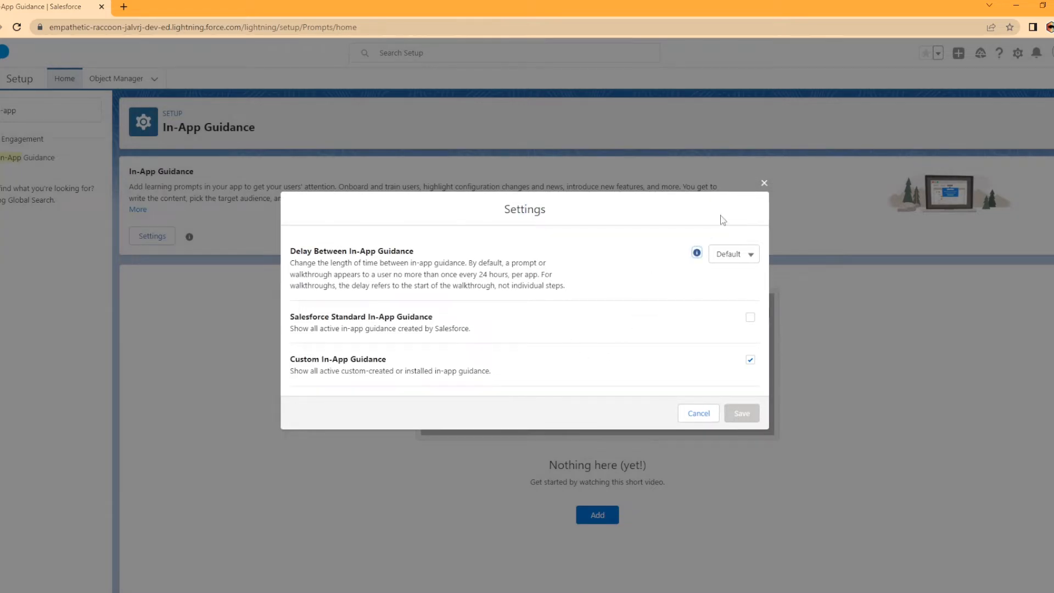
mouse_move(332, 258)
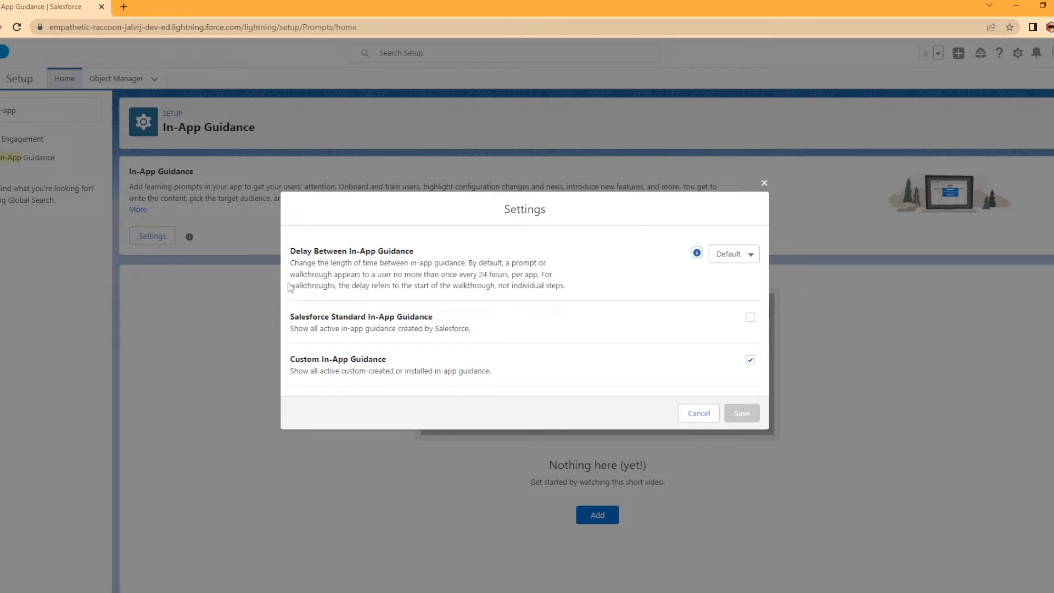
click(732, 254)
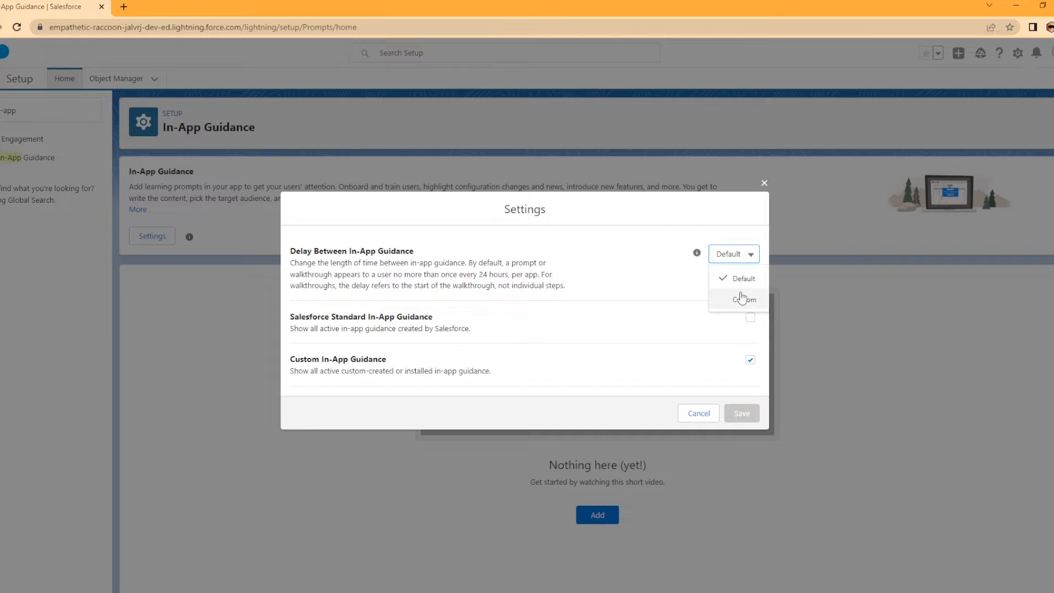
click(745, 300)
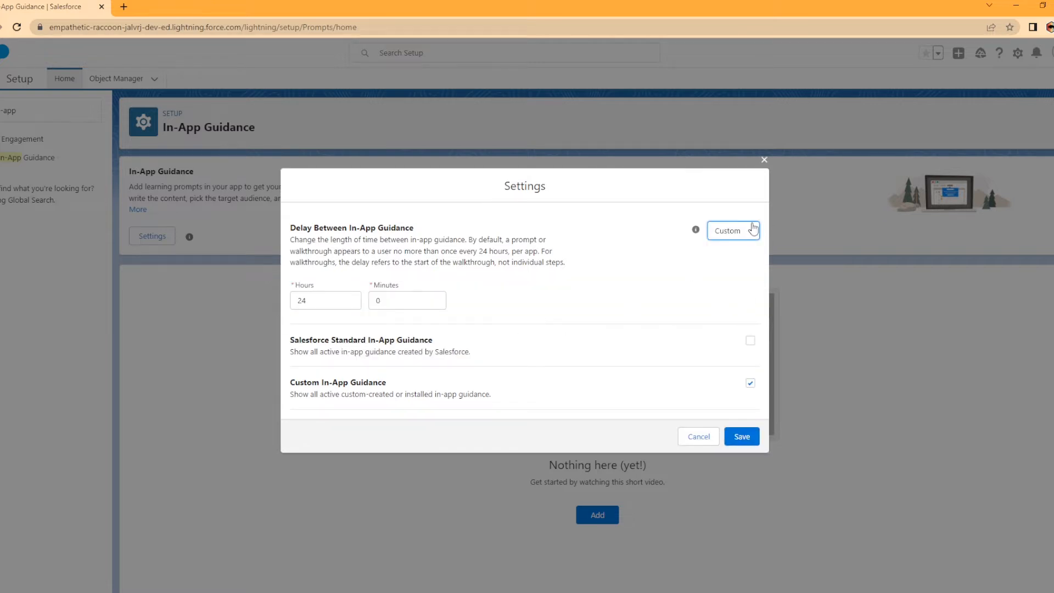
click(732, 231)
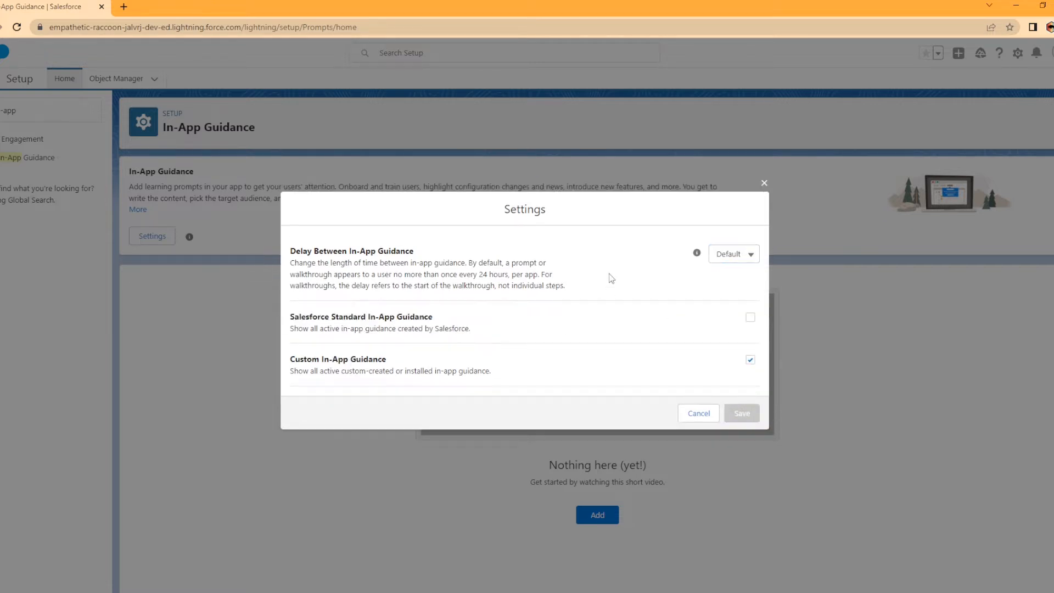
mouse_move(389, 329)
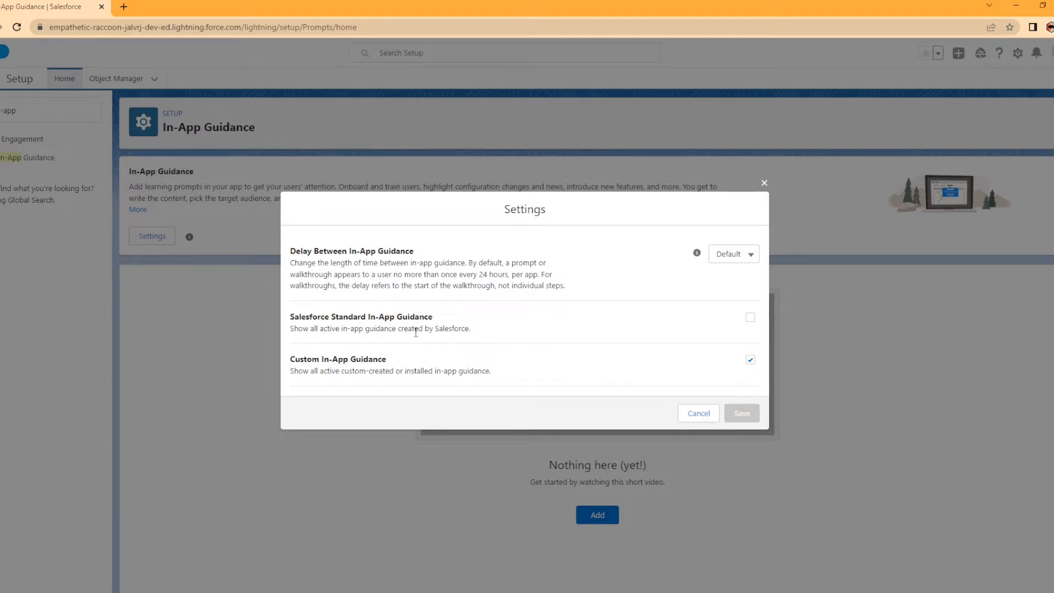
mouse_move(759, 322)
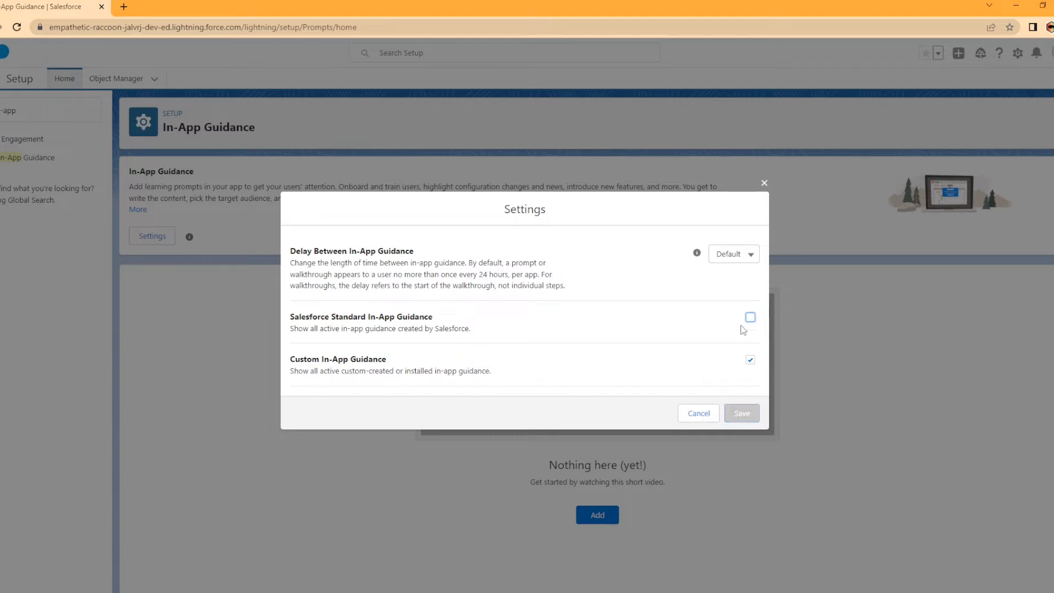
mouse_move(706, 362)
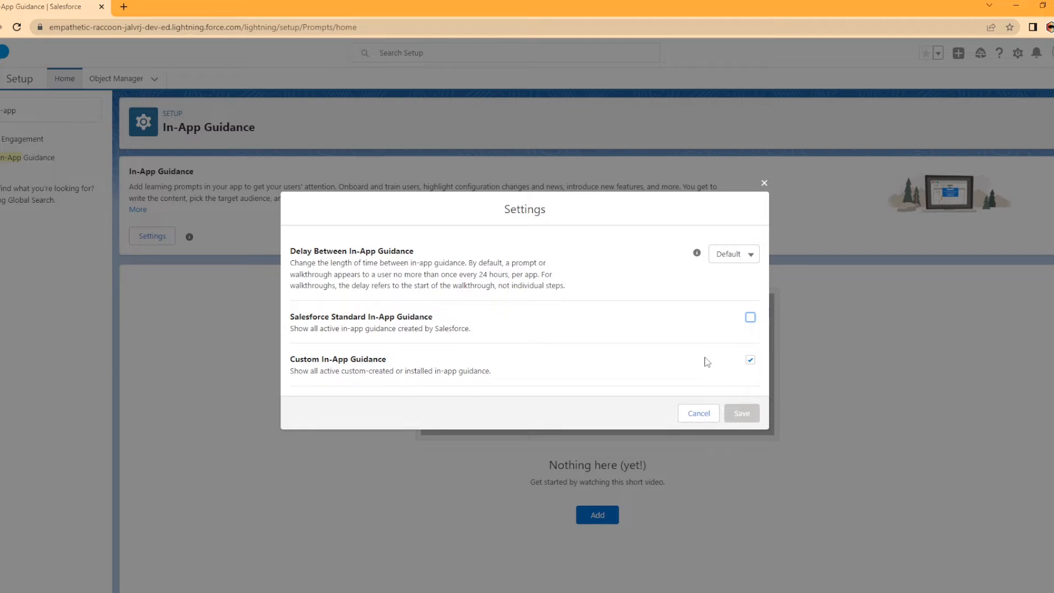
mouse_move(353, 371)
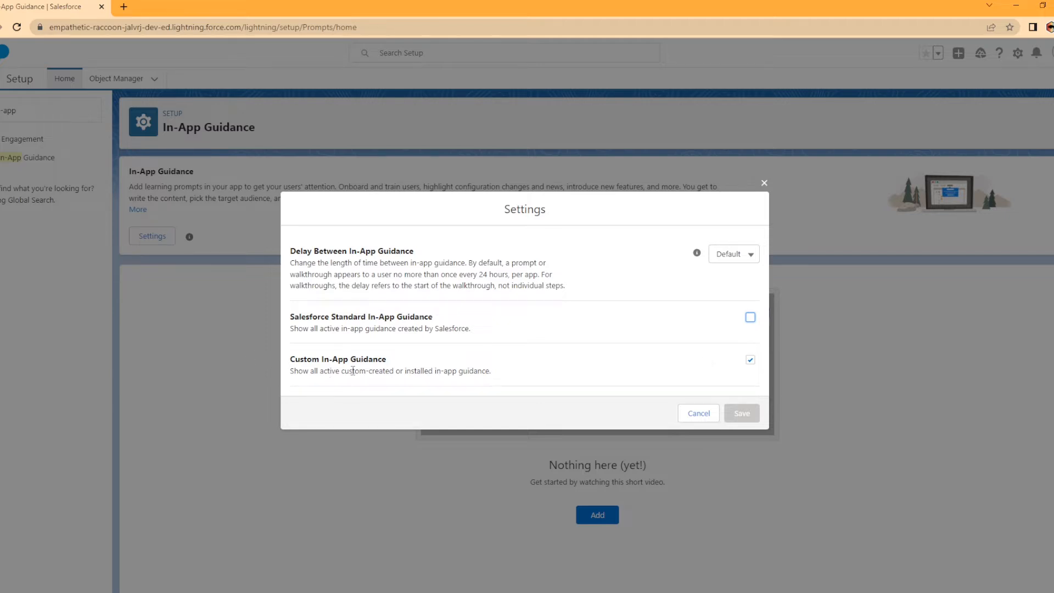
mouse_move(721, 395)
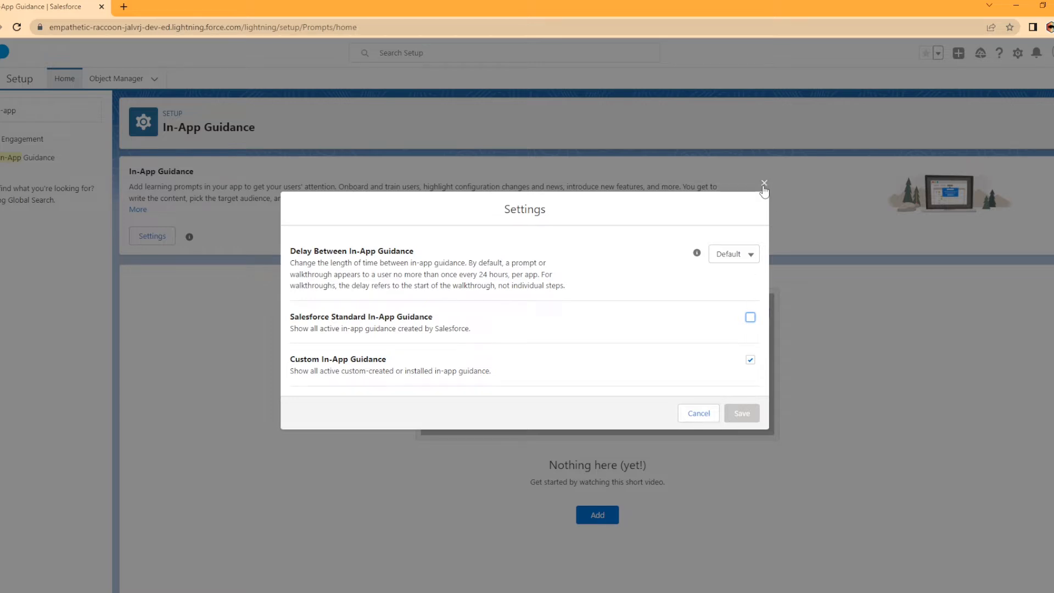
click(764, 183)
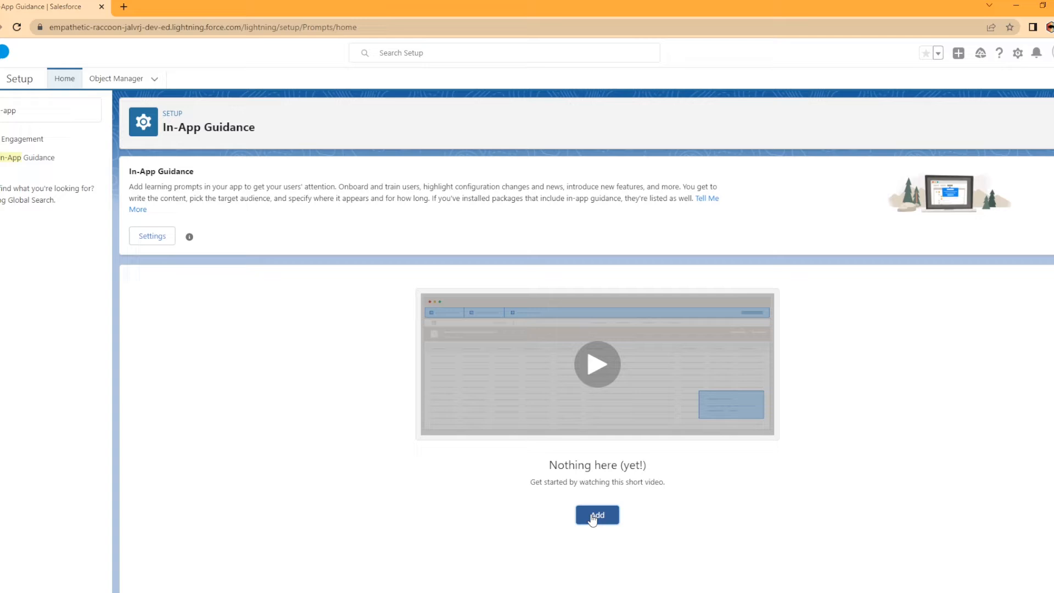
Add new in-app guidance to launch the In-App Guidance Builder in a new tab
click(597, 515)
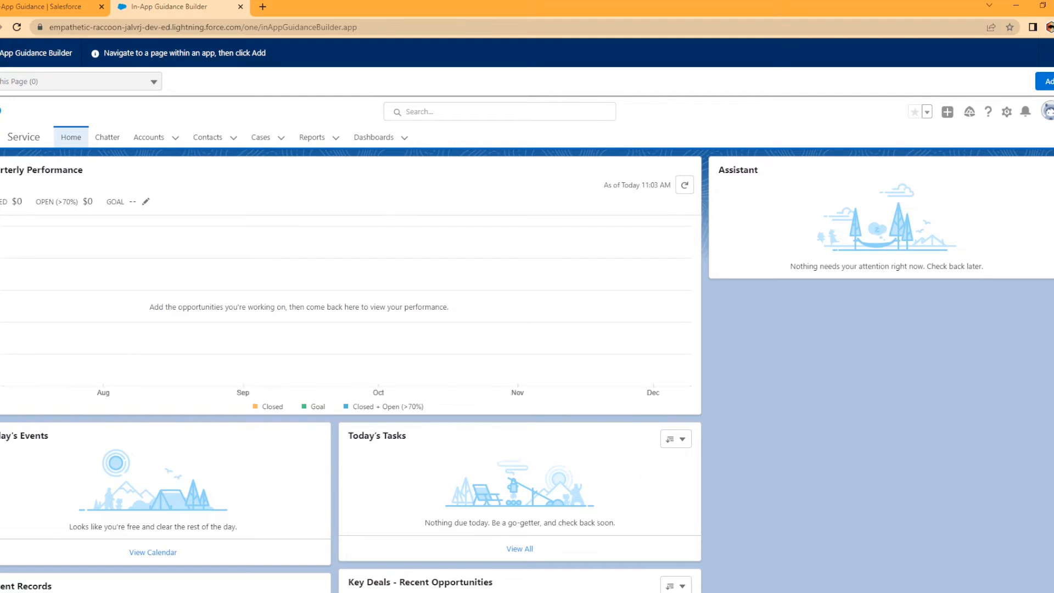
mouse_move(740, 332)
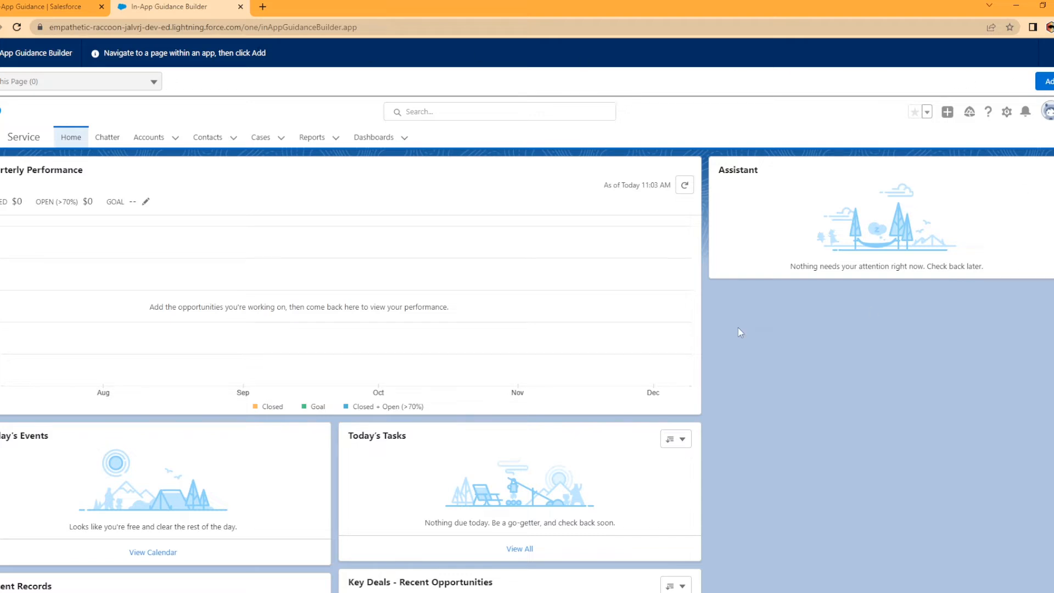
mouse_move(50, 102)
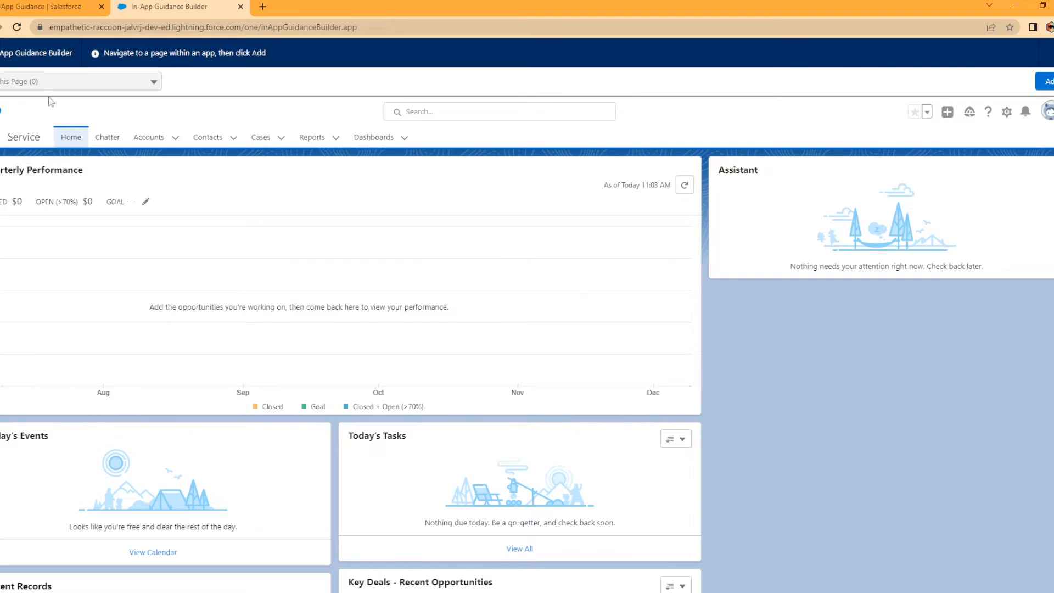
mouse_move(174, 97)
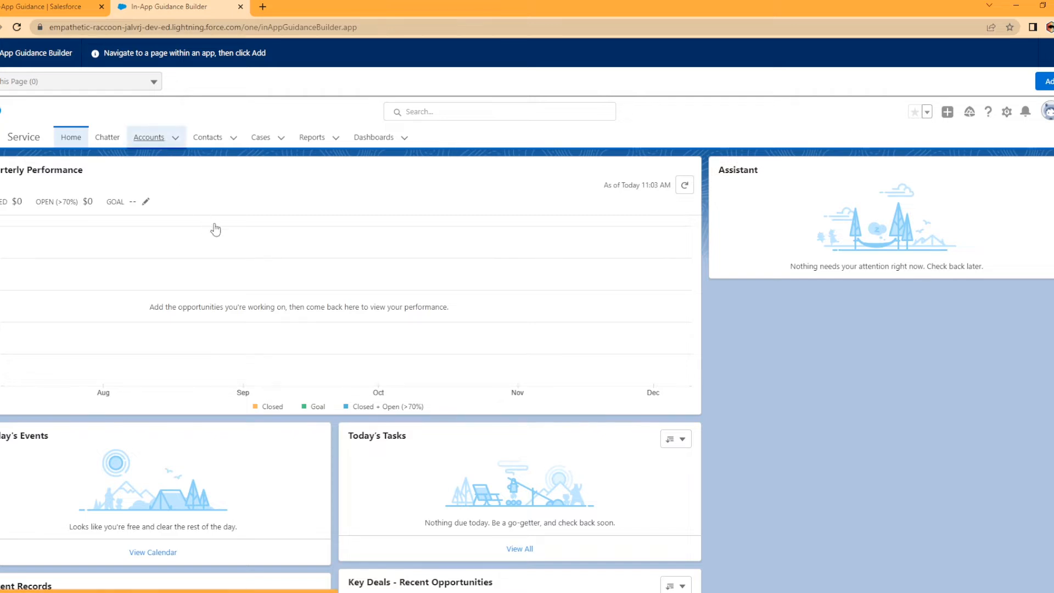
Open the Express Logistics and Transport account from the Accounts list
click(149, 138)
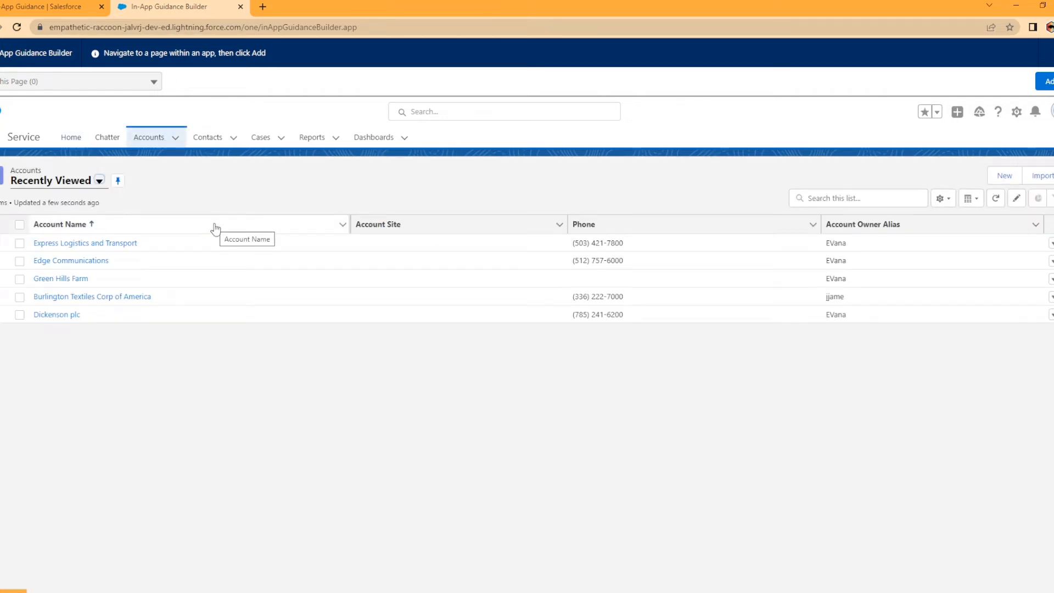
click(84, 242)
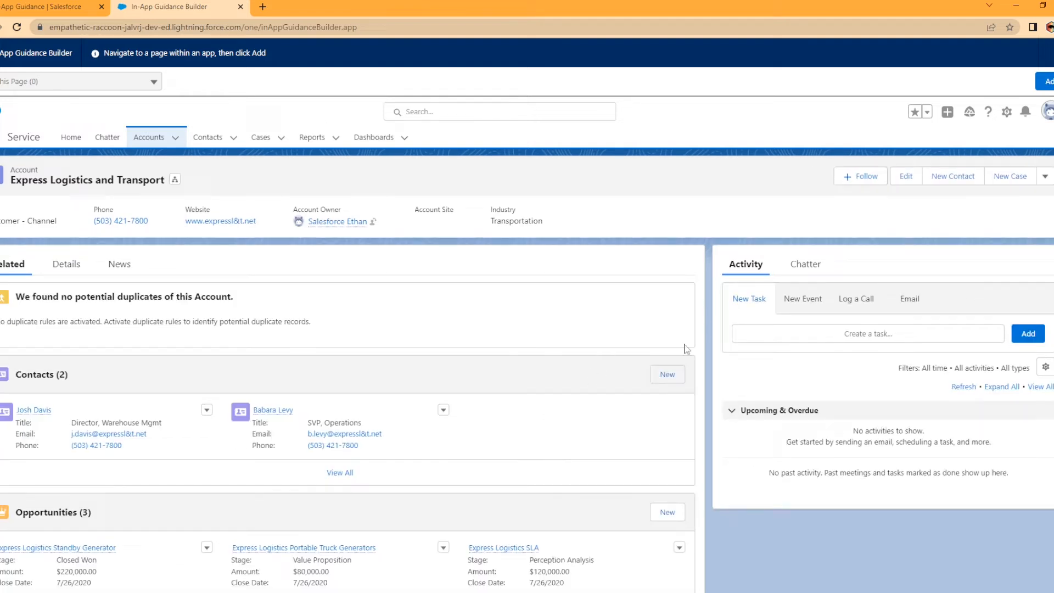
mouse_move(467, 381)
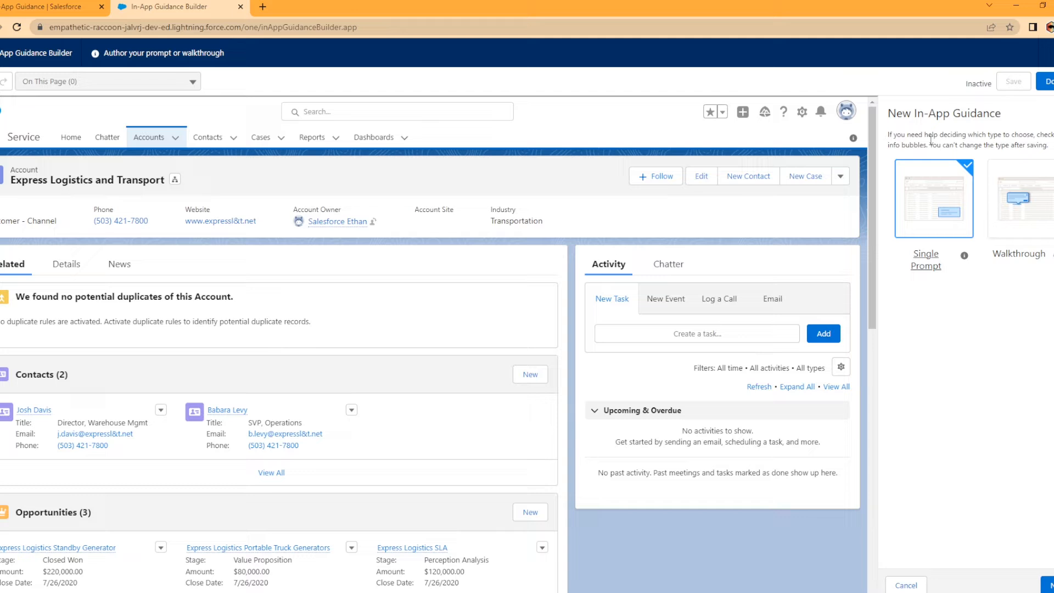
mouse_move(941, 279)
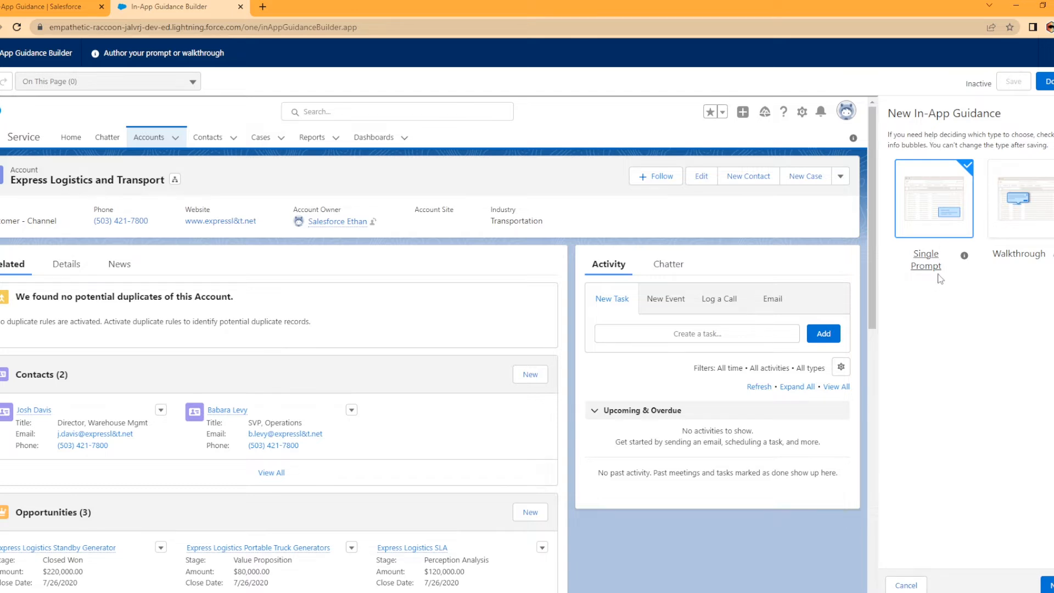
mouse_move(979, 321)
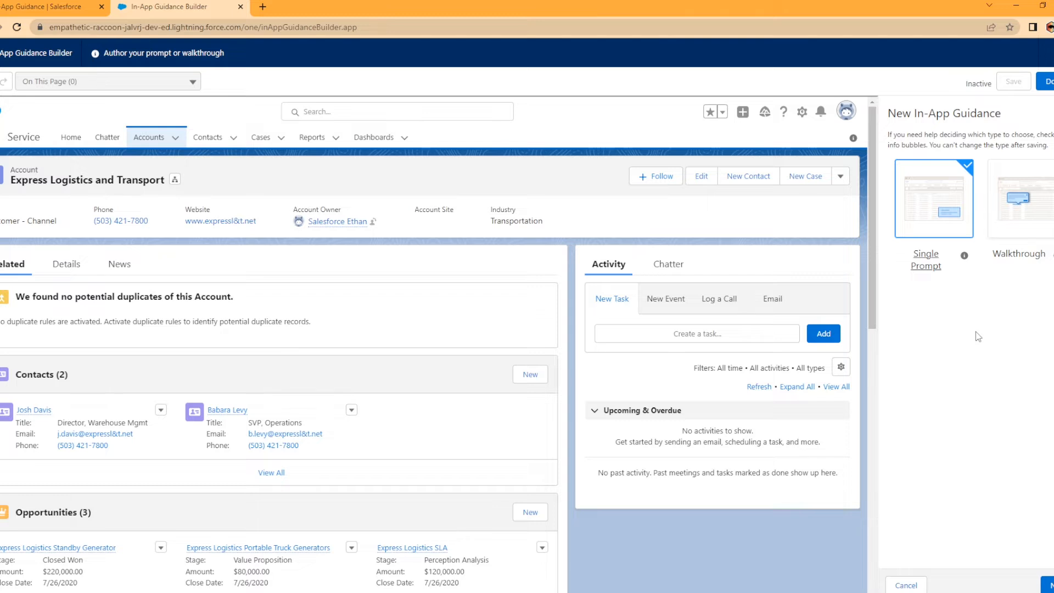
mouse_move(549, 267)
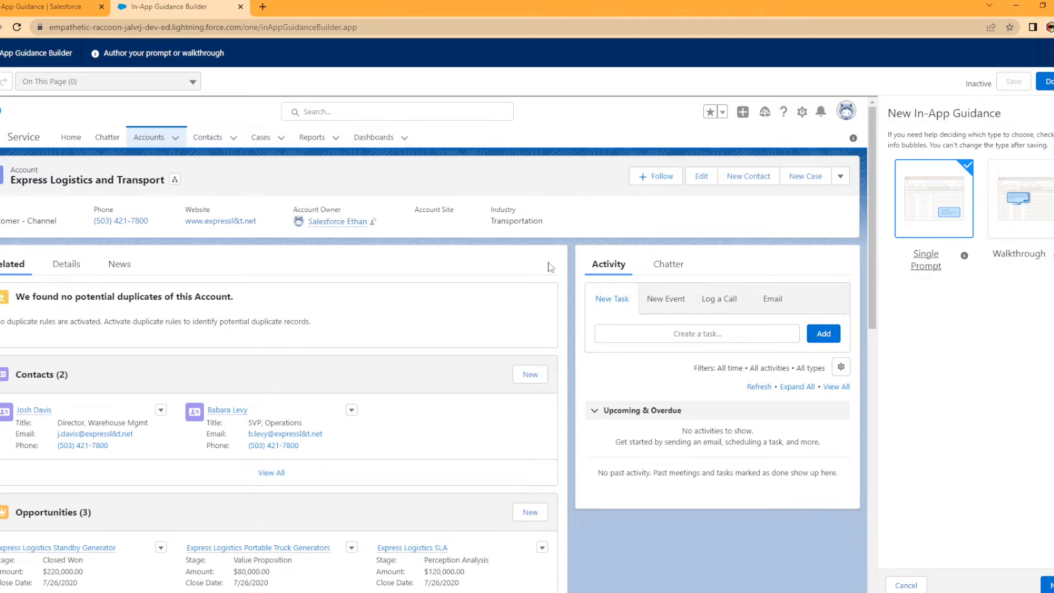
mouse_move(700, 351)
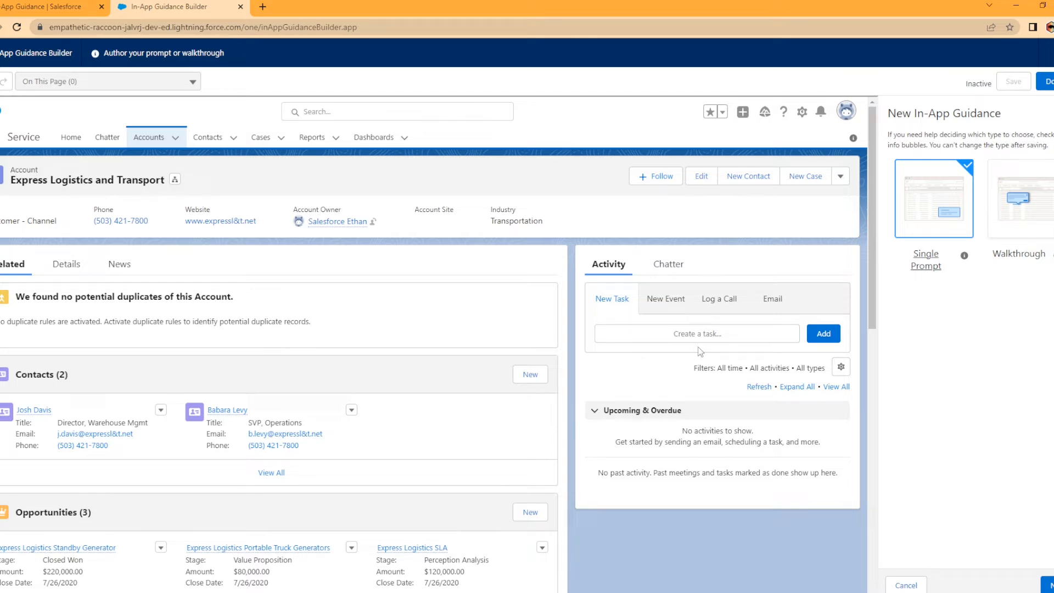
mouse_move(557, 282)
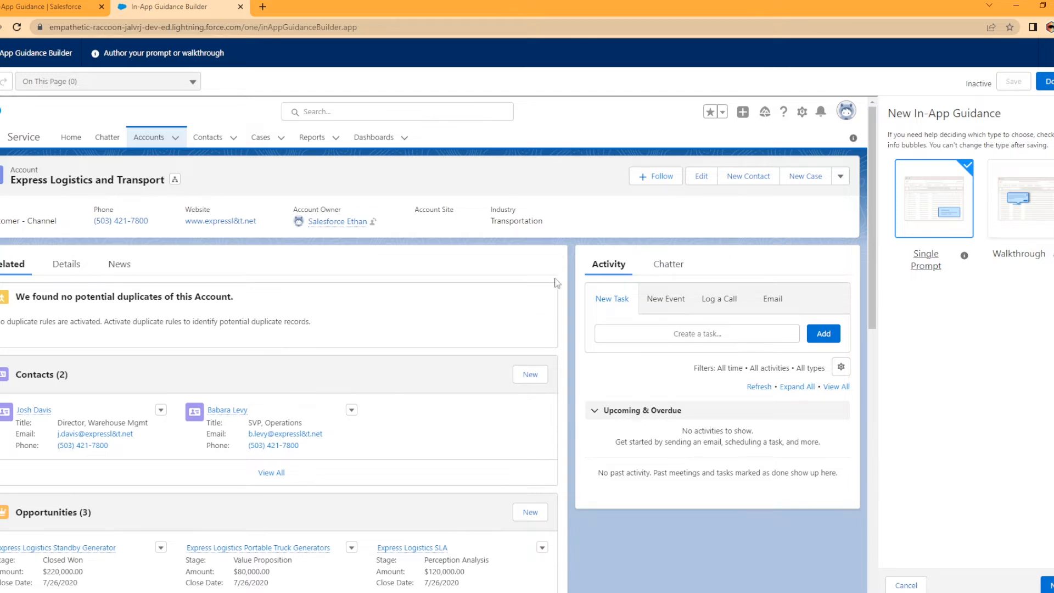
mouse_move(1021, 237)
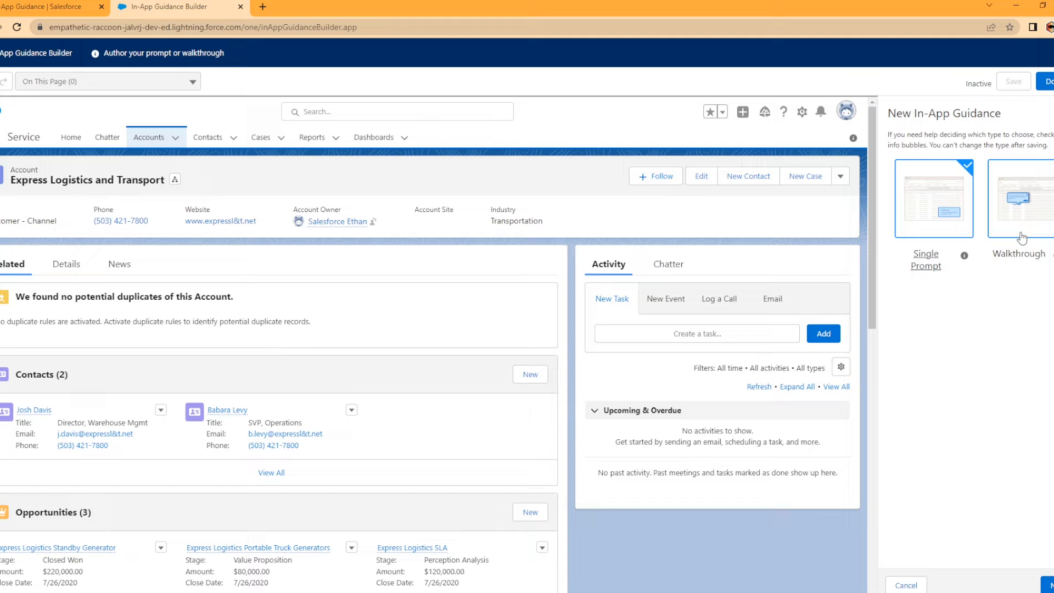
Choose Walkthrough instead of Single Prompt as the guidance type
click(1019, 199)
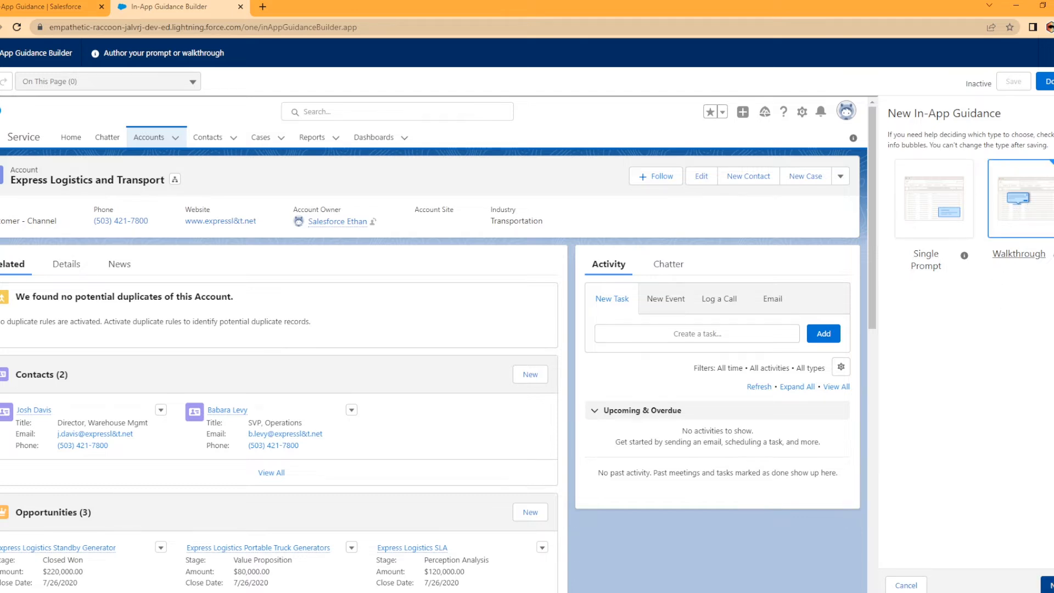
Begin walkthrough step 1, preview Docked Prompt, and settle on Targeted Prompt
click(1019, 197)
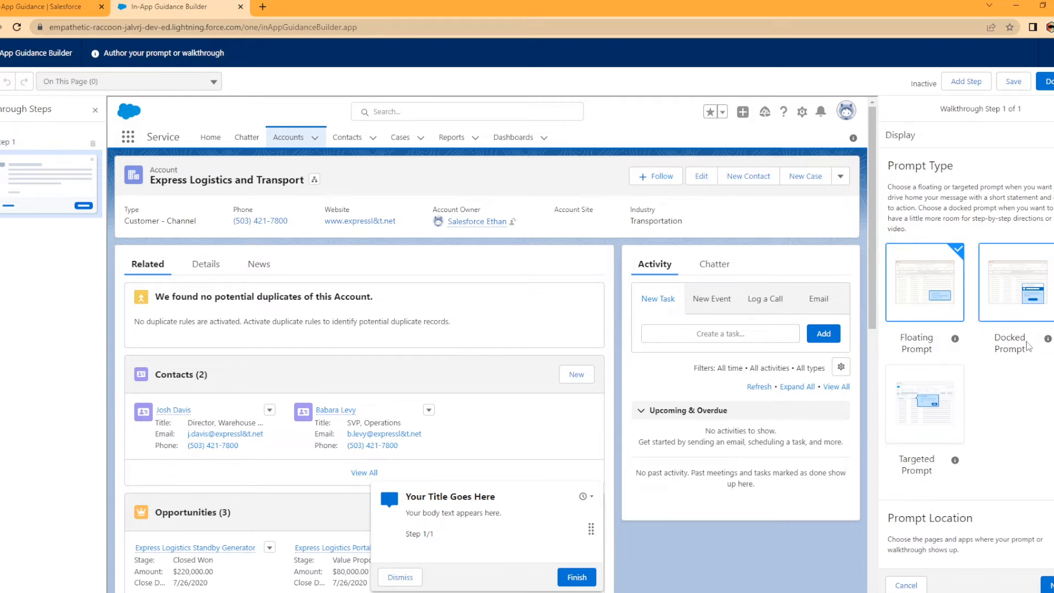
click(925, 404)
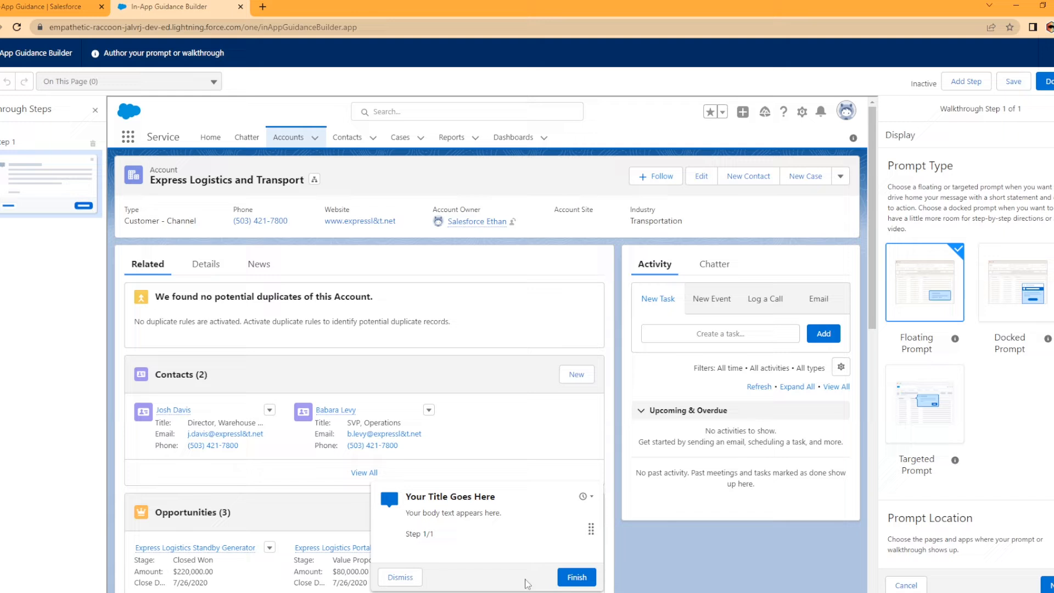
mouse_move(456, 523)
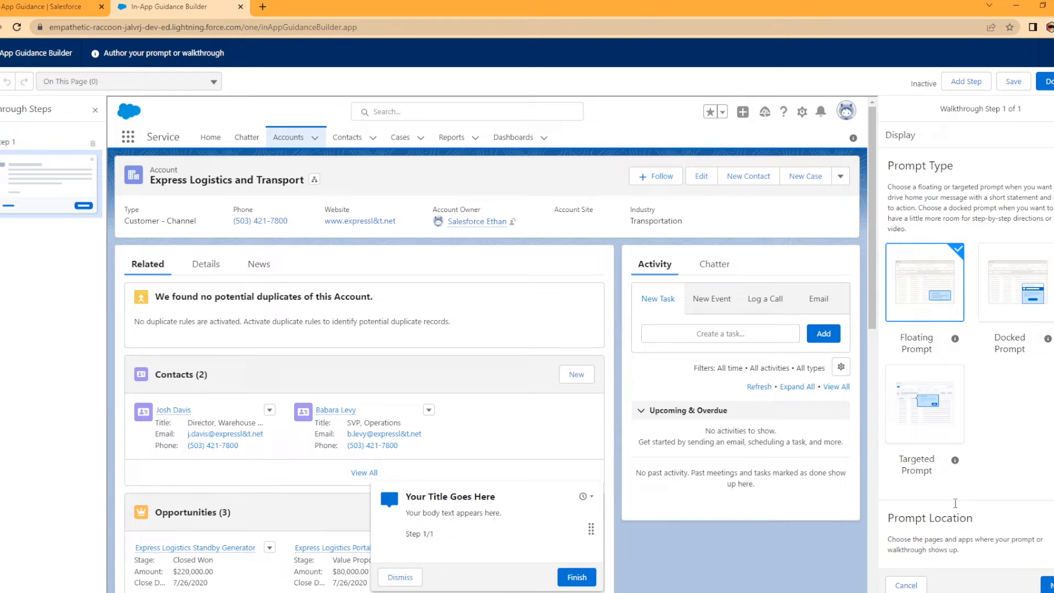
click(1009, 282)
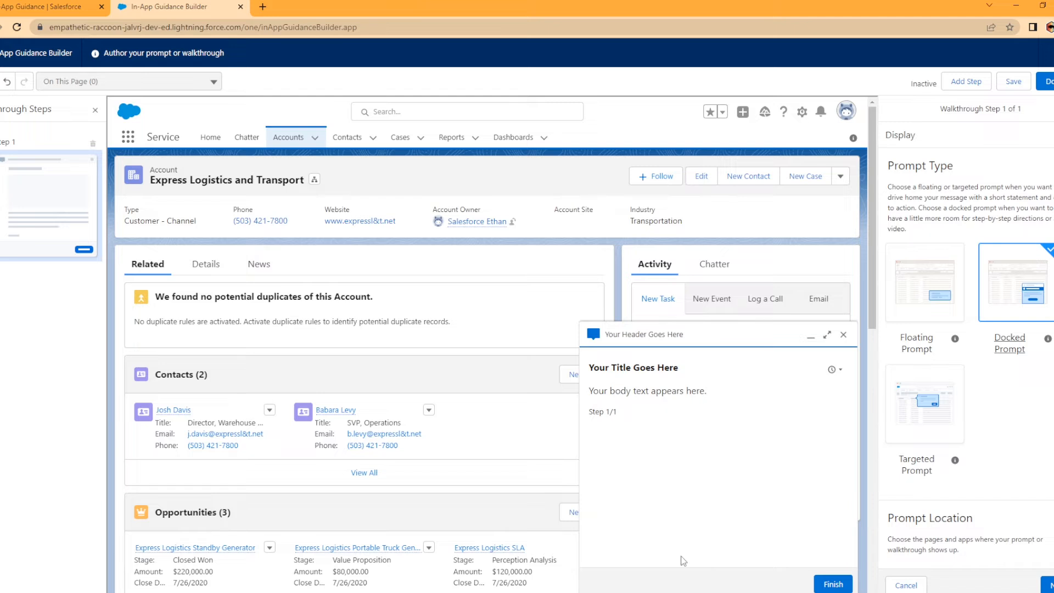
mouse_move(711, 583)
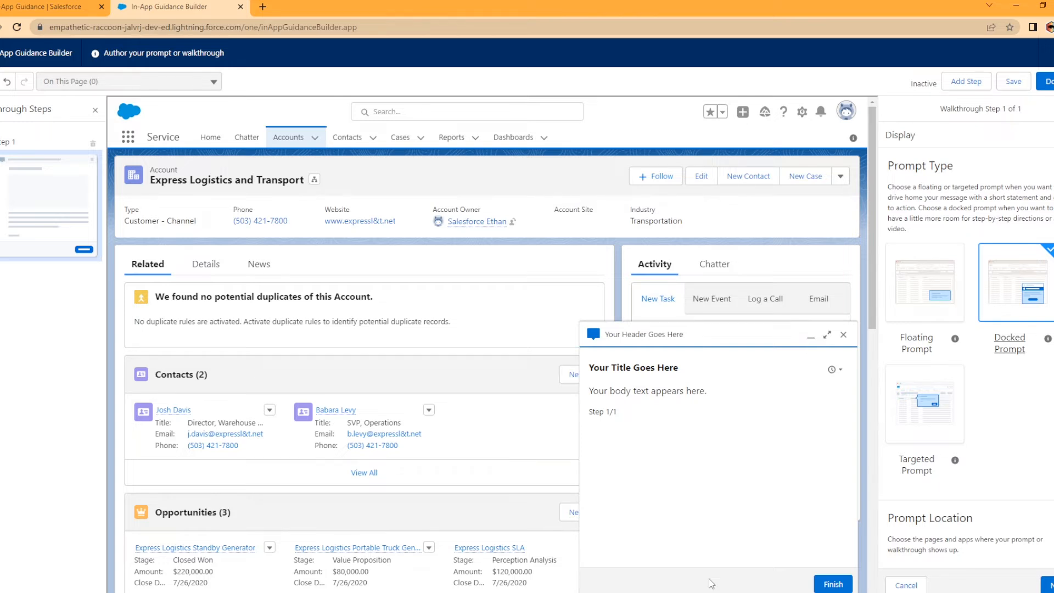
mouse_move(770, 403)
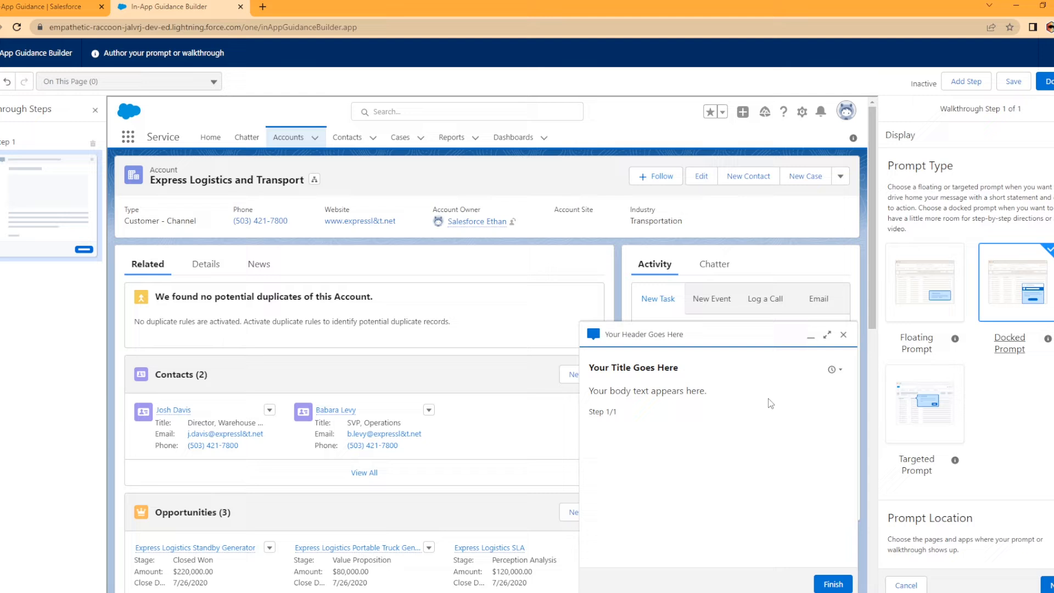
click(925, 404)
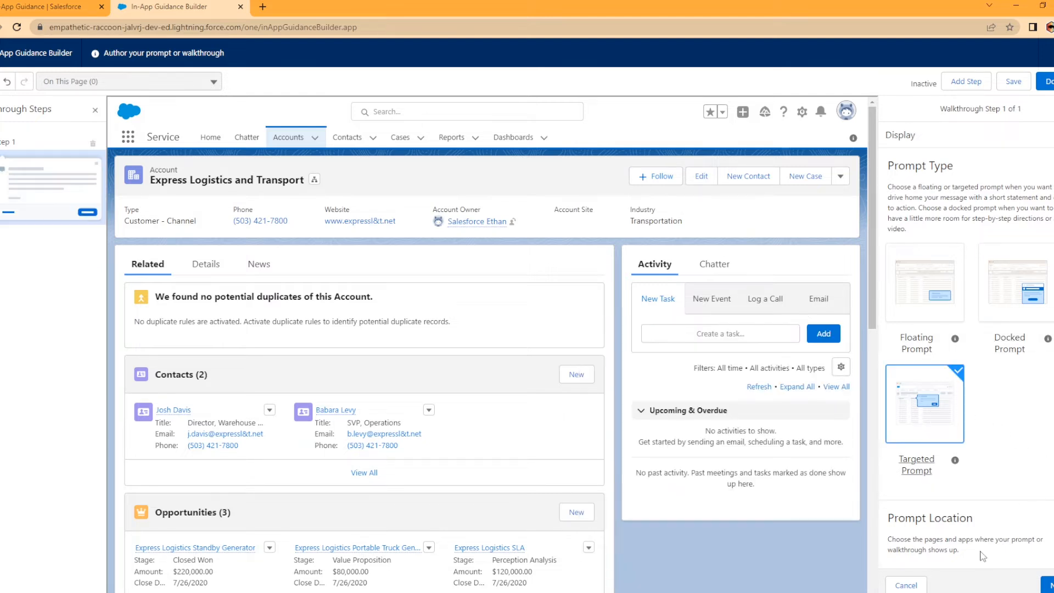
mouse_move(940, 425)
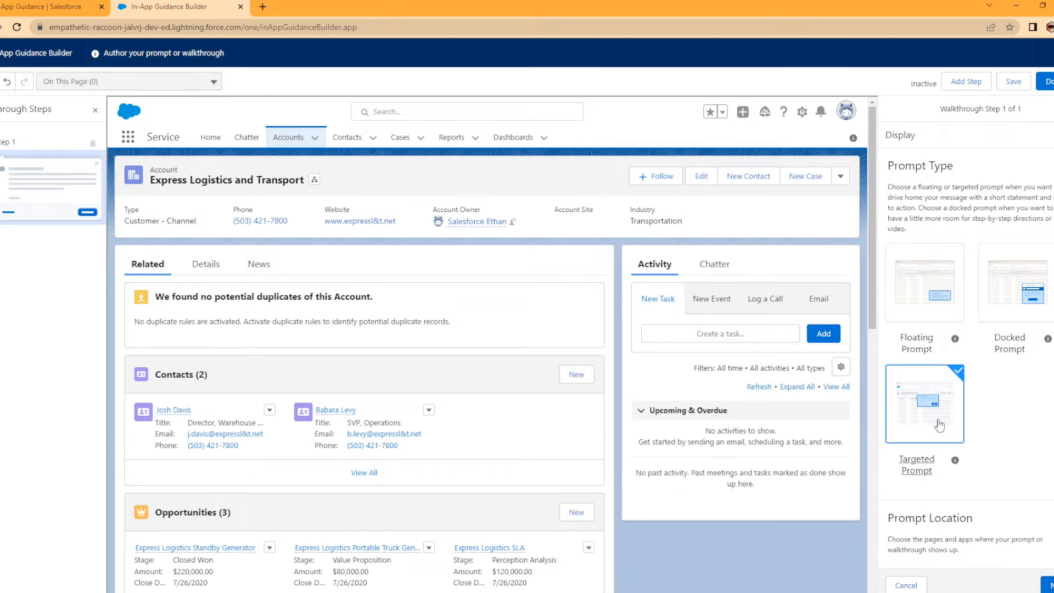
click(925, 282)
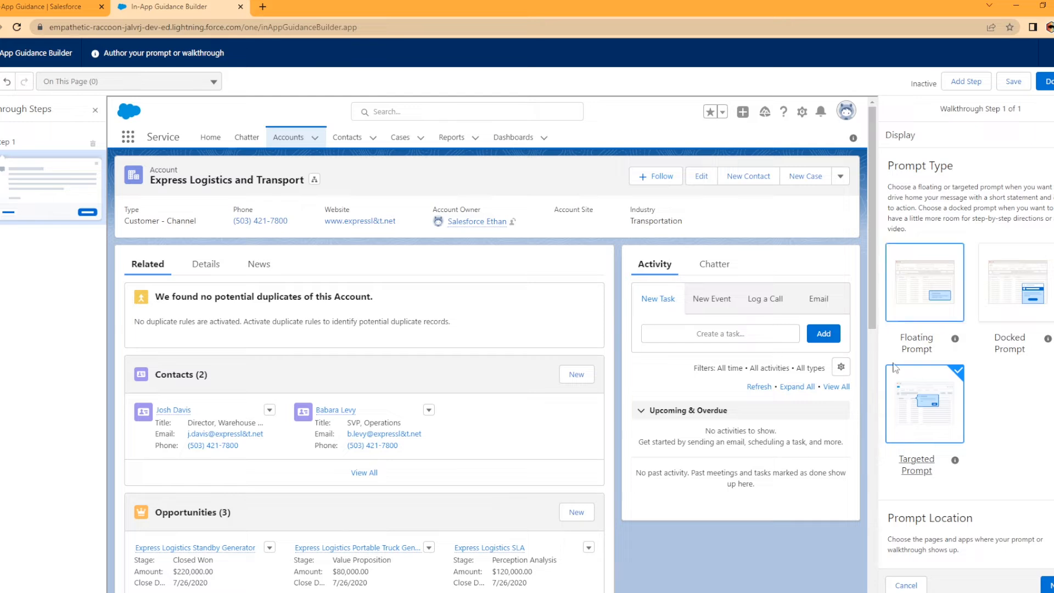
mouse_move(640, 403)
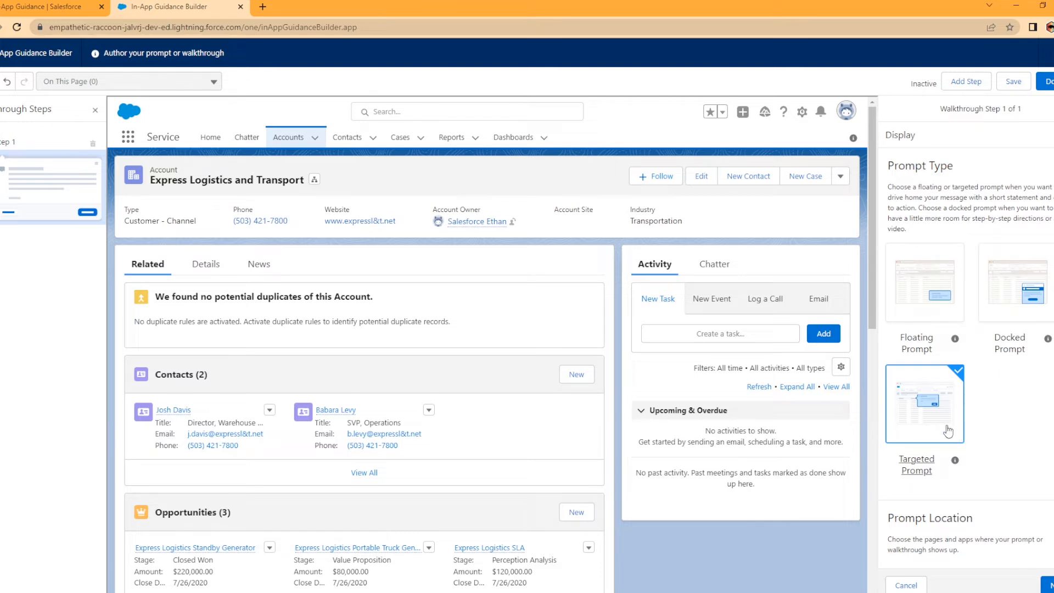
Set the step 1 prompt location to 'This Page, Any App'
scroll(down, 3)
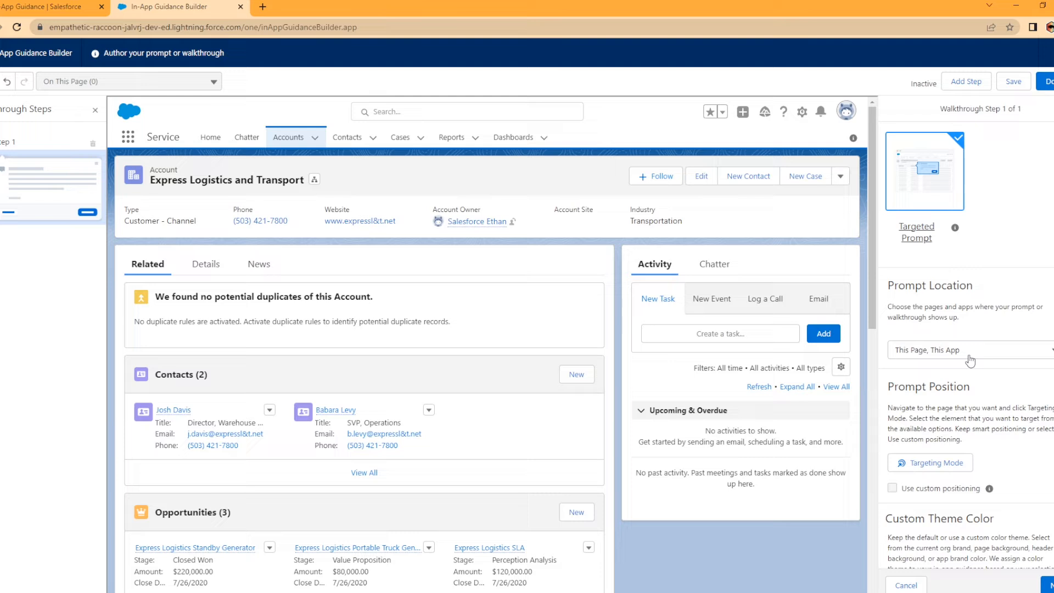
mouse_move(950, 353)
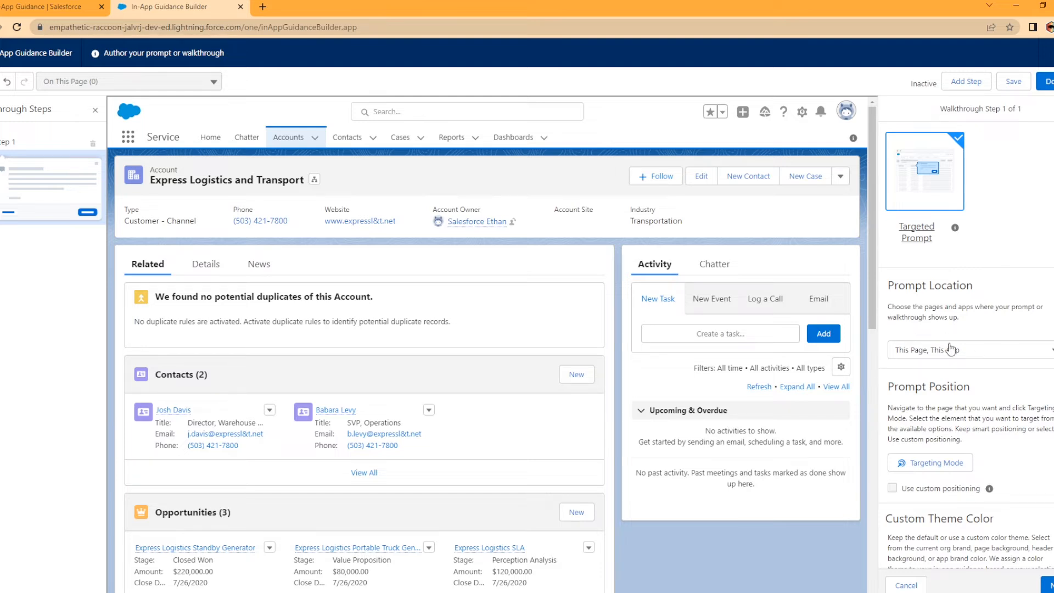
click(969, 349)
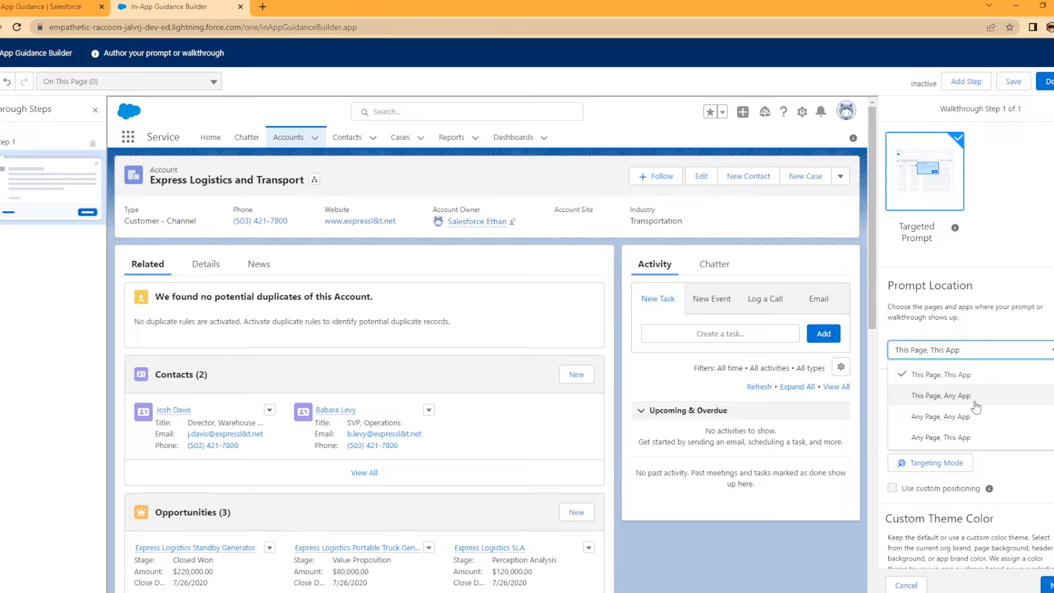
click(941, 396)
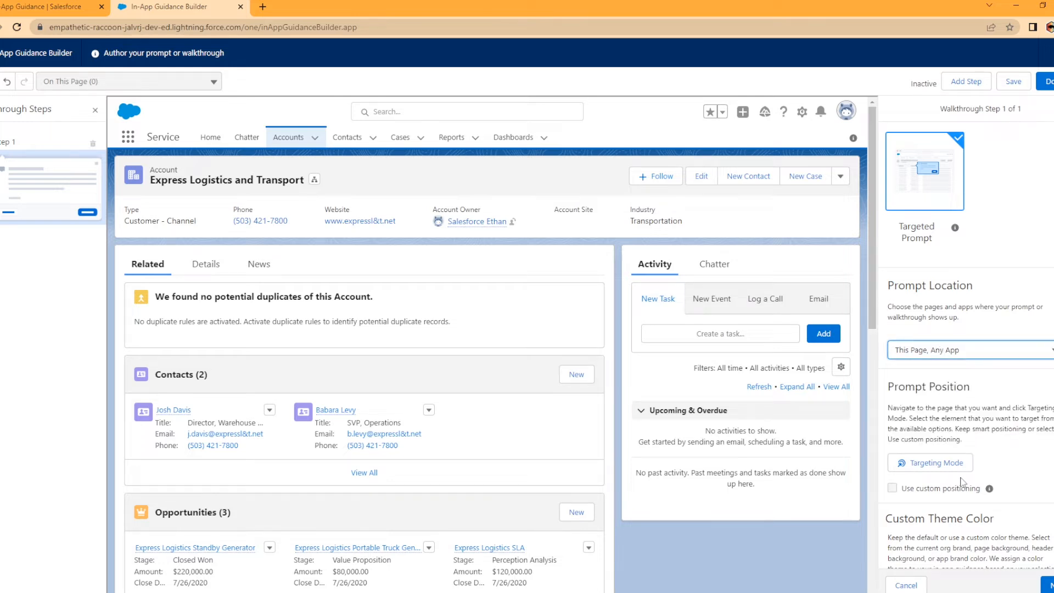
mouse_move(928, 404)
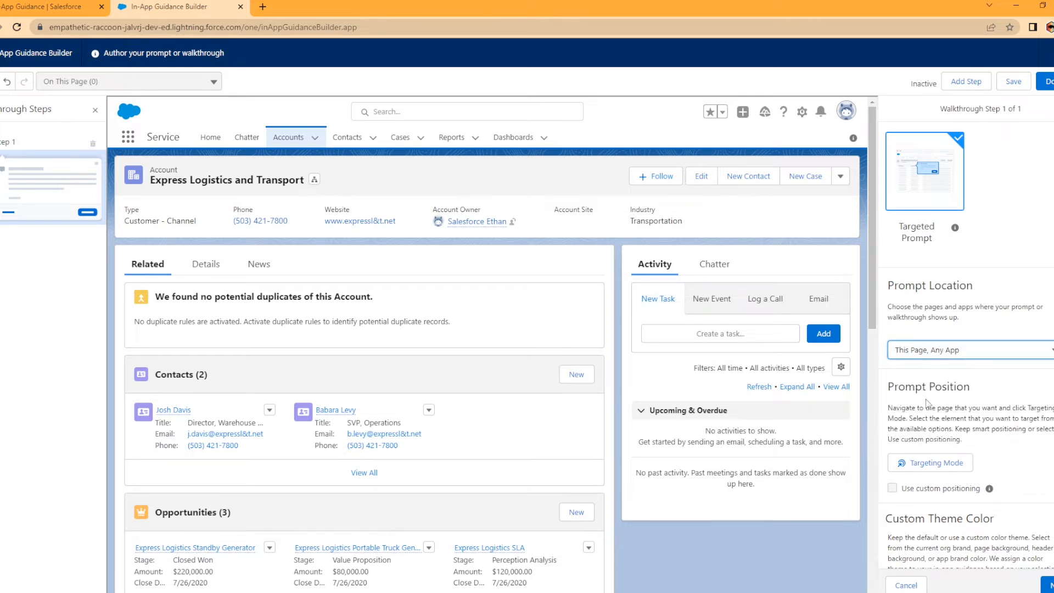
mouse_move(886, 491)
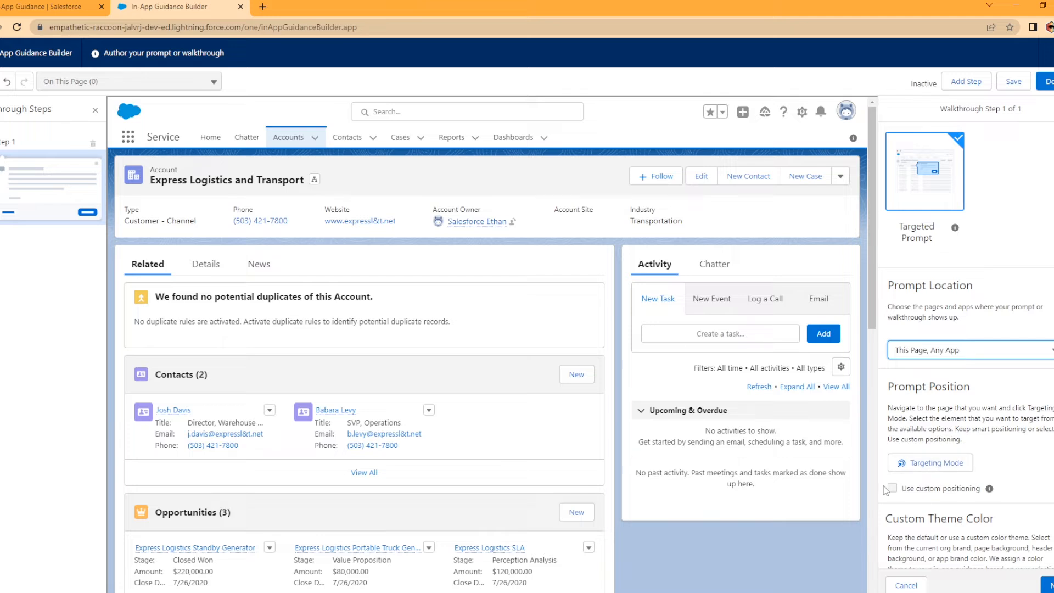
mouse_move(716, 214)
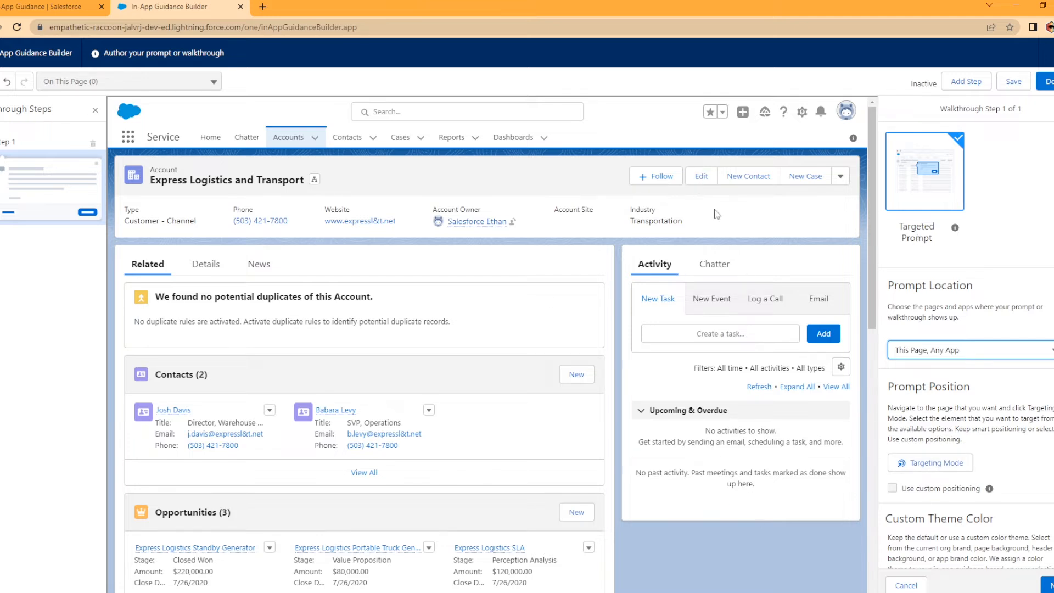
Turn on Targeting Mode to pick the Activity component for the prompt
click(930, 462)
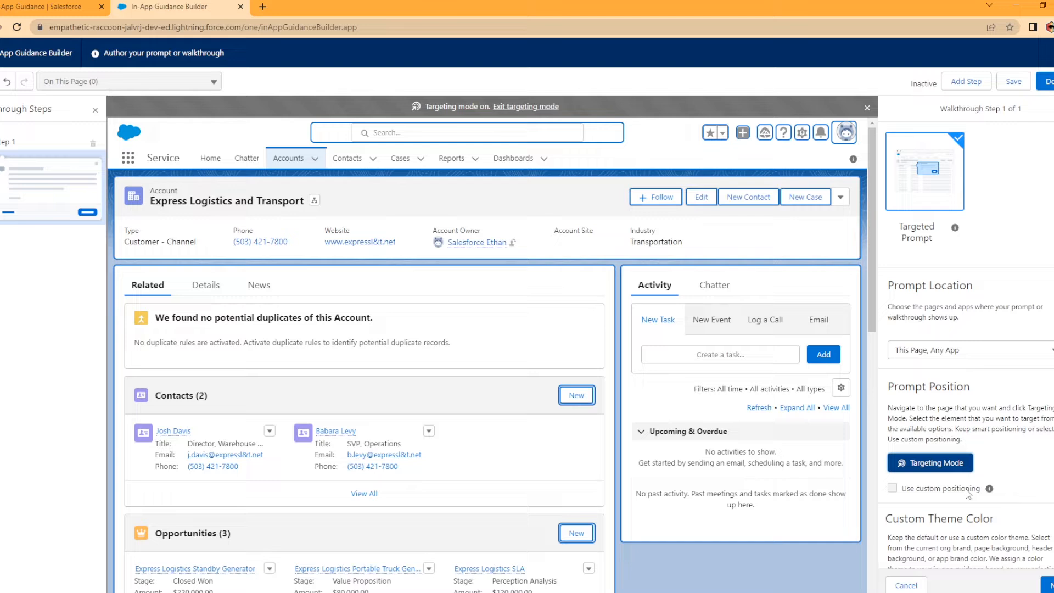
mouse_move(641, 362)
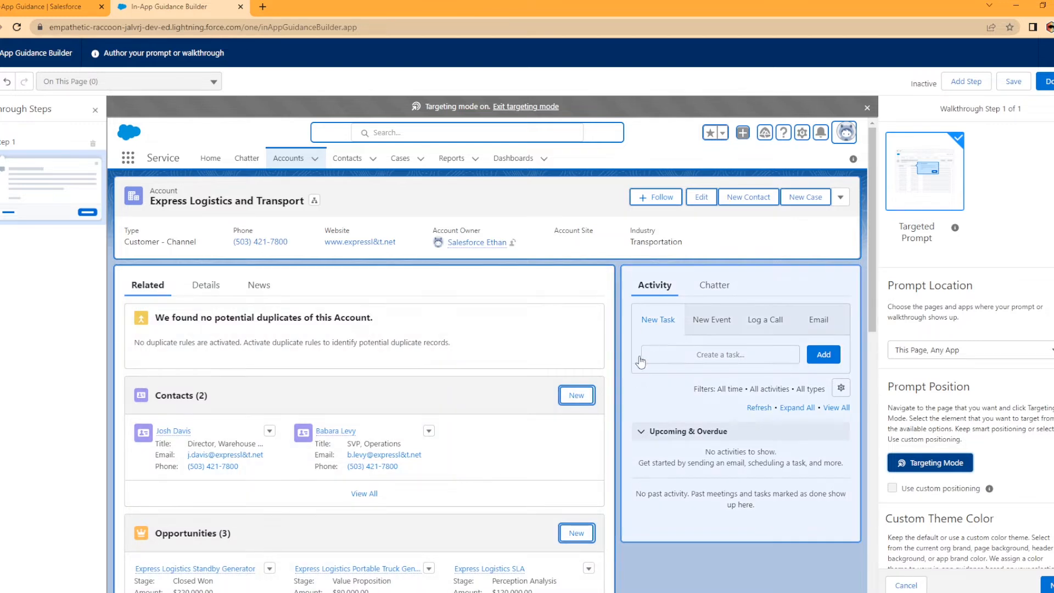
mouse_move(670, 353)
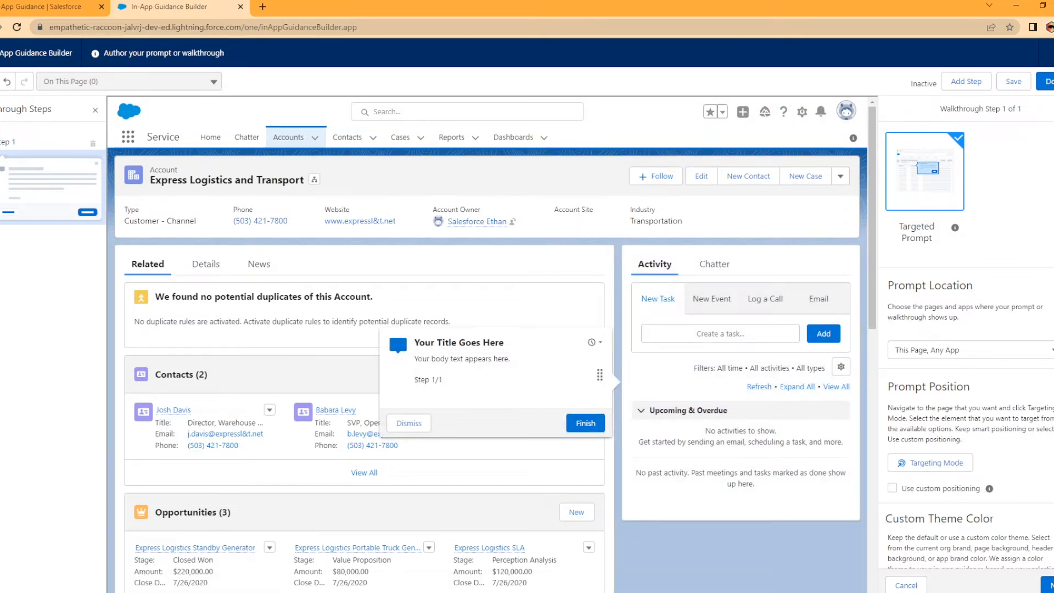
Enable a custom guidance colour, preview Light, then choose dark blue
scroll(down, 3)
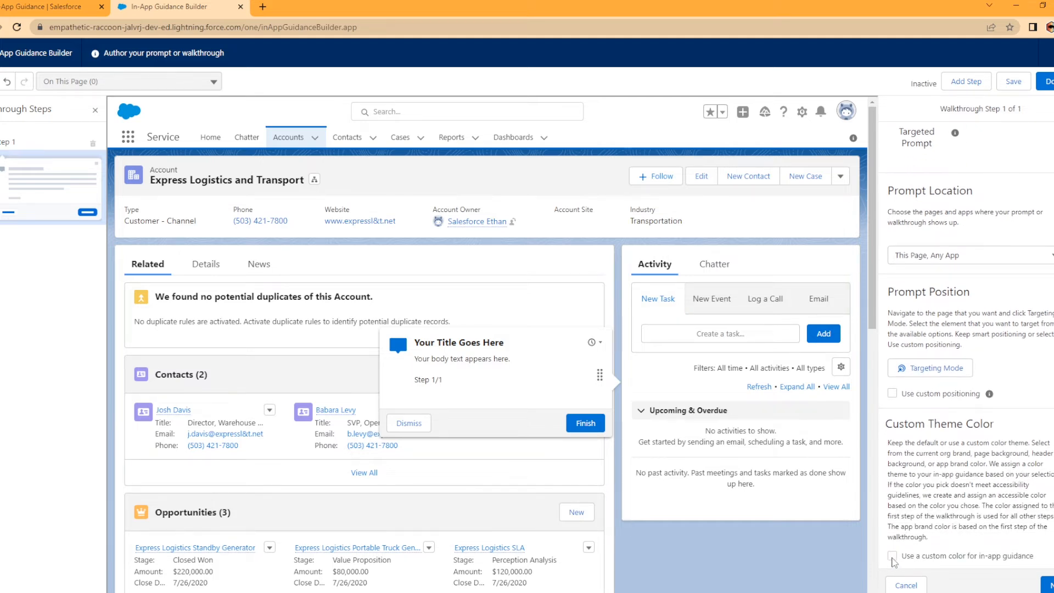
click(893, 556)
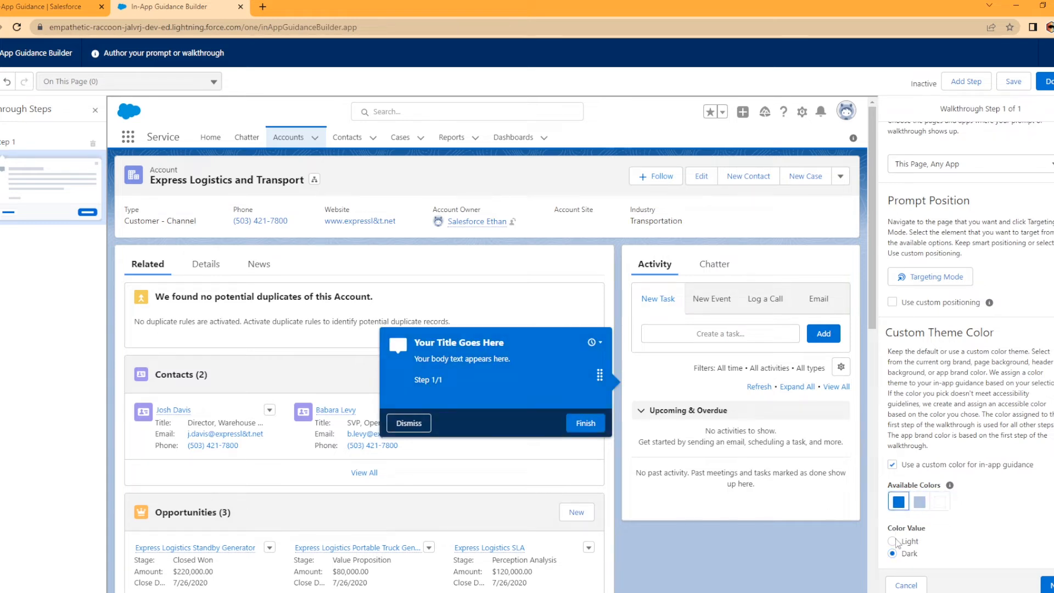
click(893, 542)
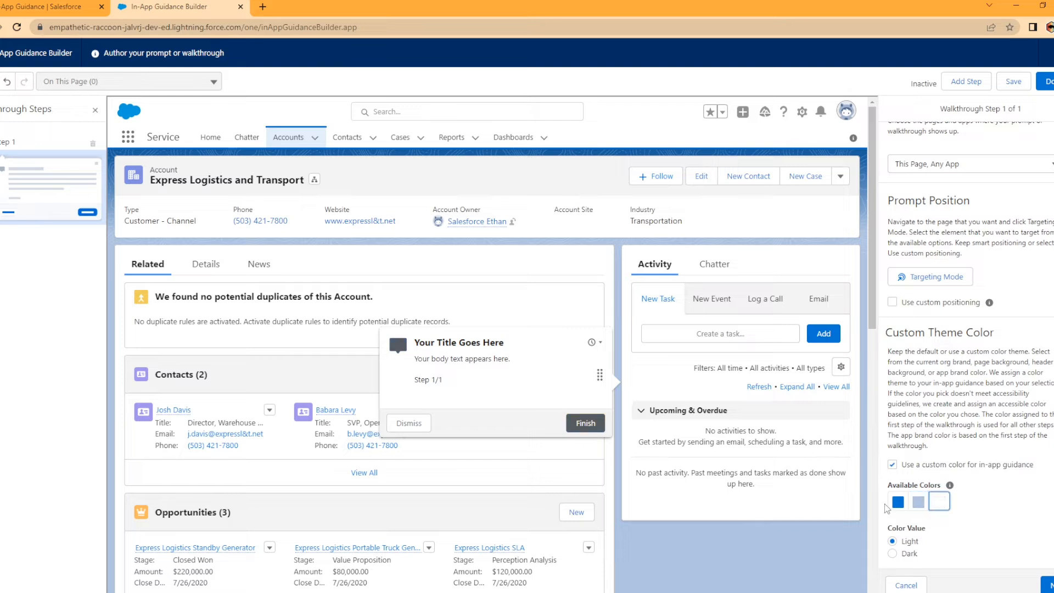
click(892, 554)
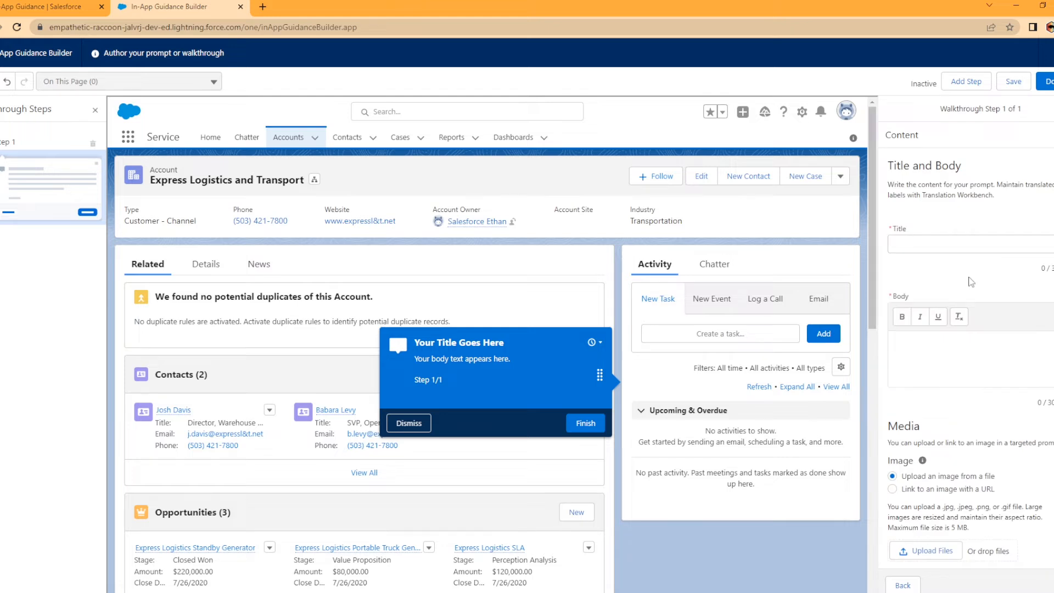
Enter title 'Check Out The New Task Button' and body announcing the new account Task button
text(c)
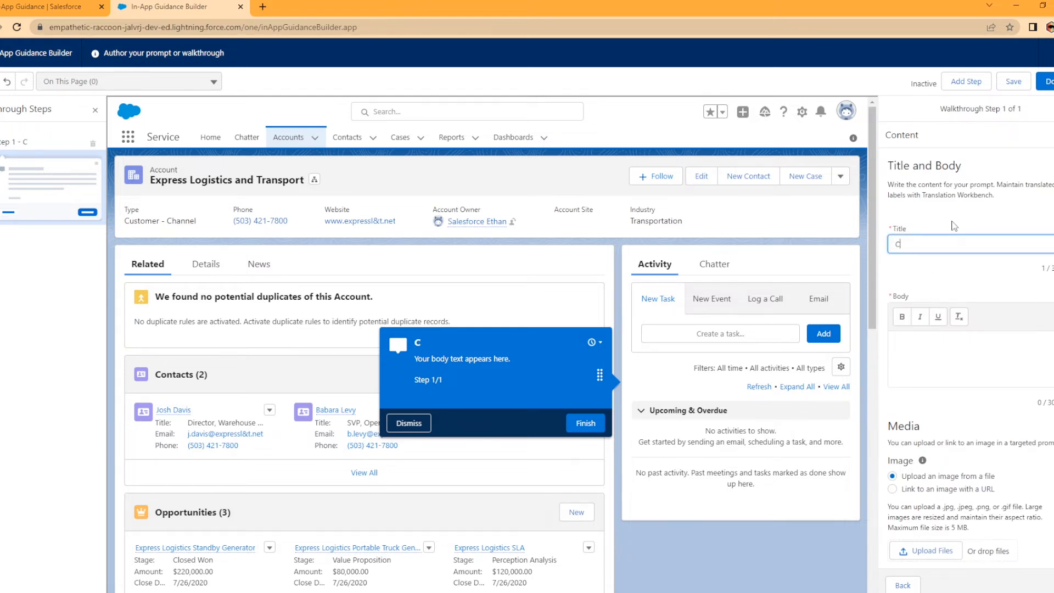
text(Check Ou)
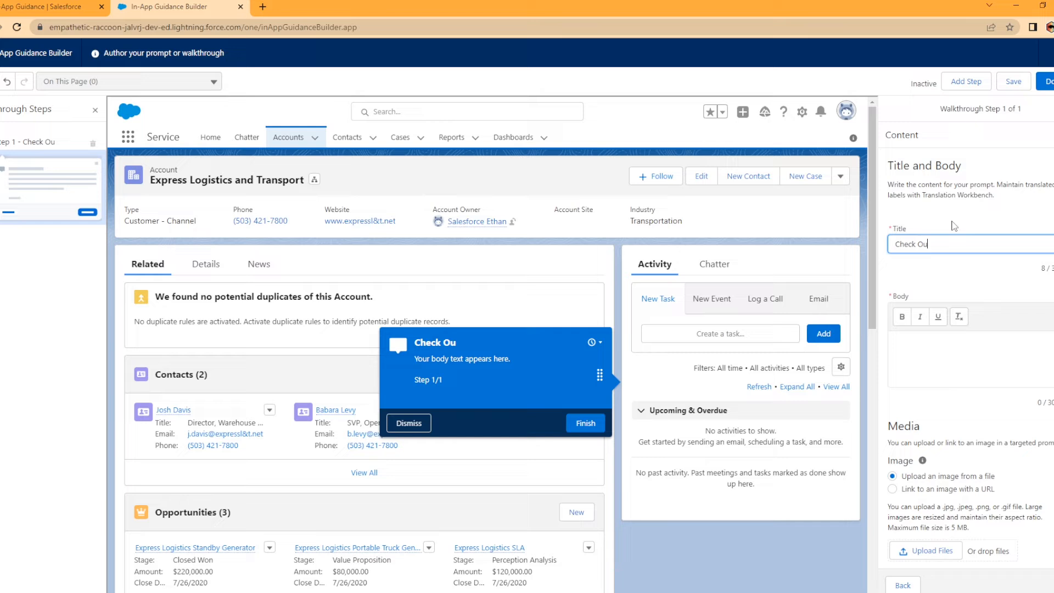
text(T)
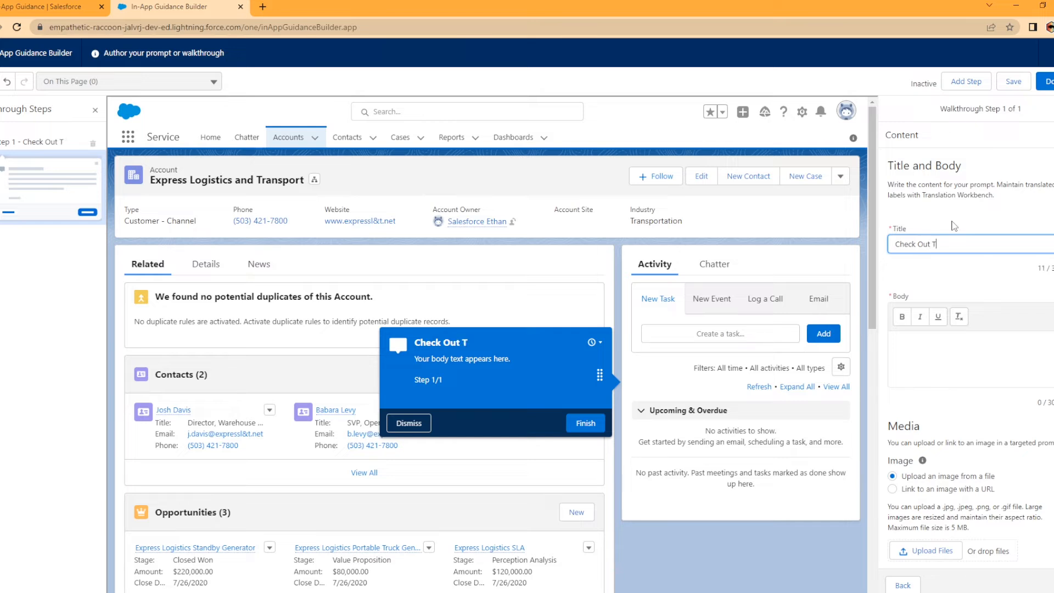
text(he New)
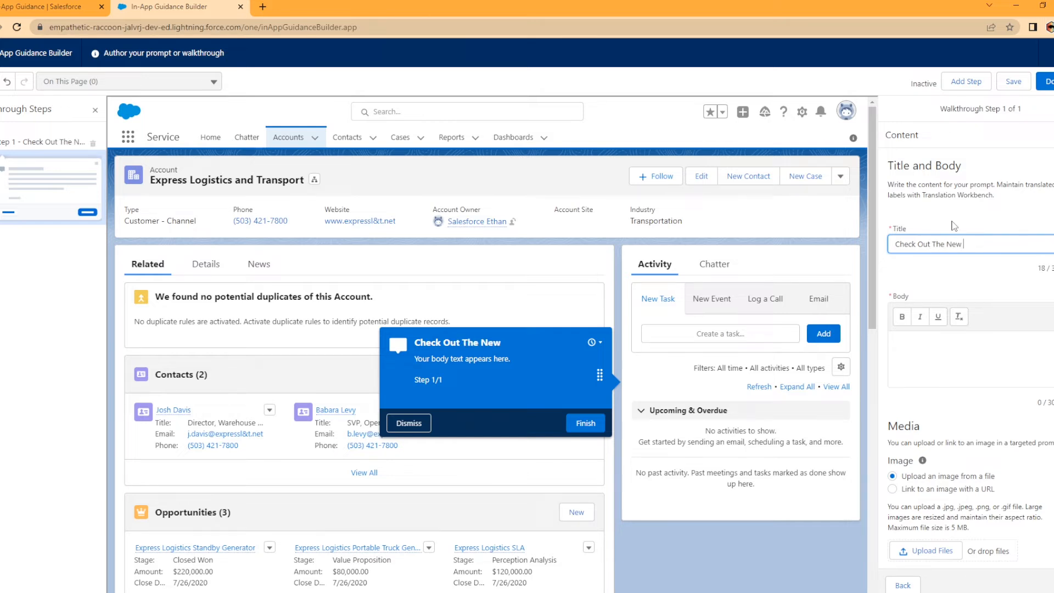
text(Task Button)
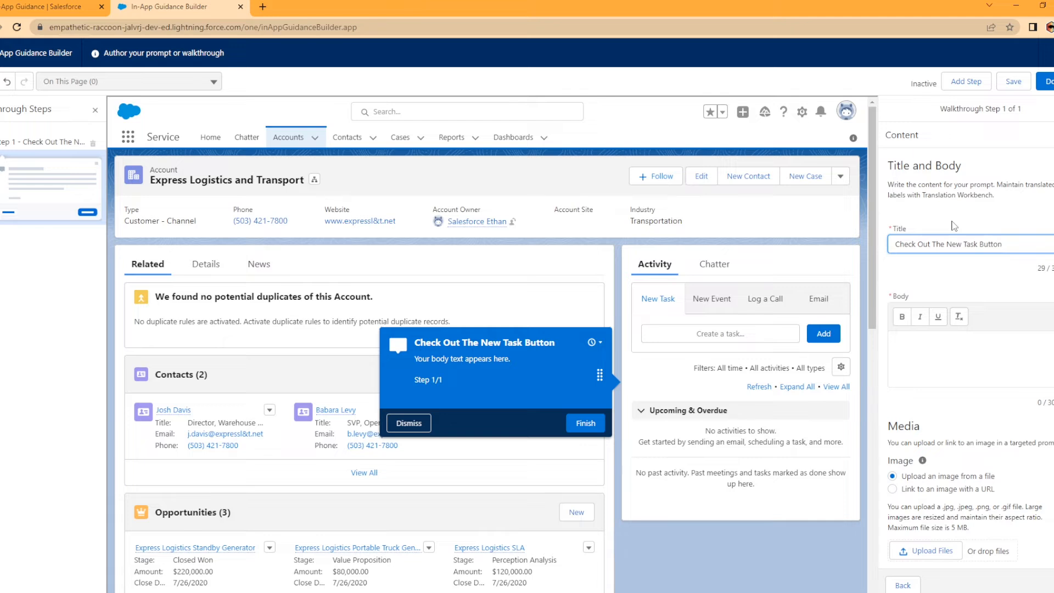
text(We have added a)
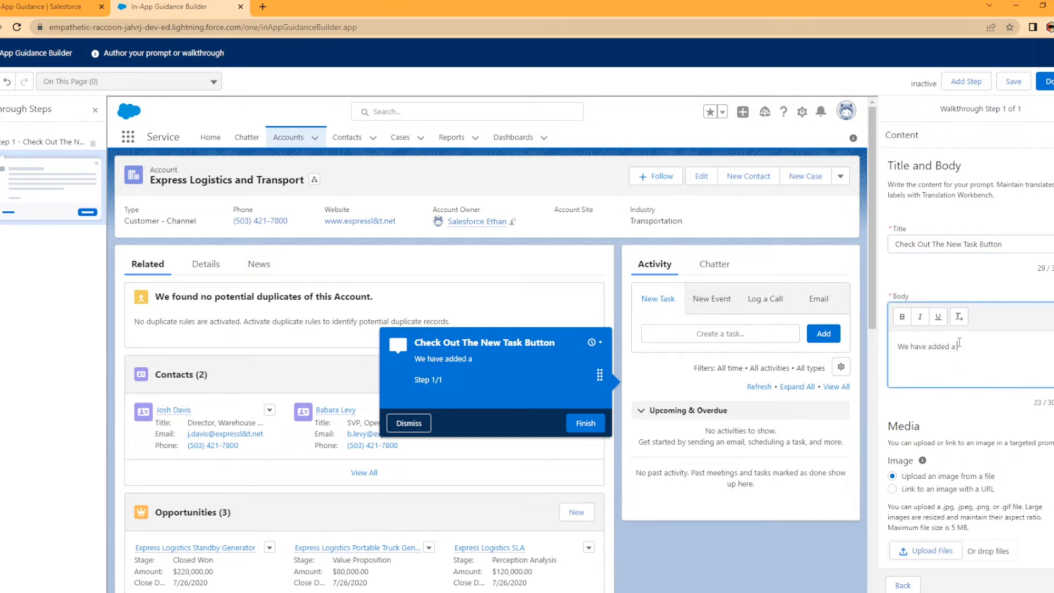
text("new")
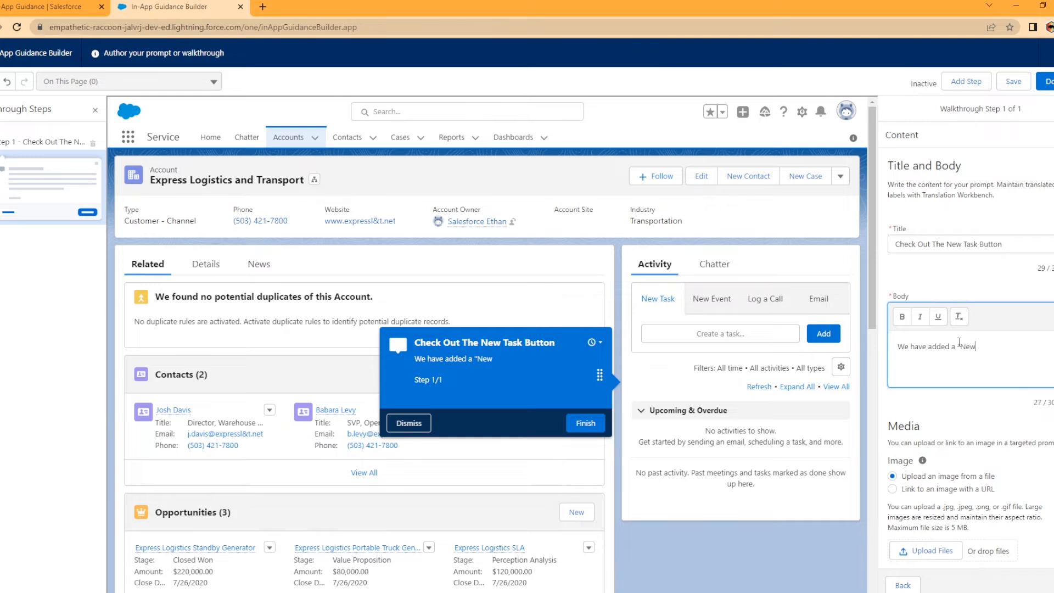
text(Task" button on the)
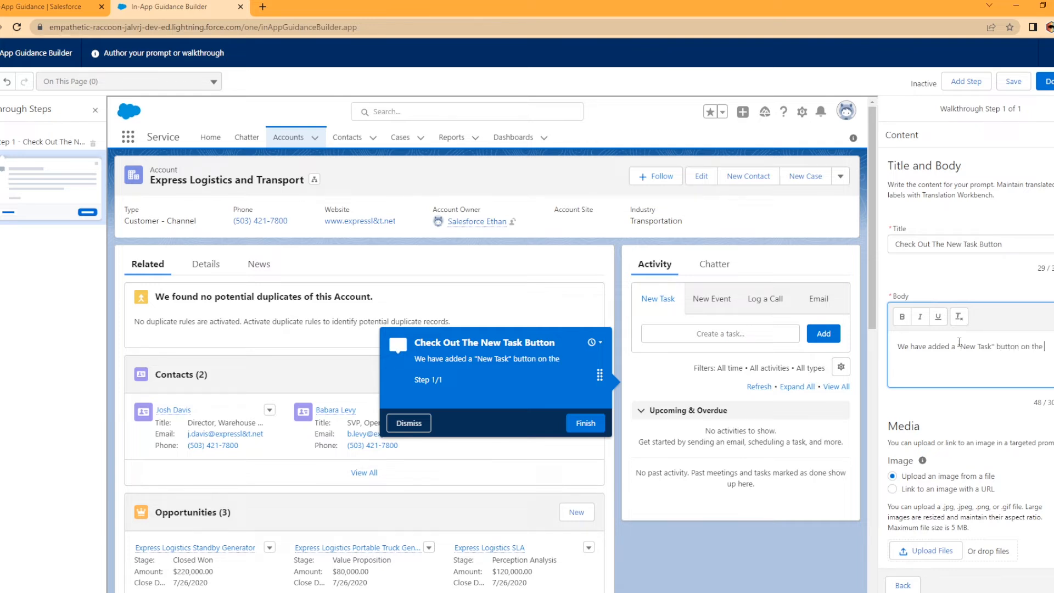
text(accounts pages.)
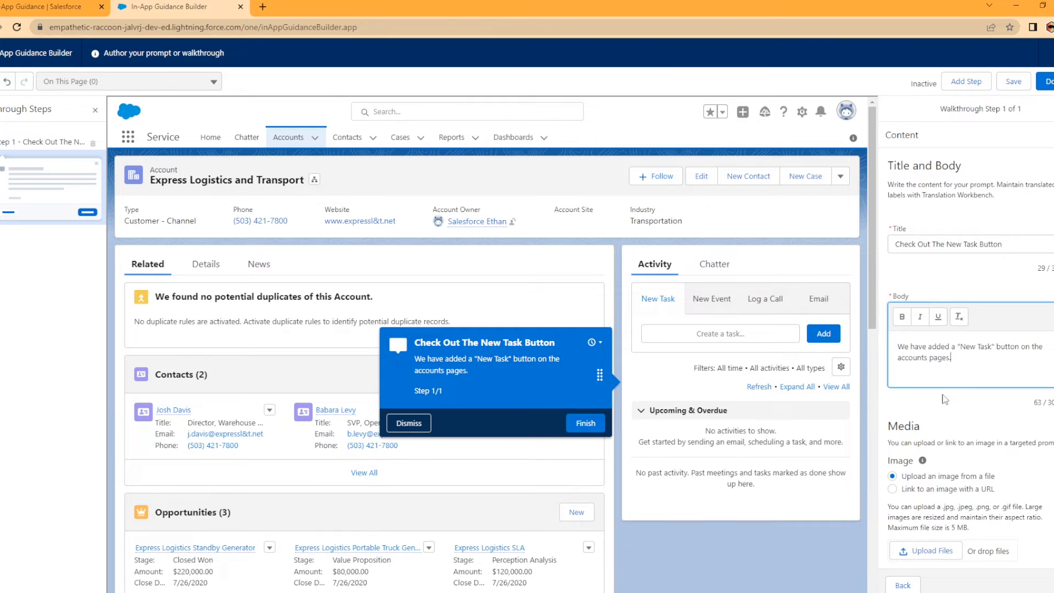
Change the prompt's dismiss button label from 'Dismiss' to 'Cancel'
scroll(down, 3)
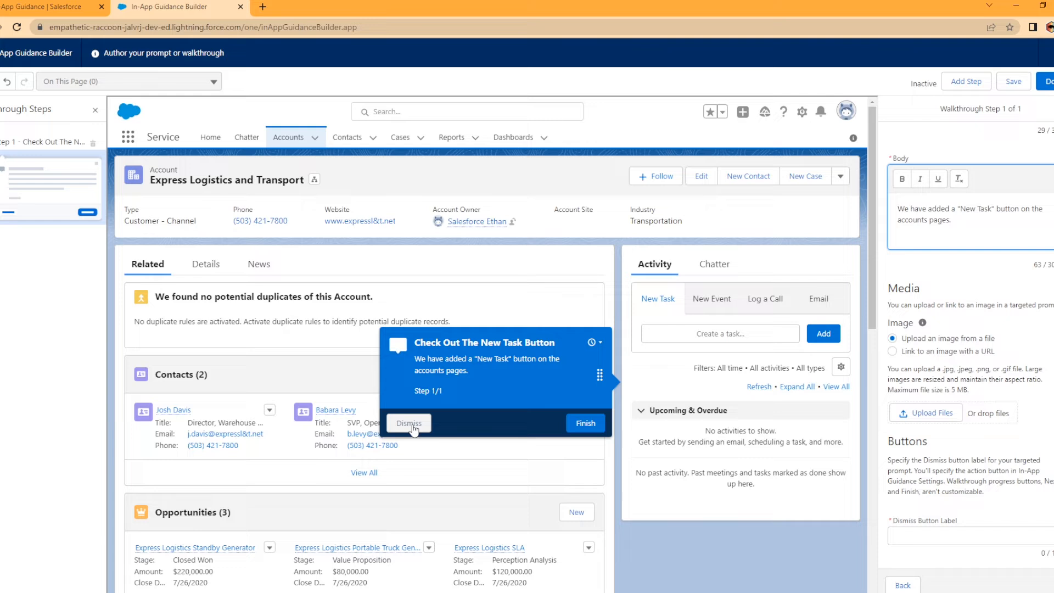
click(968, 536)
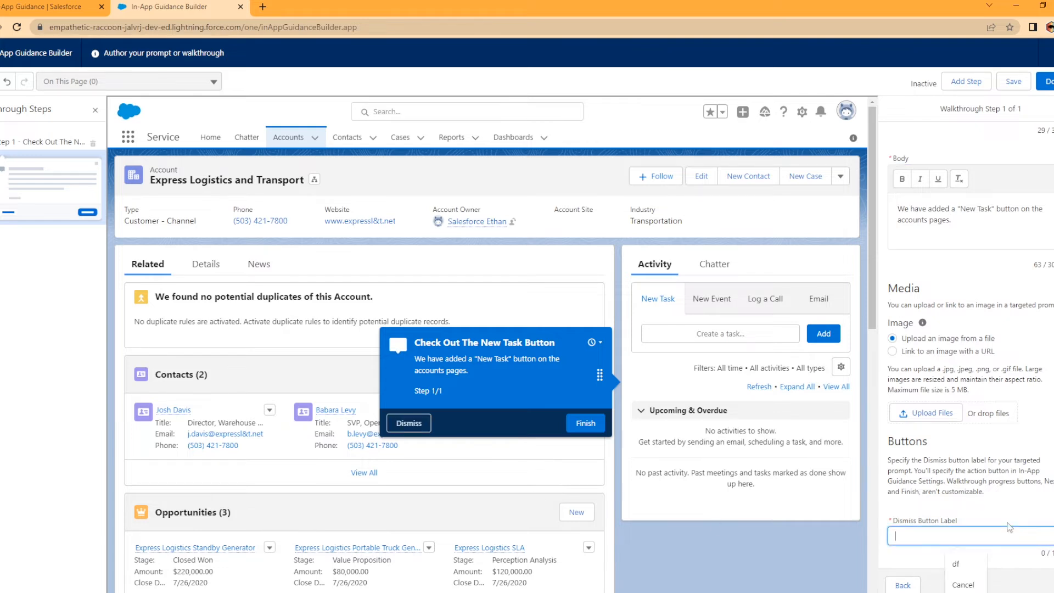
text(Cancel)
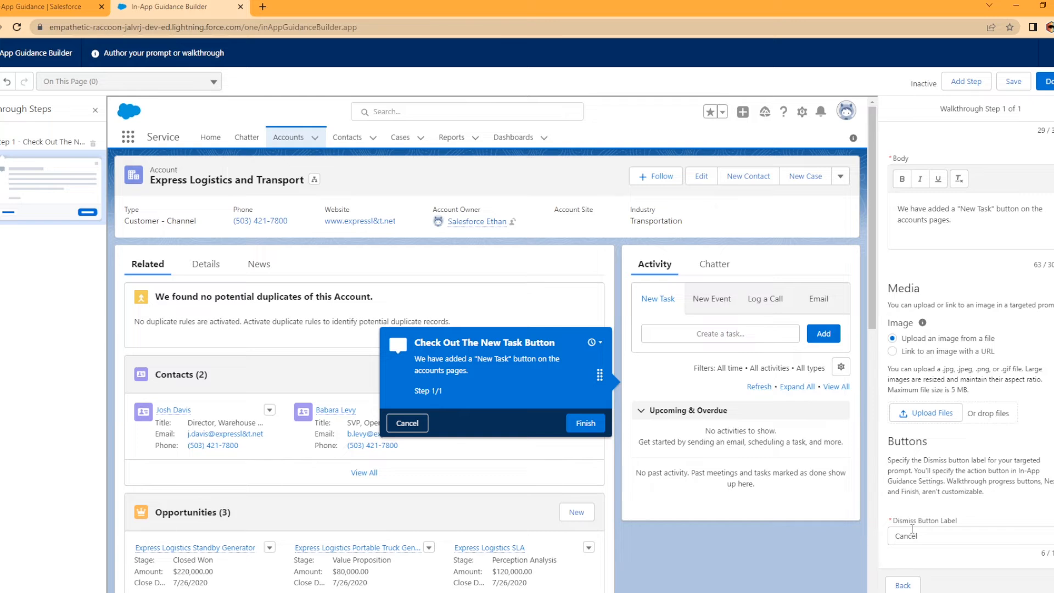
mouse_move(928, 531)
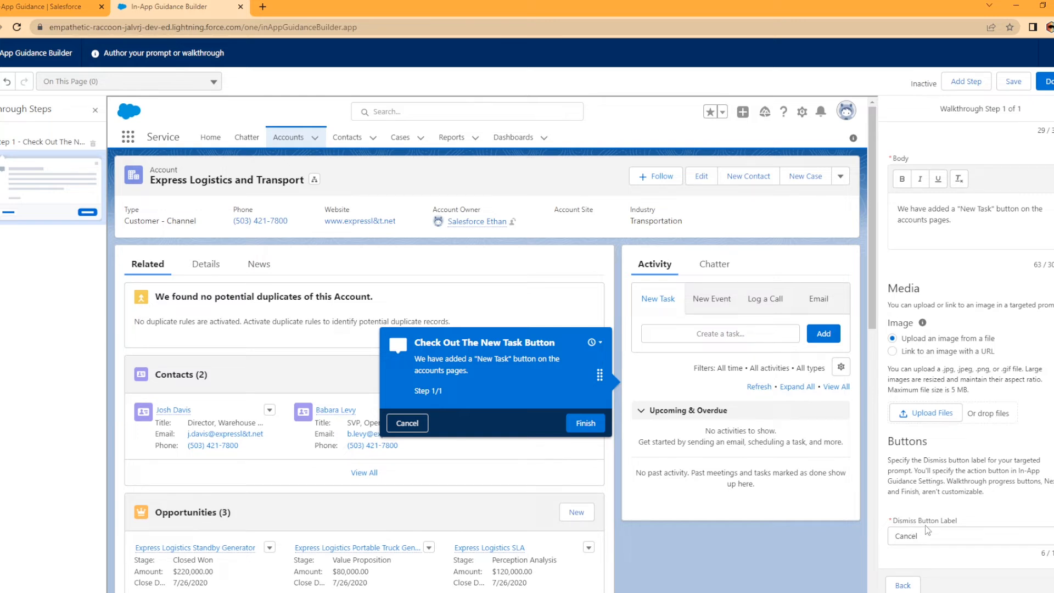
scroll(up, 3)
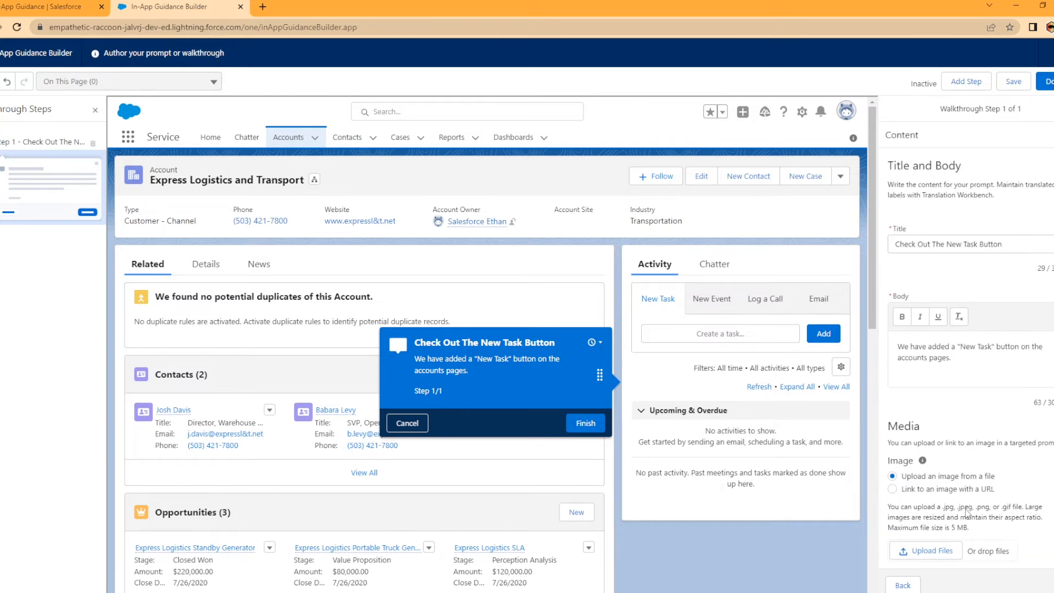
scroll(down, 3)
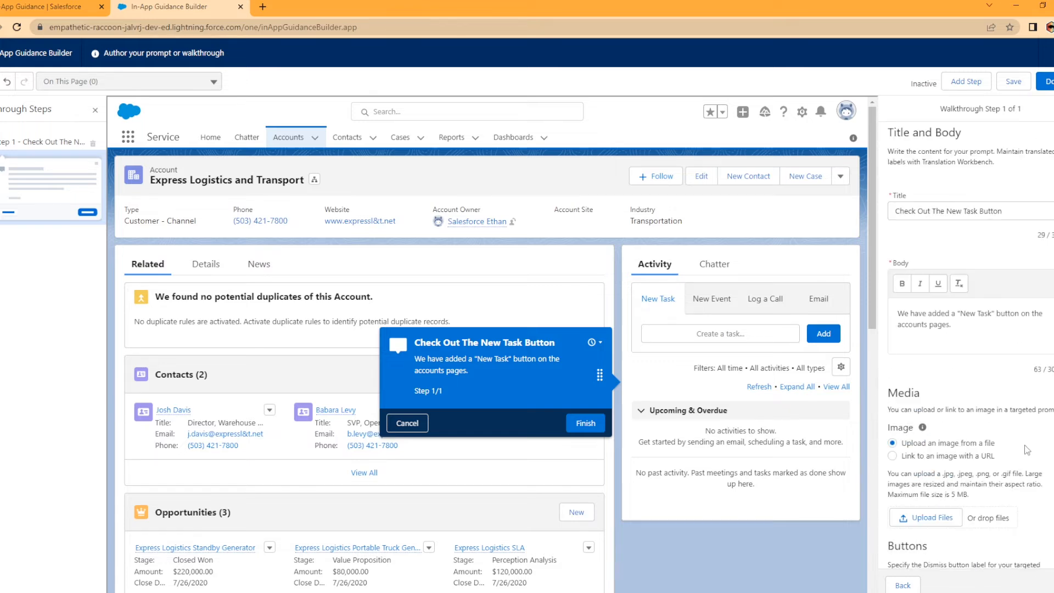
scroll(up, 3)
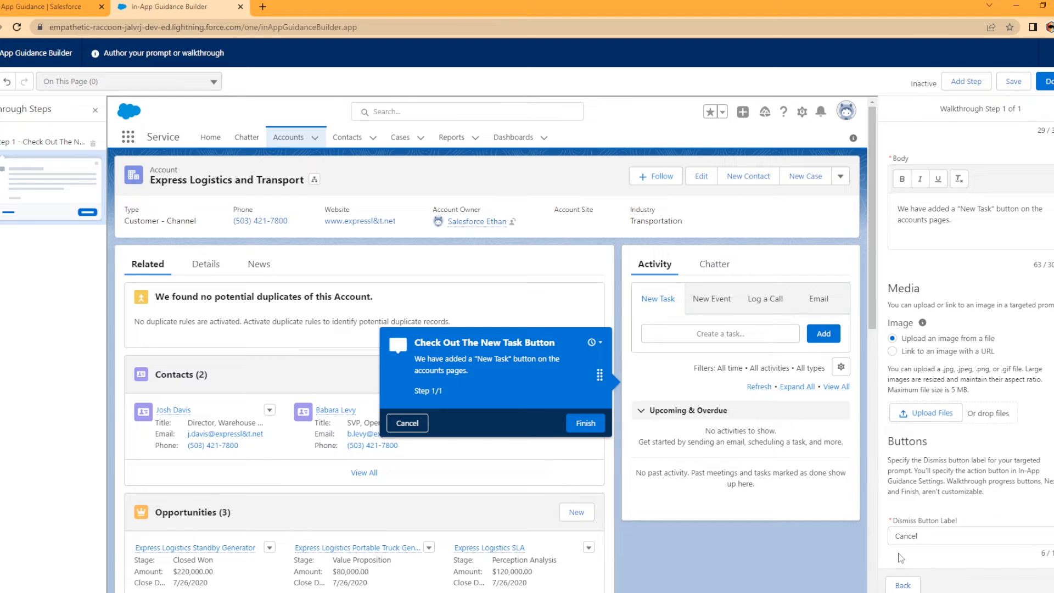
mouse_move(557, 390)
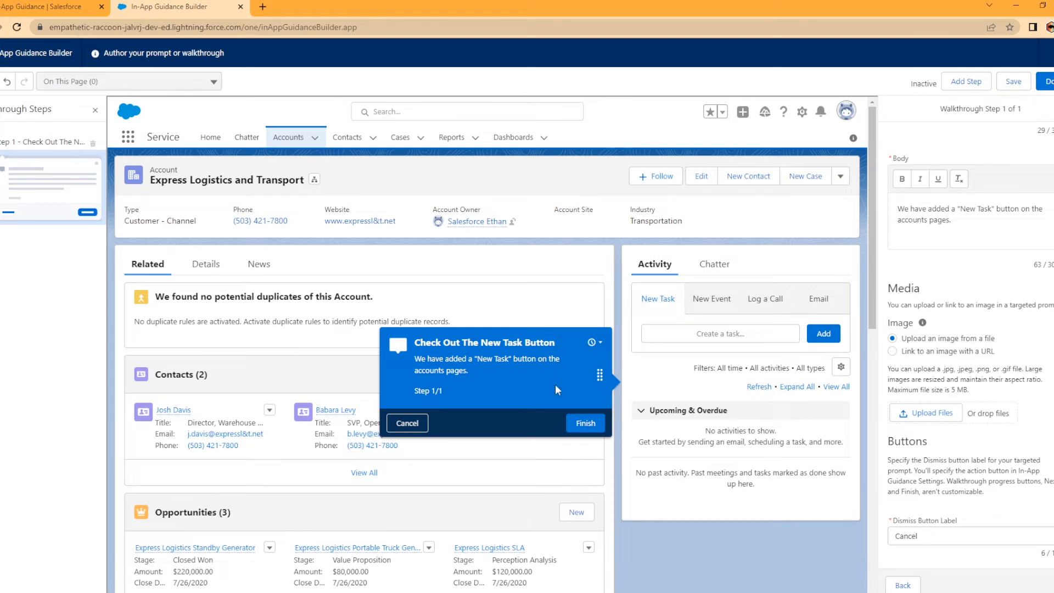
scroll(up, 3)
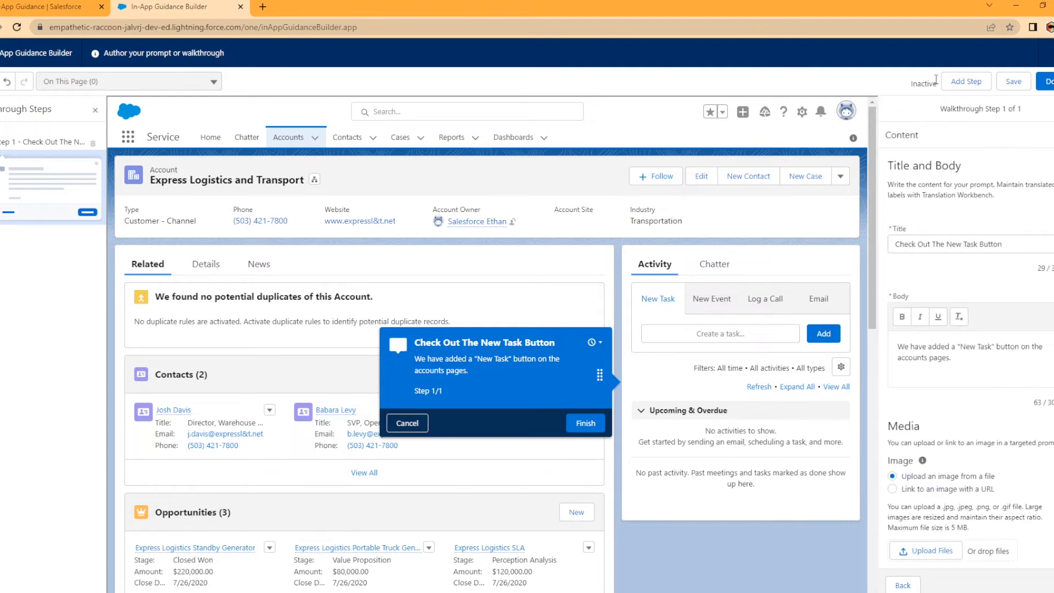
Add walkthrough step 2 as a targeted prompt shown on This Page, Any App
click(966, 81)
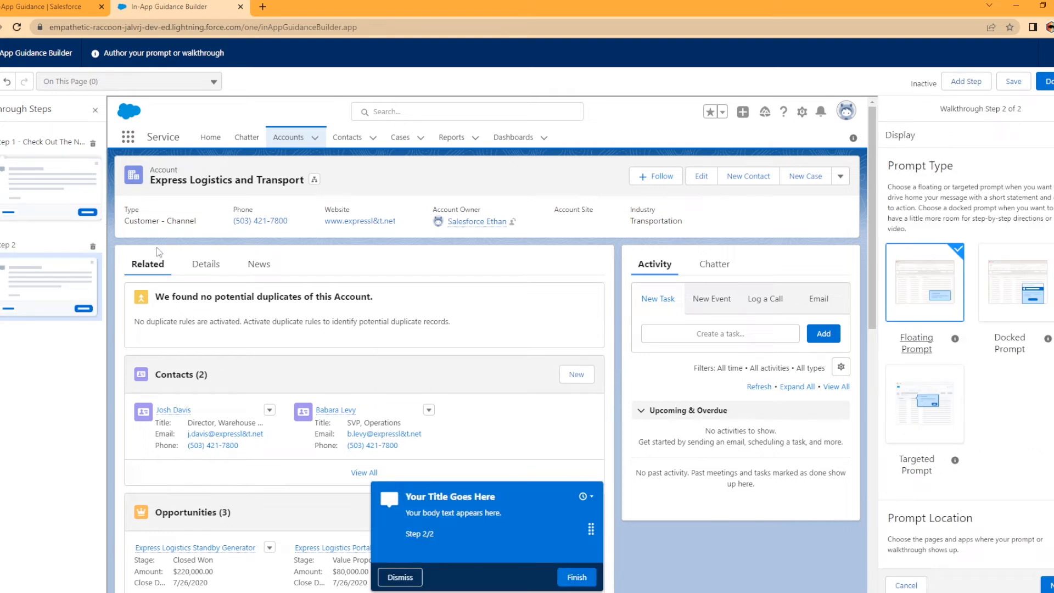
mouse_move(52, 306)
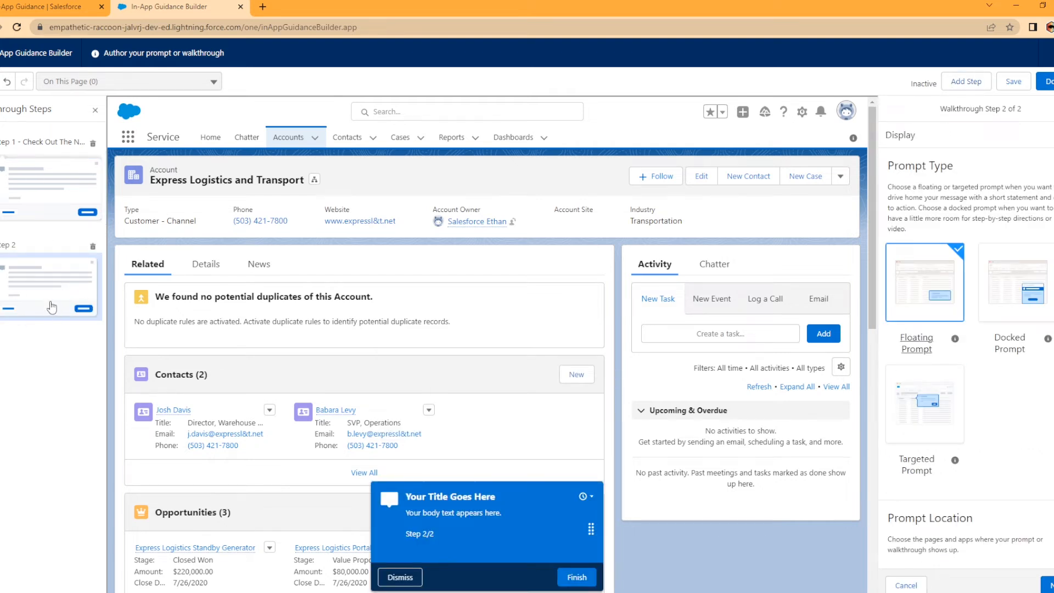
mouse_move(952, 343)
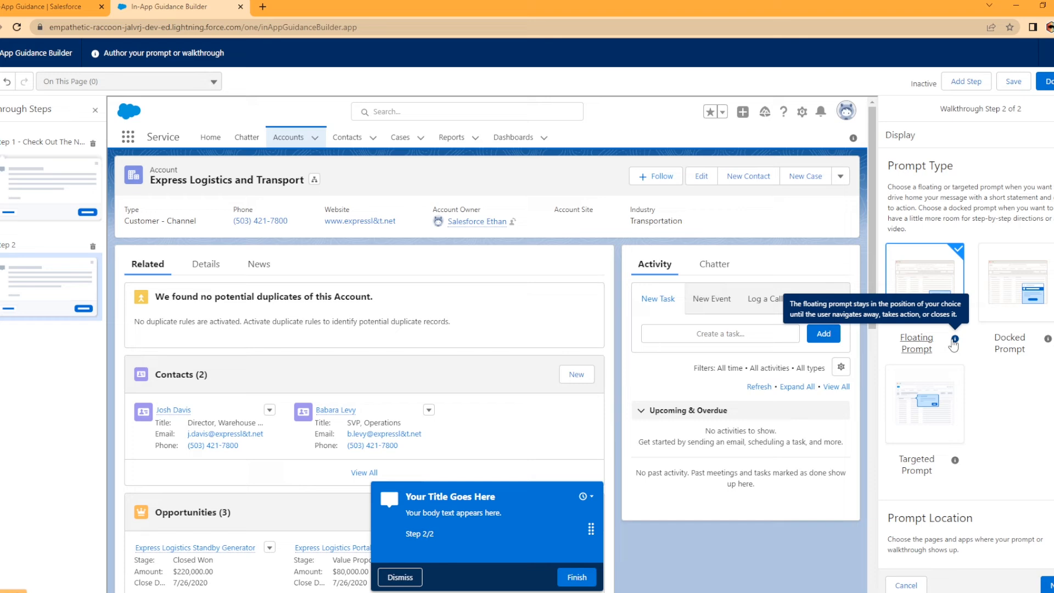
click(924, 403)
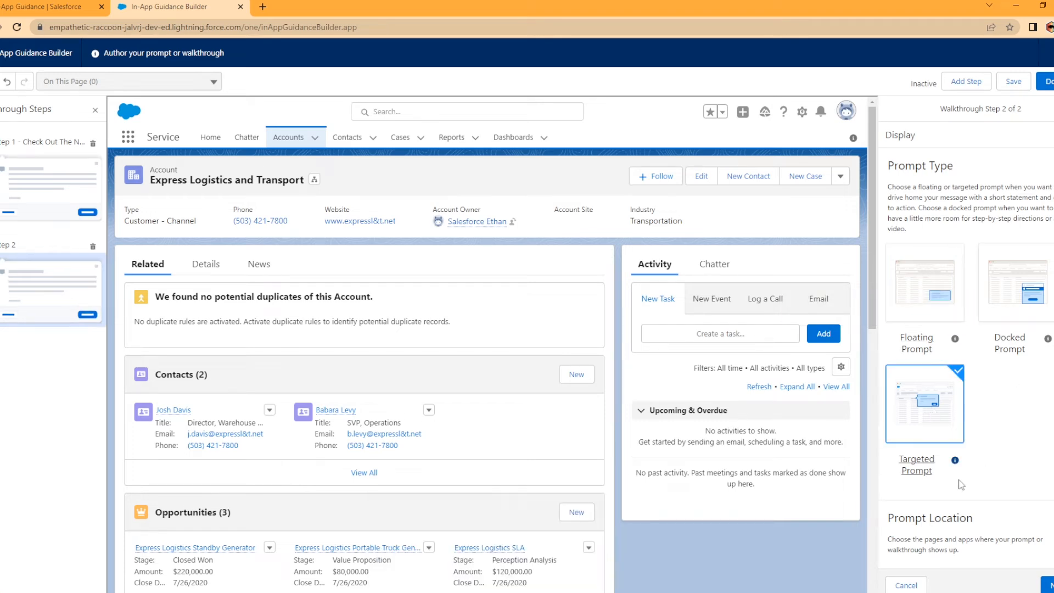
click(961, 350)
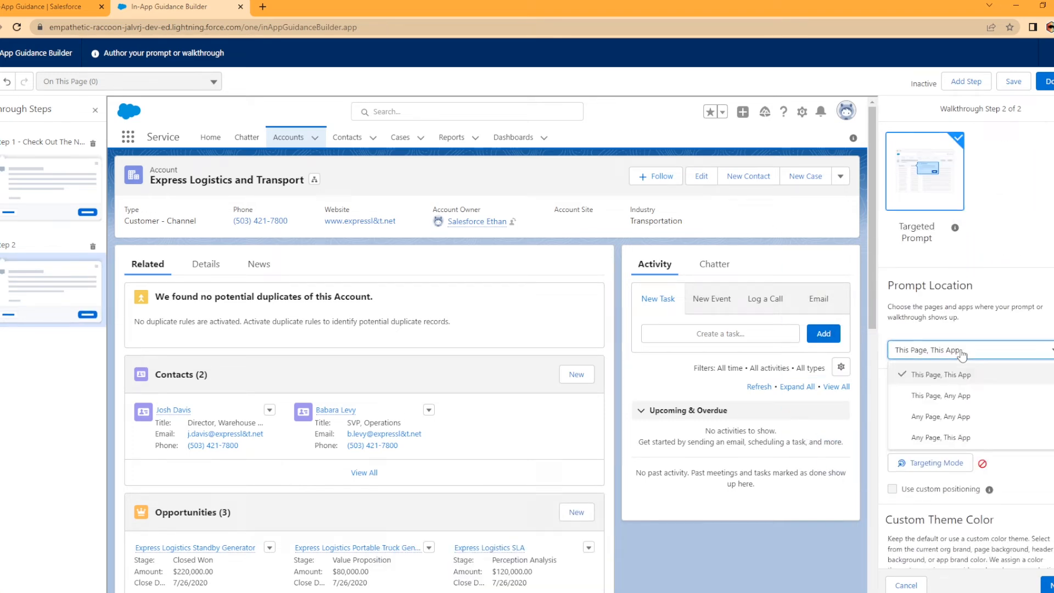
click(941, 396)
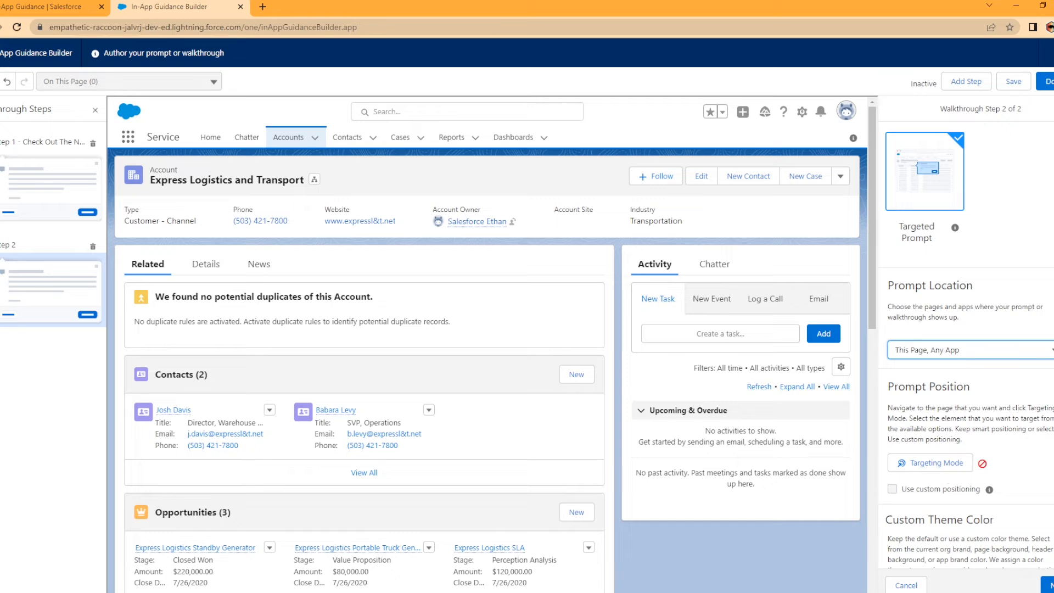
mouse_move(141, 375)
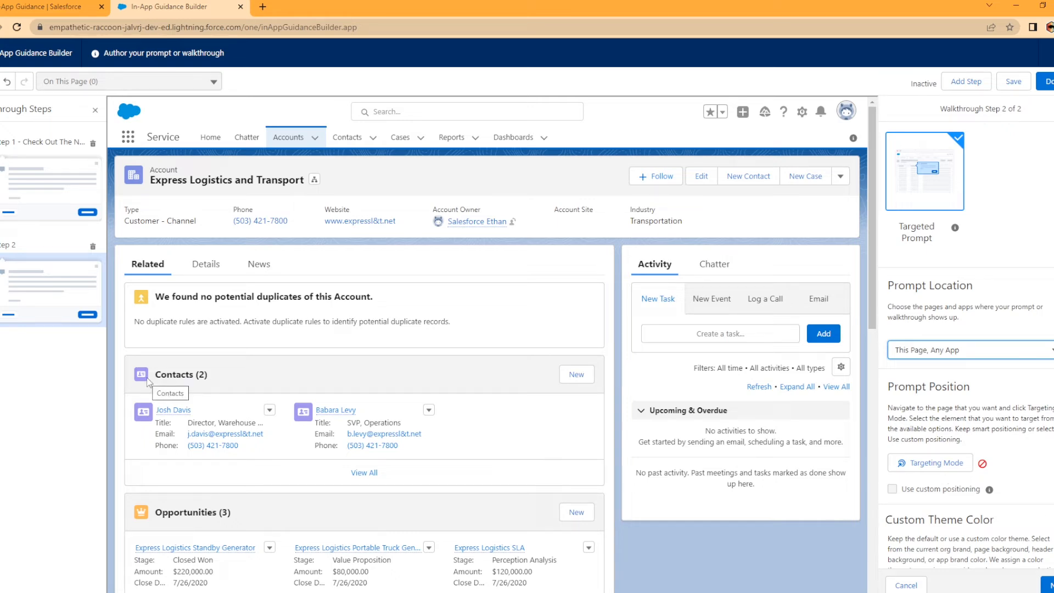
mouse_move(263, 291)
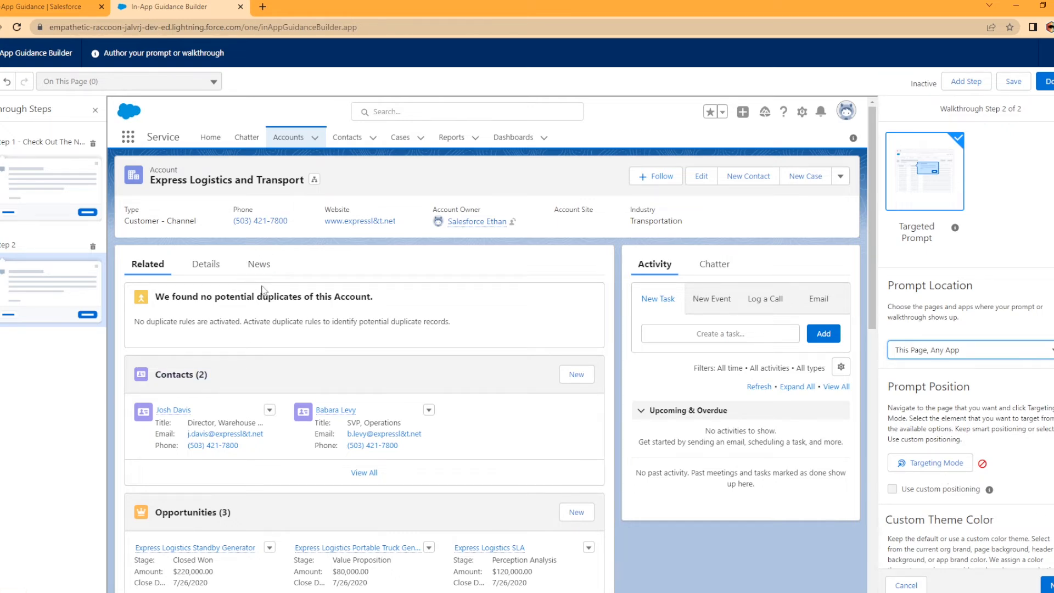
mouse_move(279, 280)
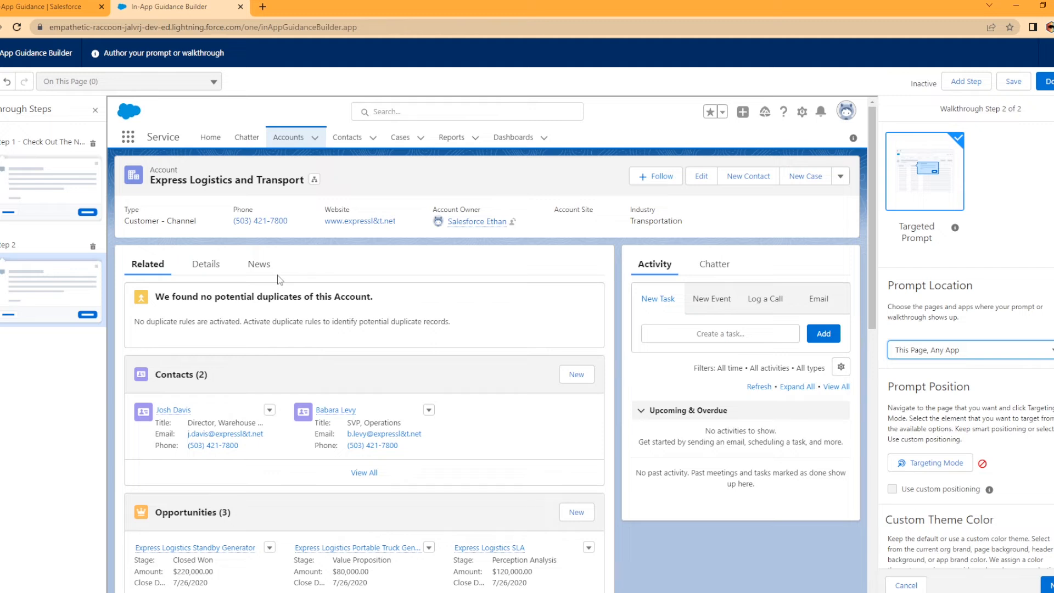
mouse_move(961, 478)
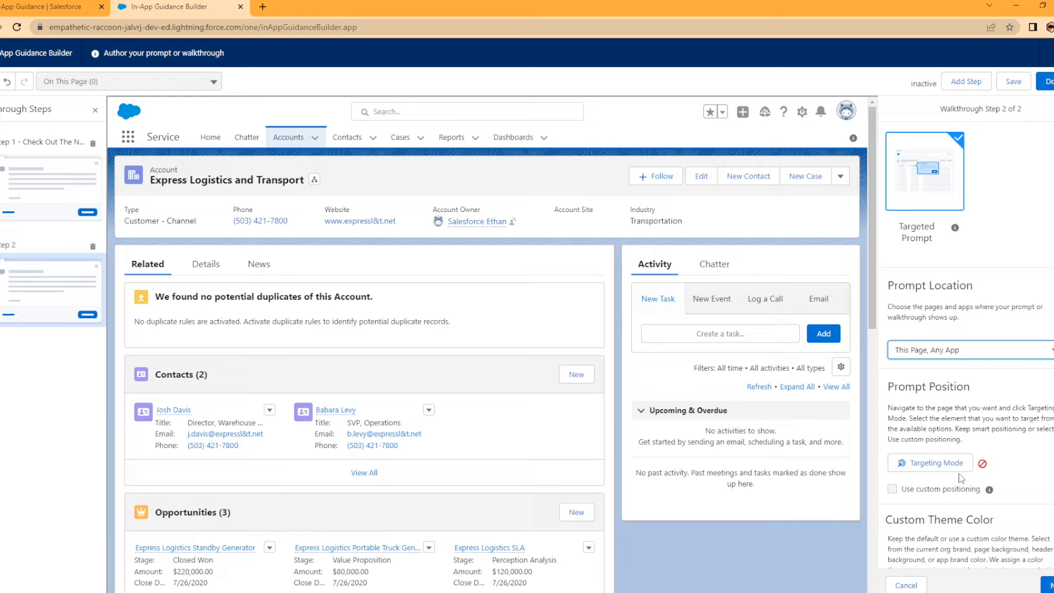
click(929, 462)
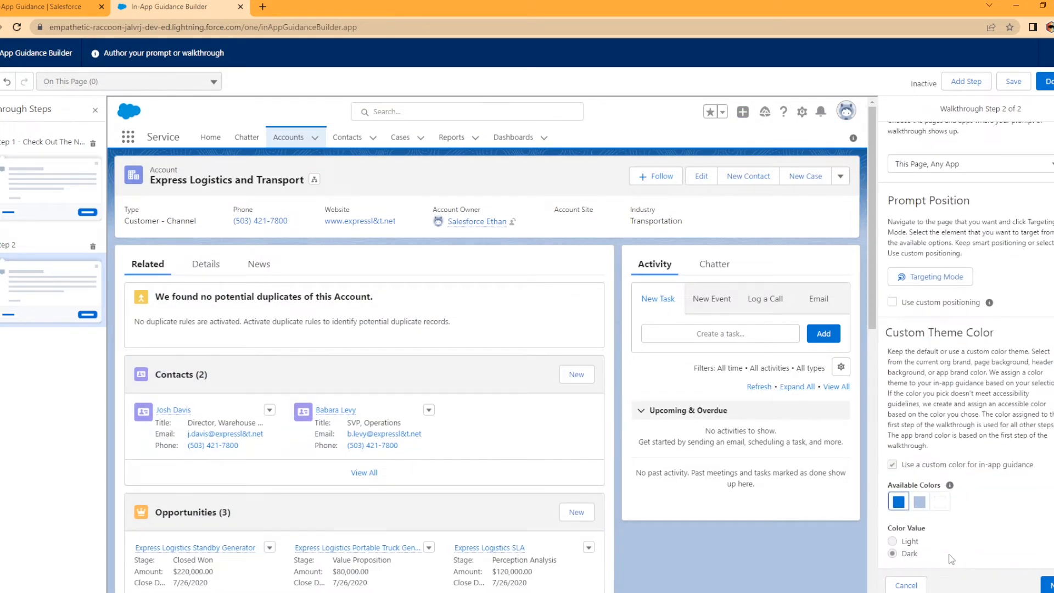
mouse_move(947, 484)
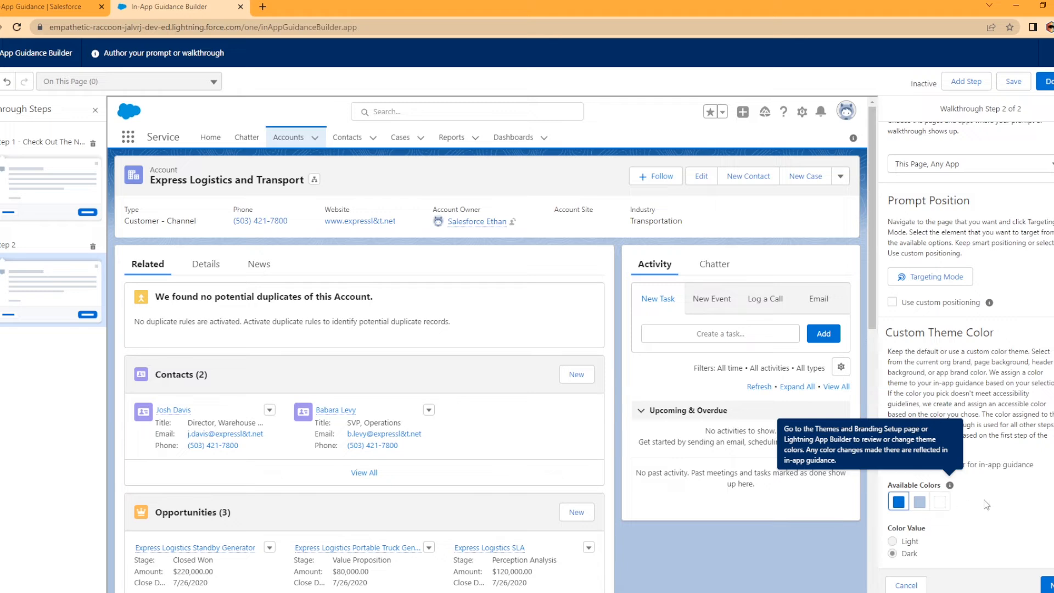
mouse_move(1021, 529)
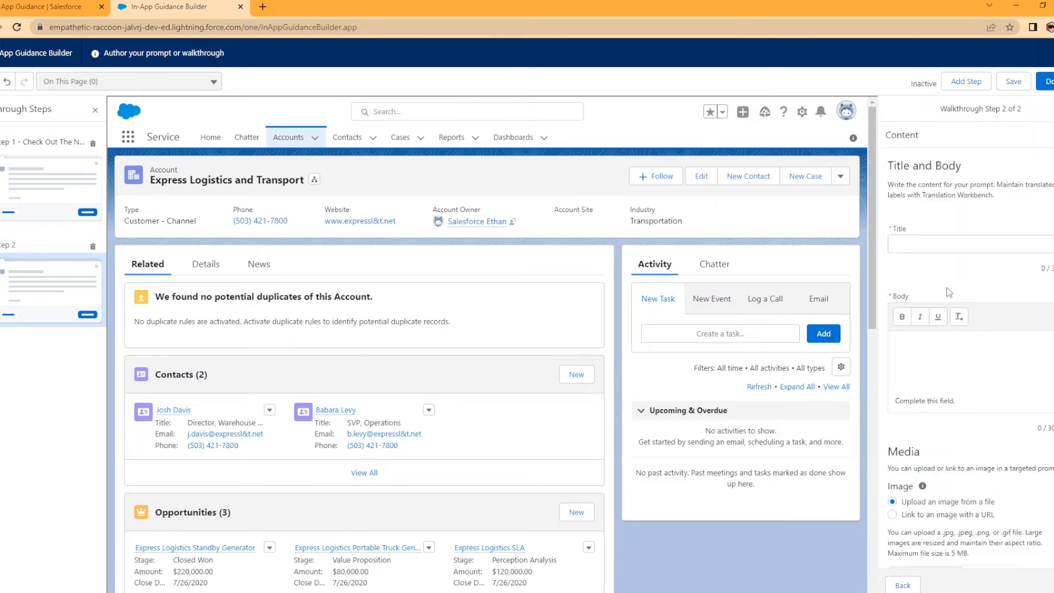
Title step 2 'Check Out The News Feature!' with a body about the latest account info
click(971, 244)
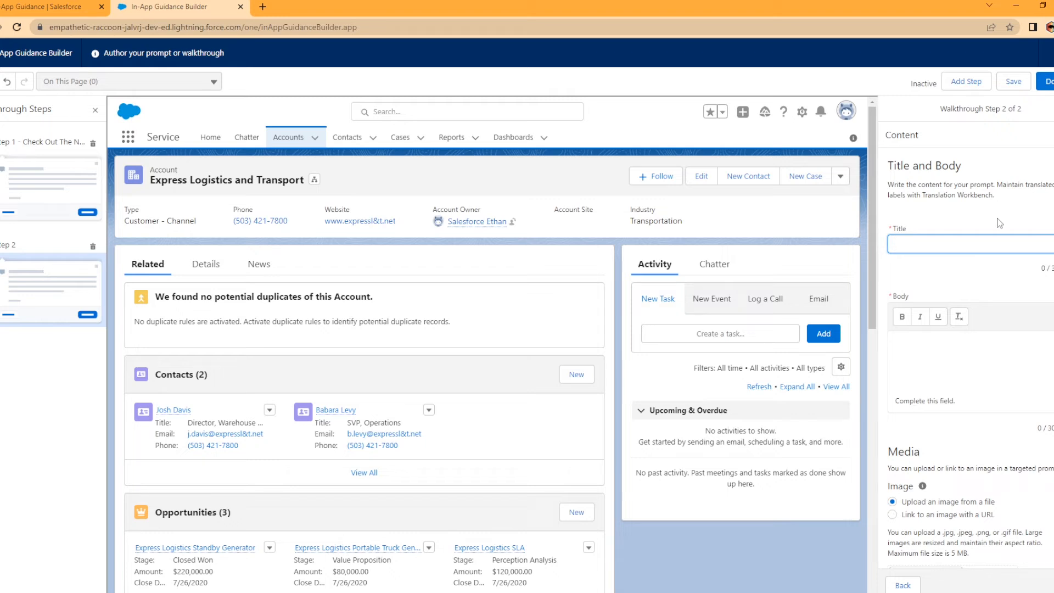
text(Check Out th)
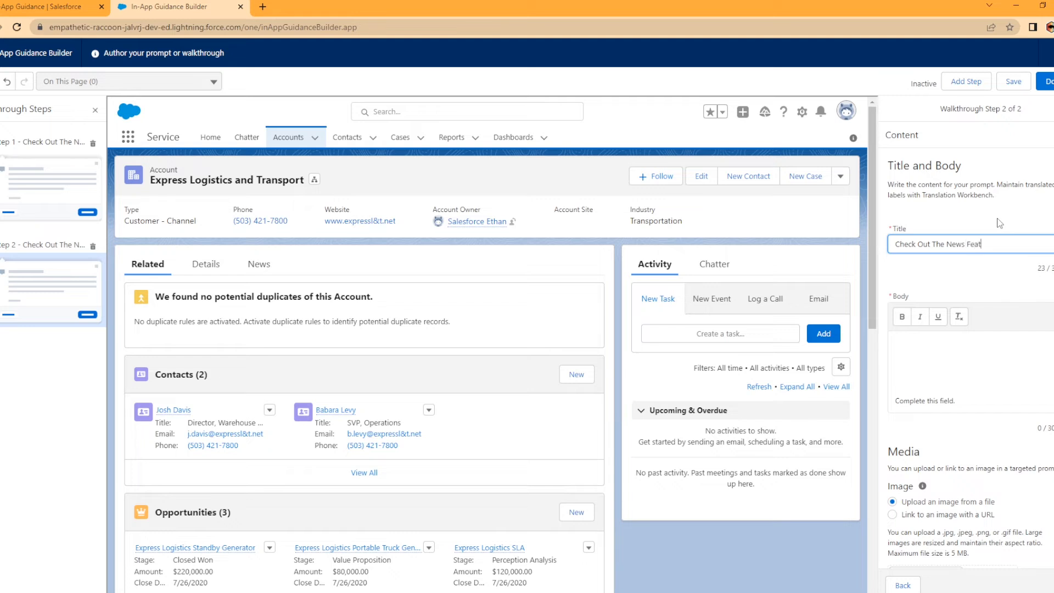
text(ure!)
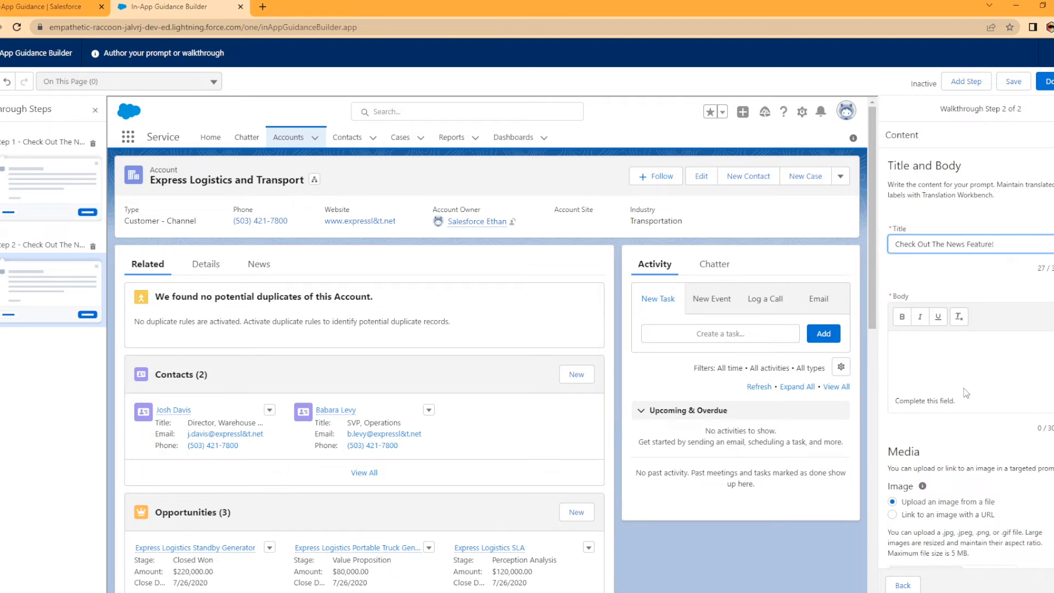
text(The)
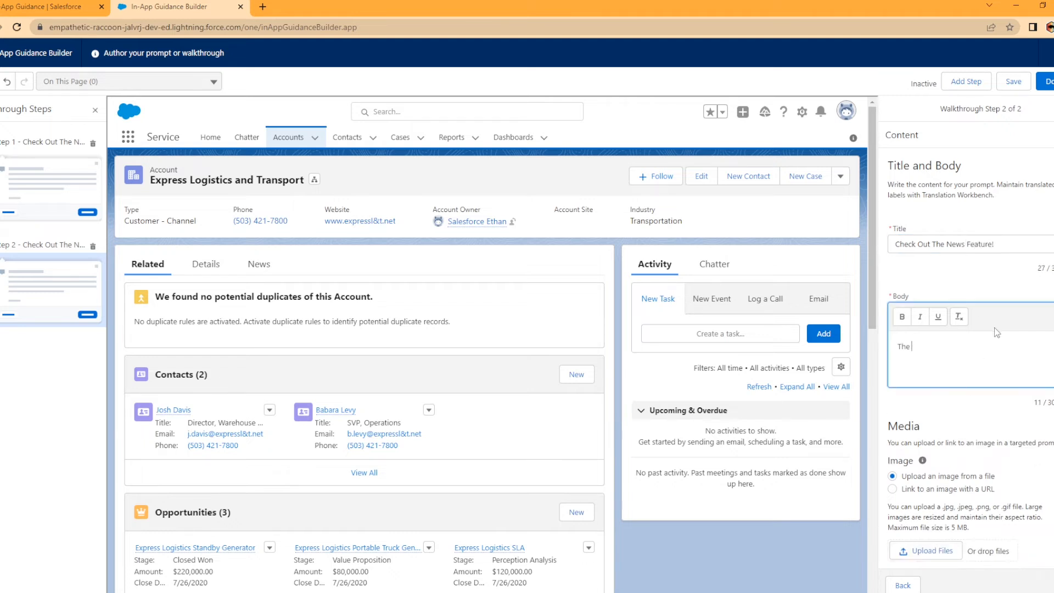
text(news featr)
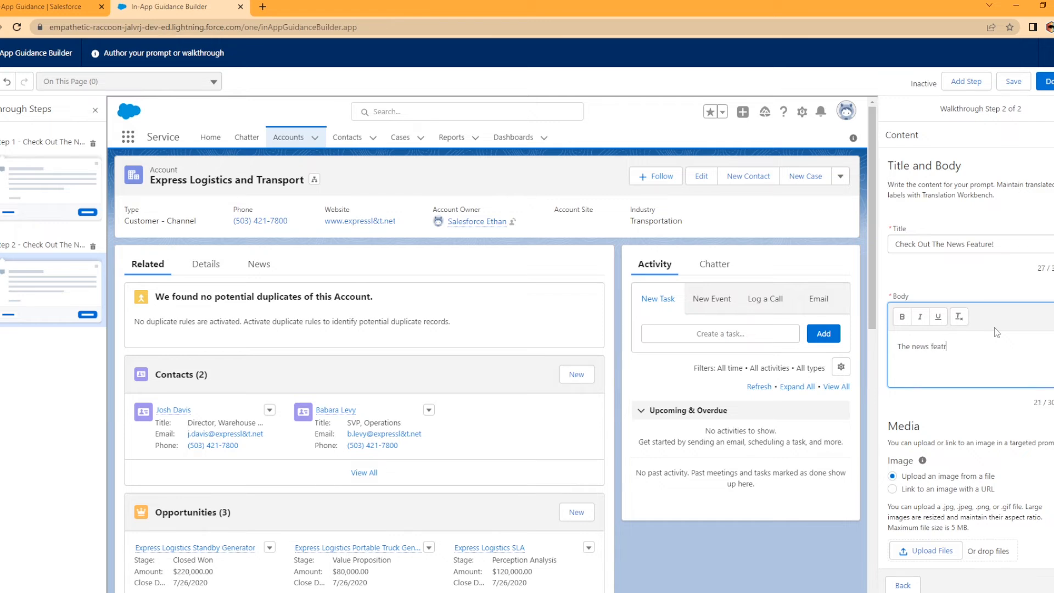
text(ure hs)
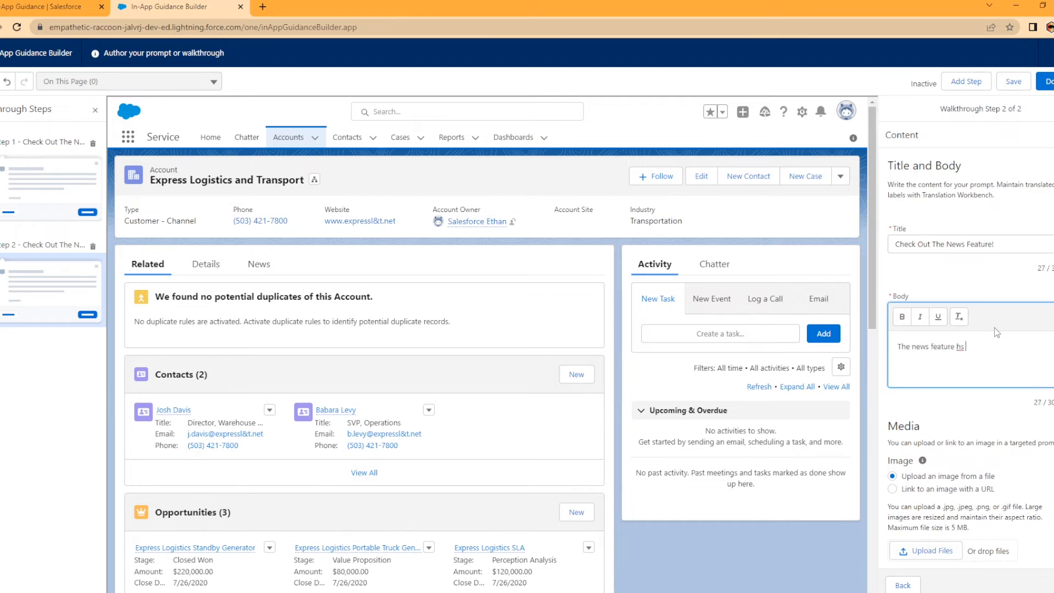
text(has the lates)
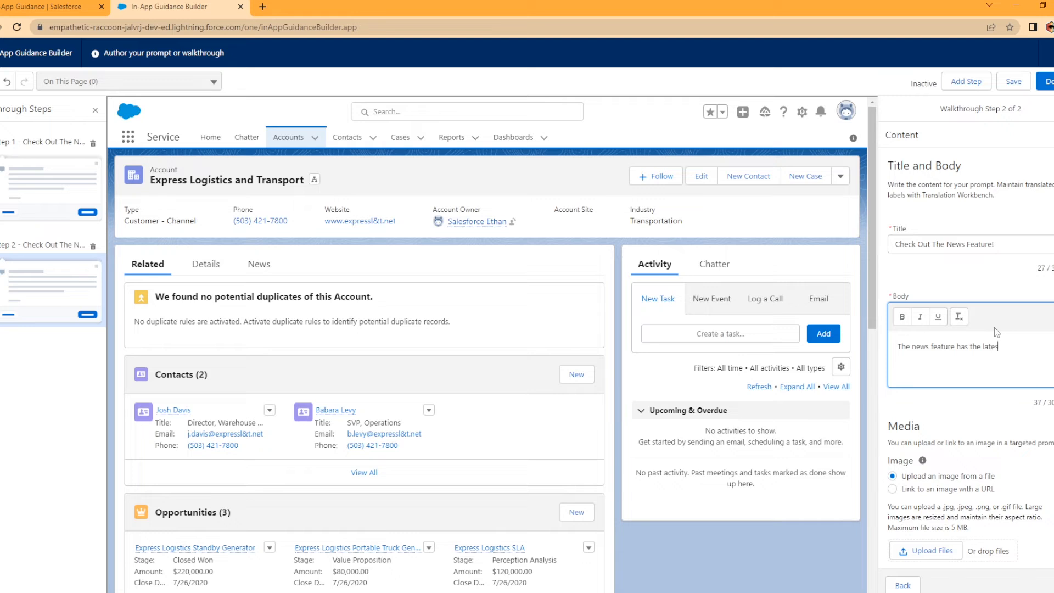
text(st info about the a)
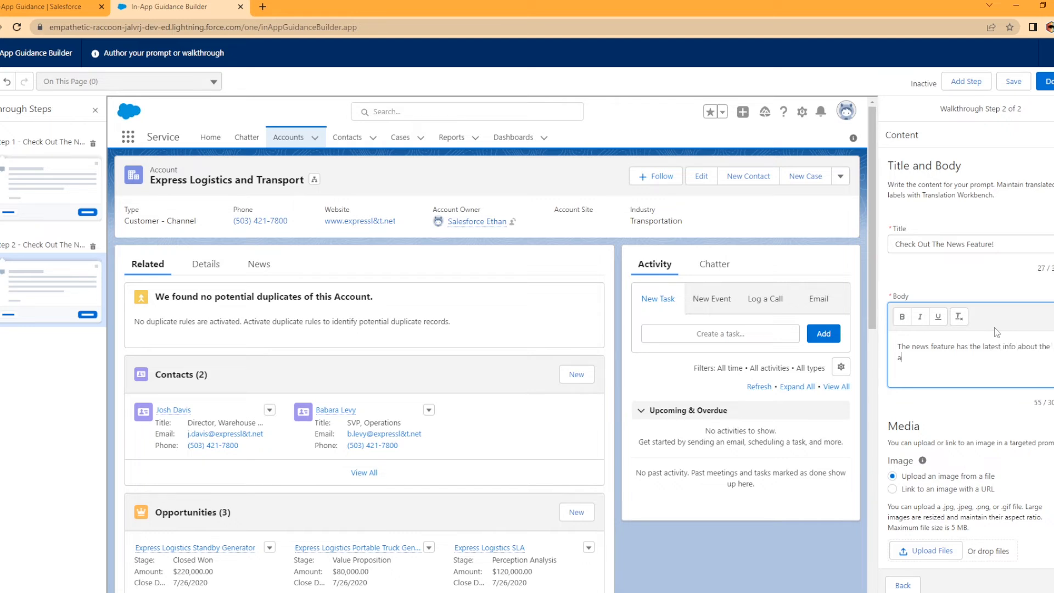
text(ccount.)
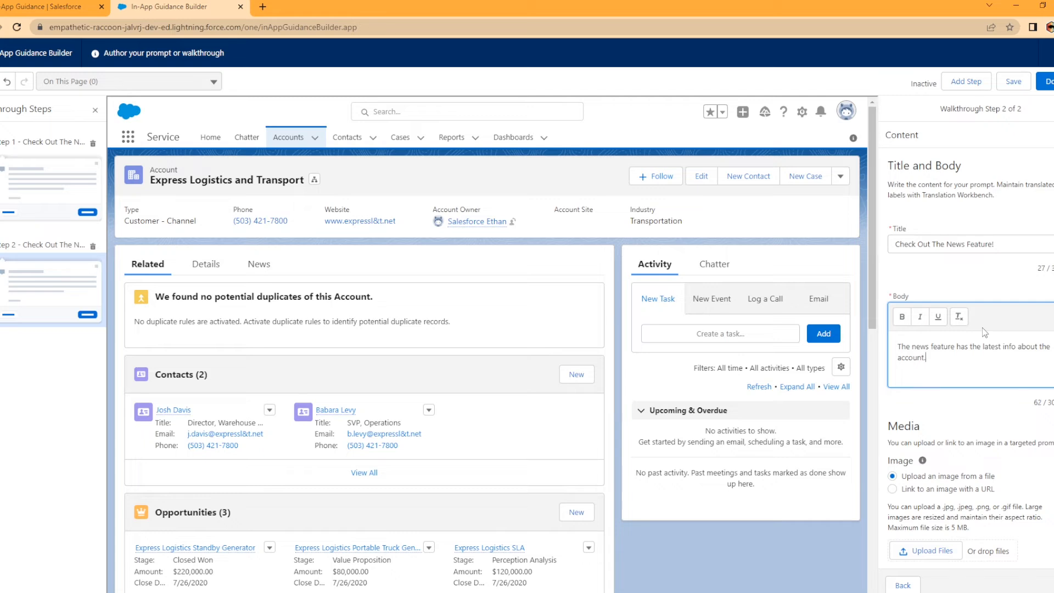
scroll(down, 3)
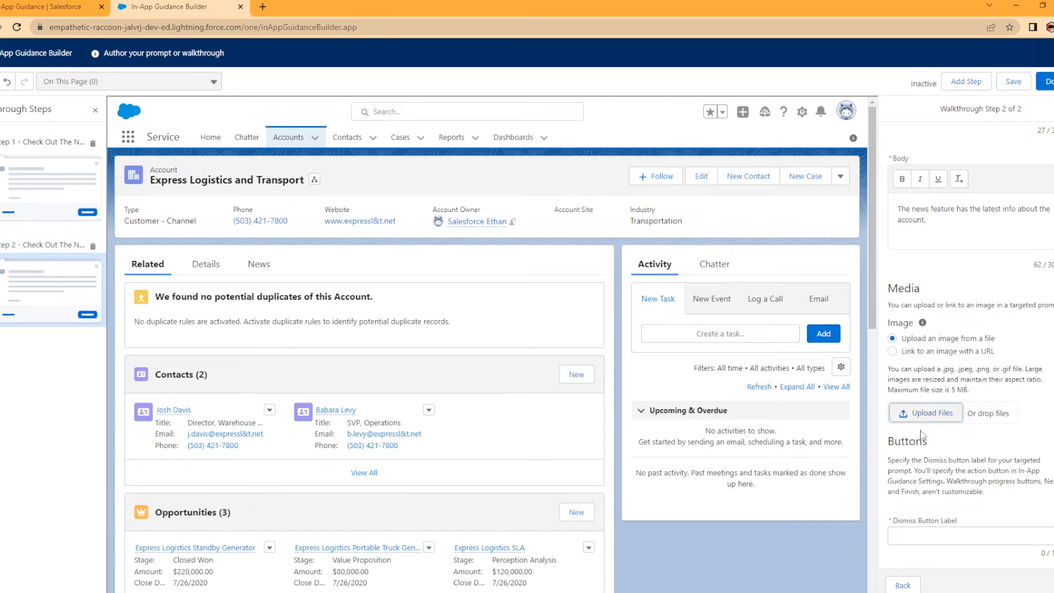
Upload the BlueRidge logo image (1952-768x591) to step 2's prompt
click(925, 412)
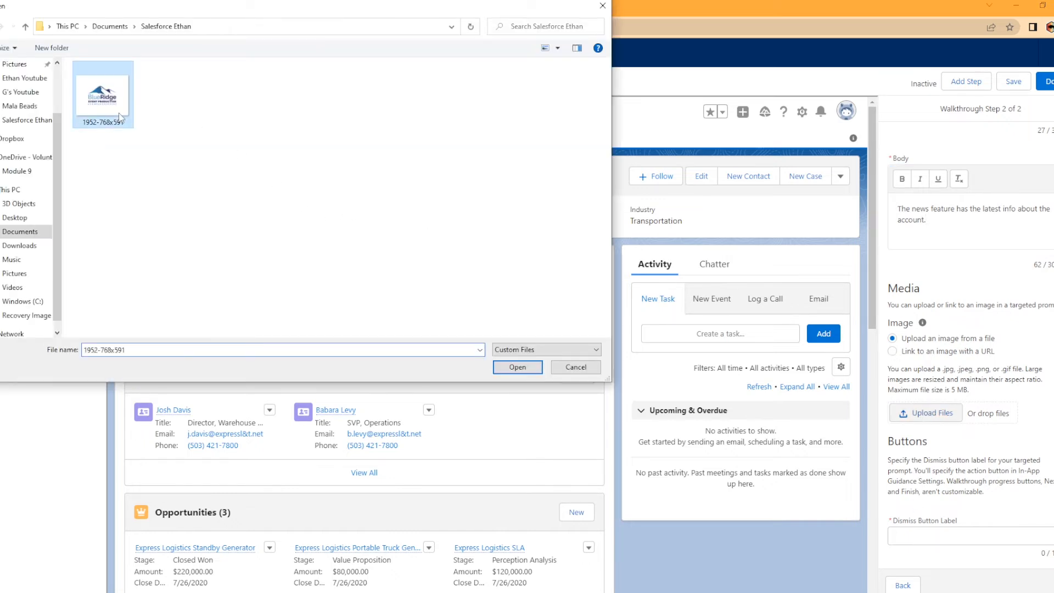
click(516, 367)
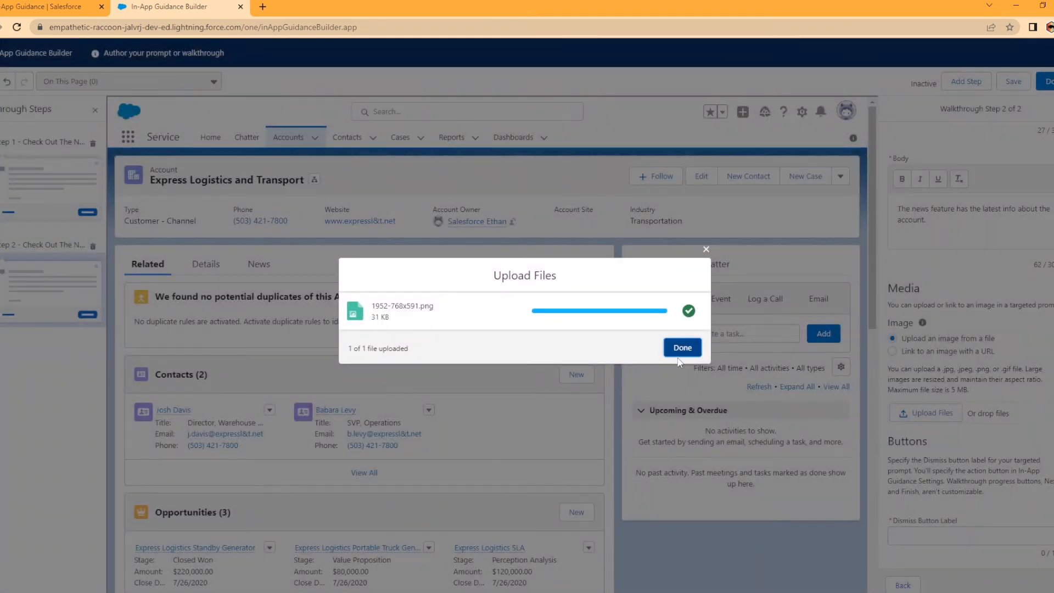
click(683, 348)
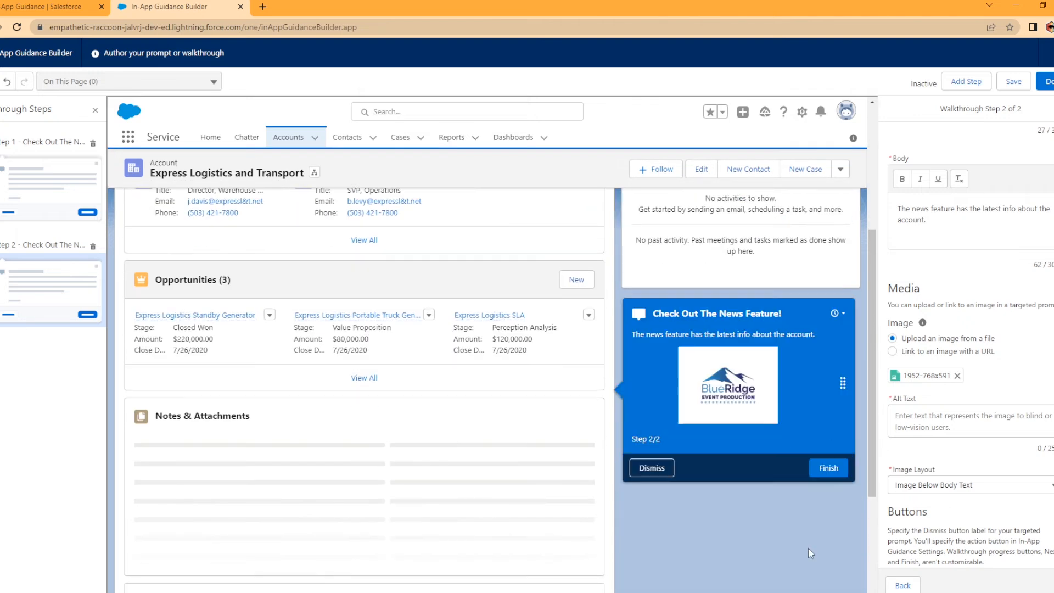
Set the image alt text to 'Company Logo' and the dismiss button label to 'Cancel'
scroll(down, 3)
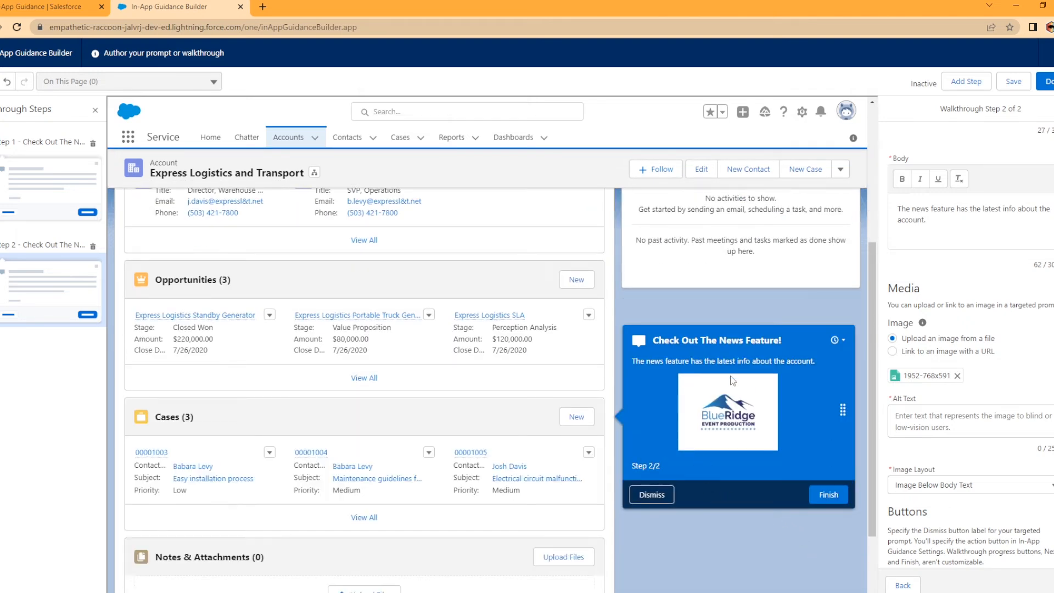
mouse_move(974, 480)
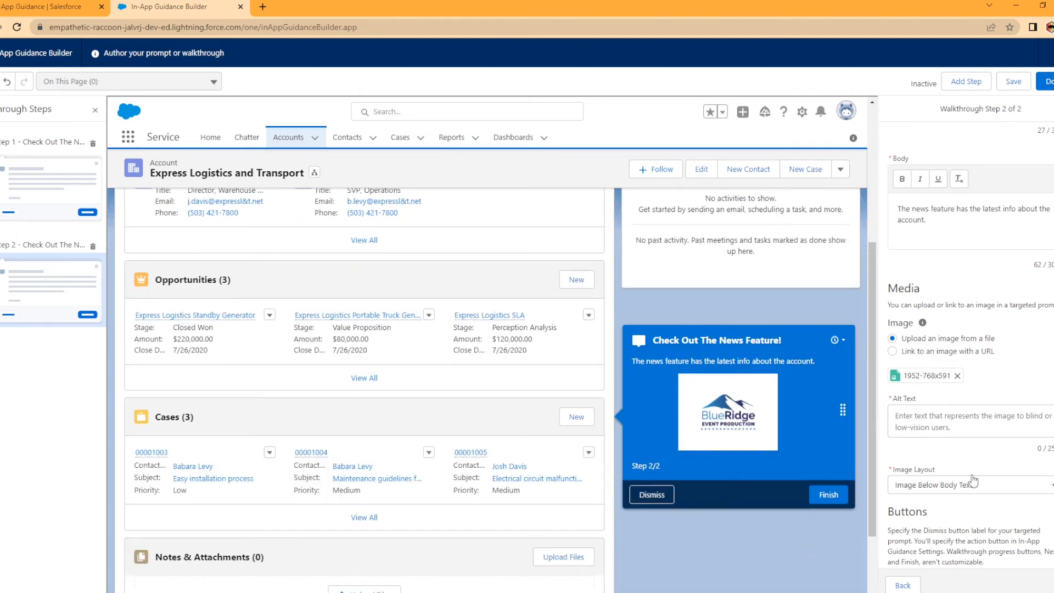
scroll(down, 3)
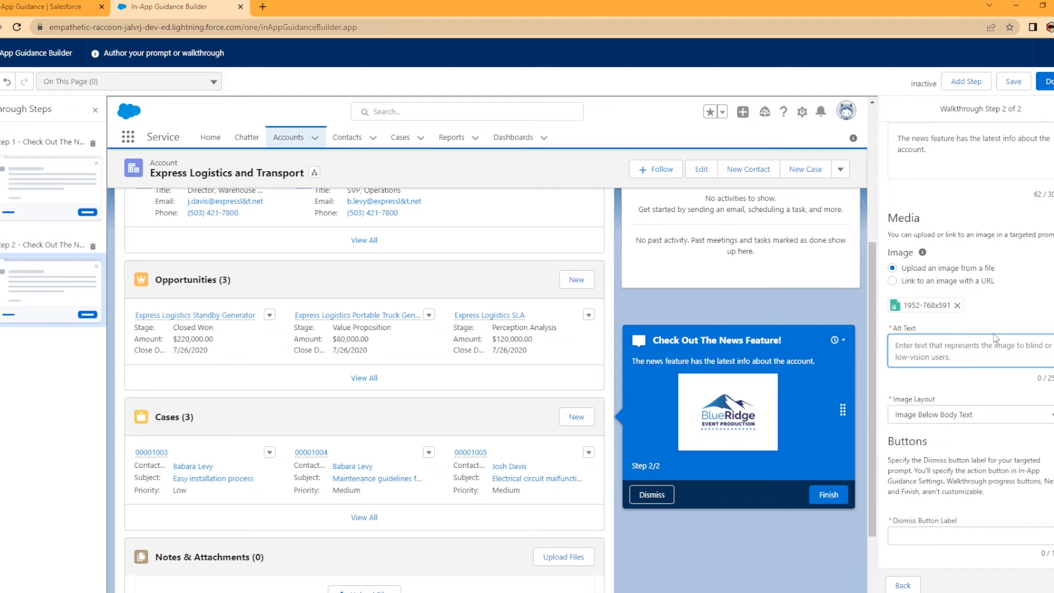
text(Company Logo)
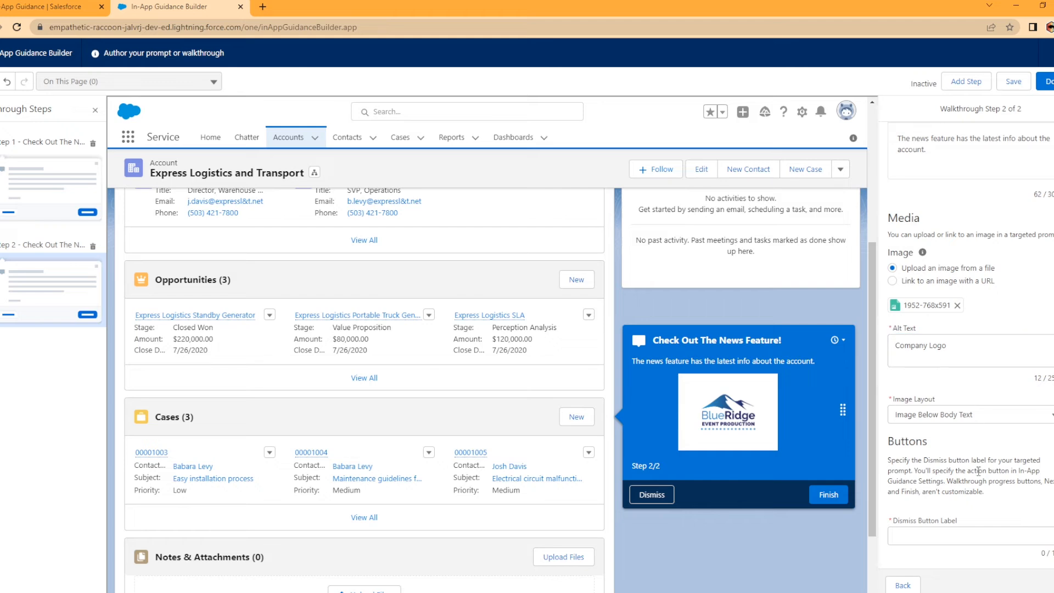
text(Cancel)
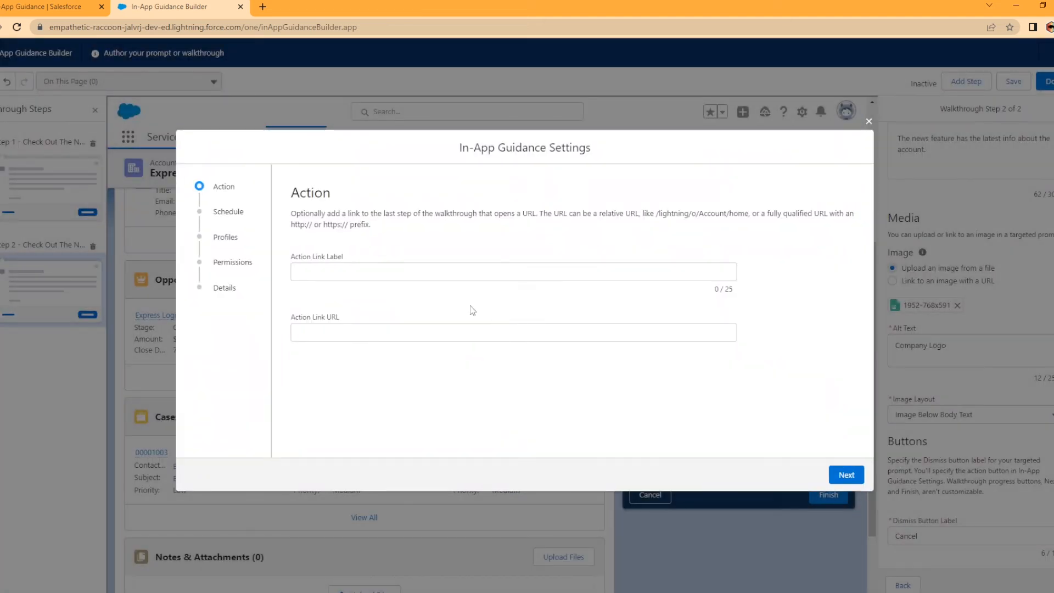
mouse_move(411, 368)
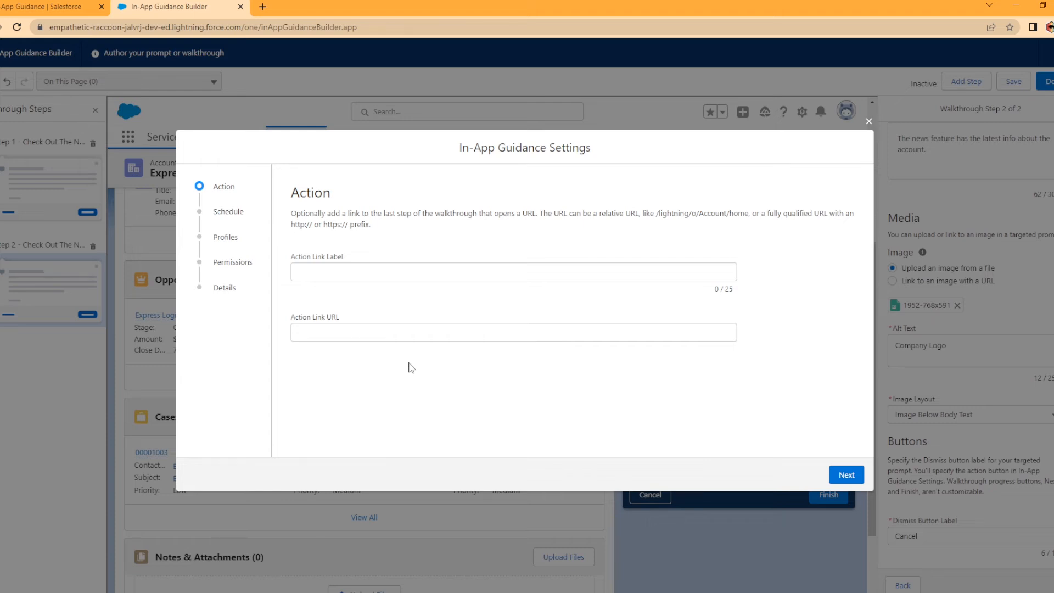
Skip the Action Link and continue to the Schedule page
click(846, 474)
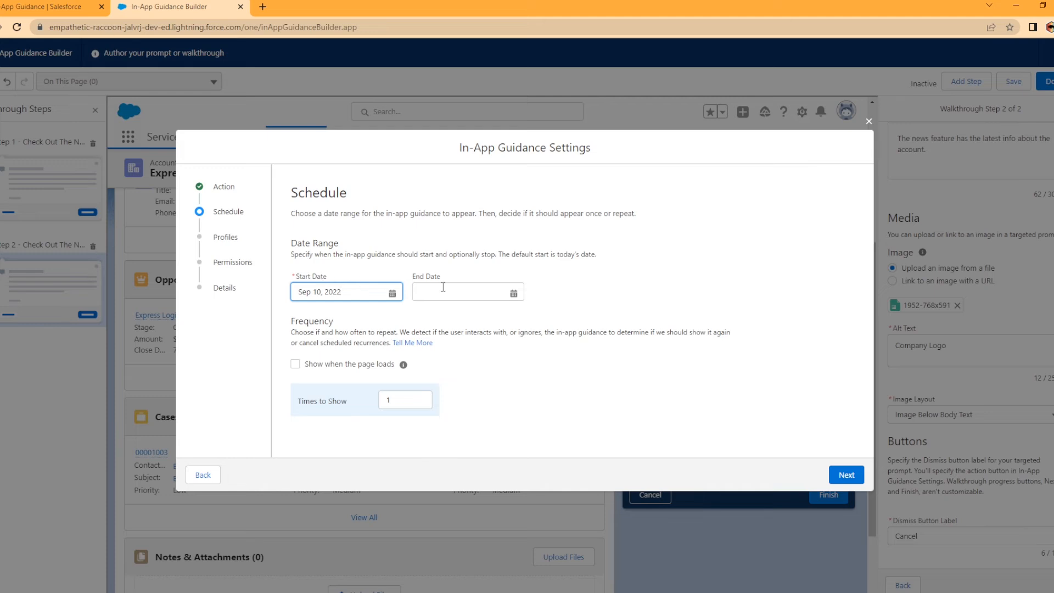
mouse_move(514, 292)
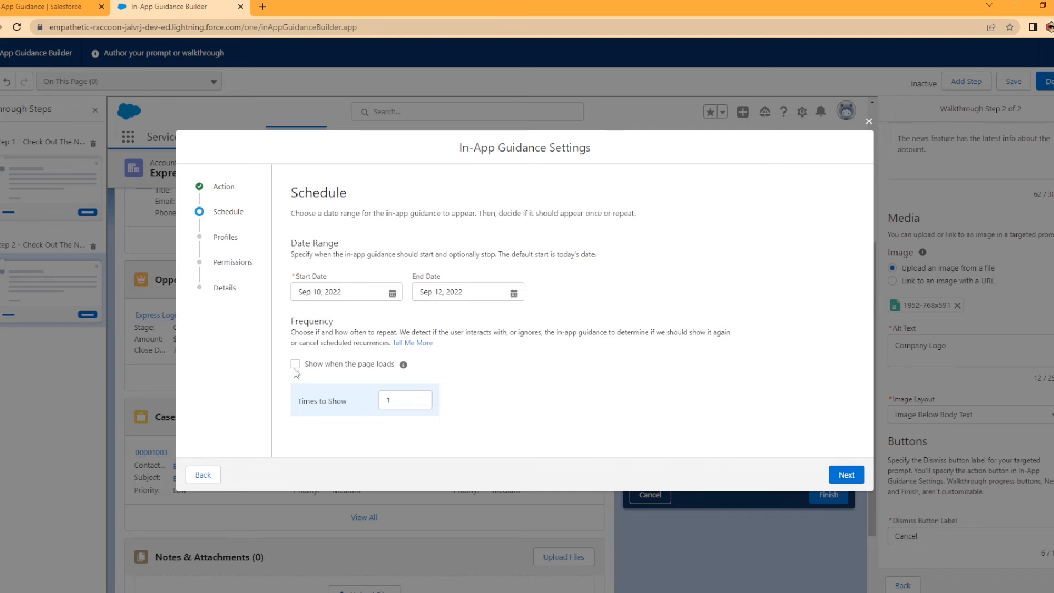
mouse_move(375, 401)
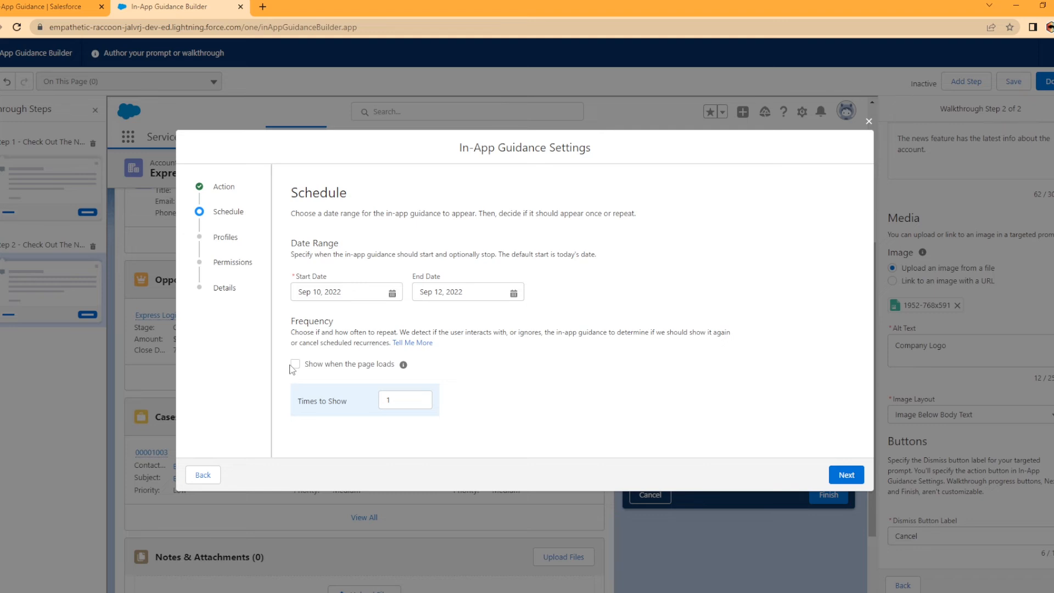
Turn on showing the walkthrough when the page loads
click(294, 363)
text(4)
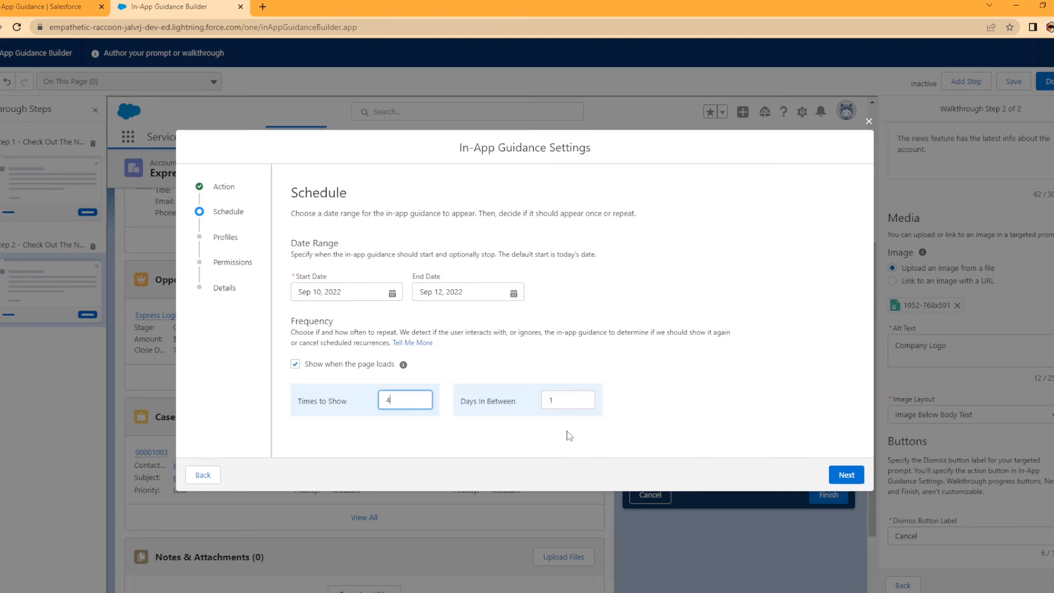
mouse_move(649, 425)
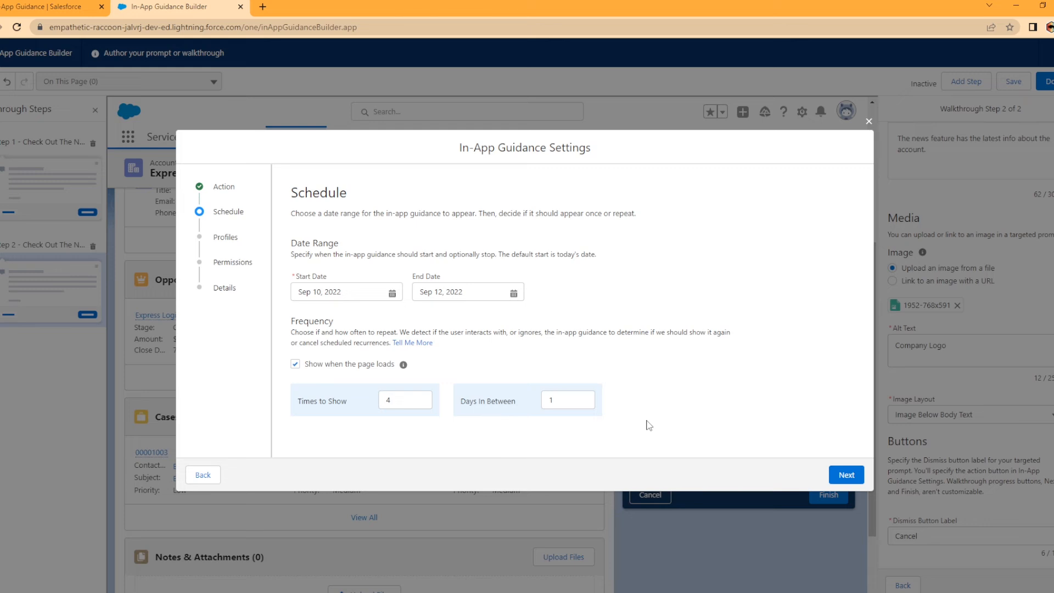
mouse_move(893, 503)
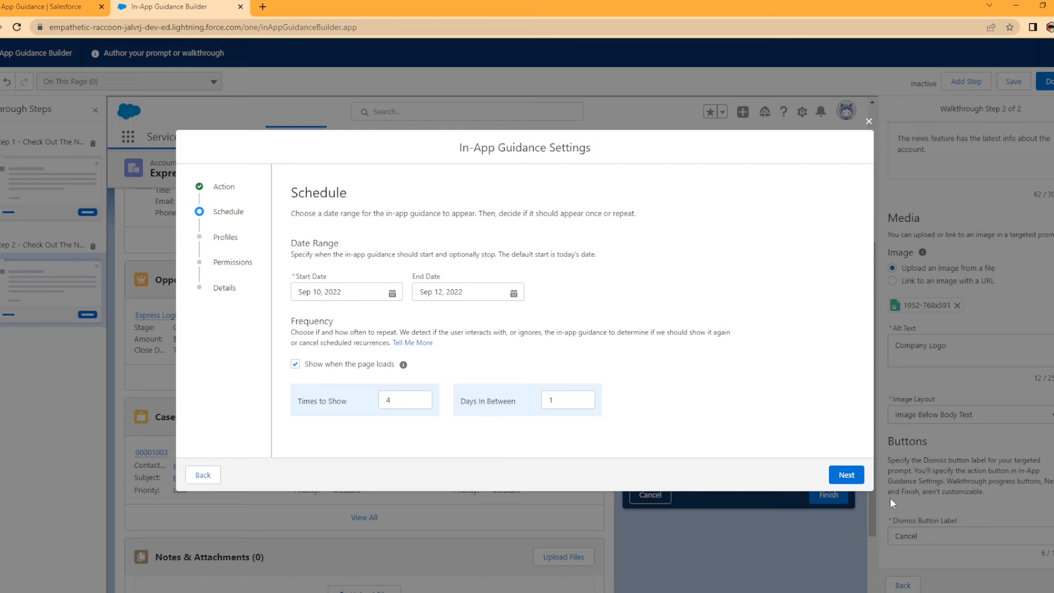
Advance to Profiles and choose Specific profiles, browsing the available profiles list
click(847, 474)
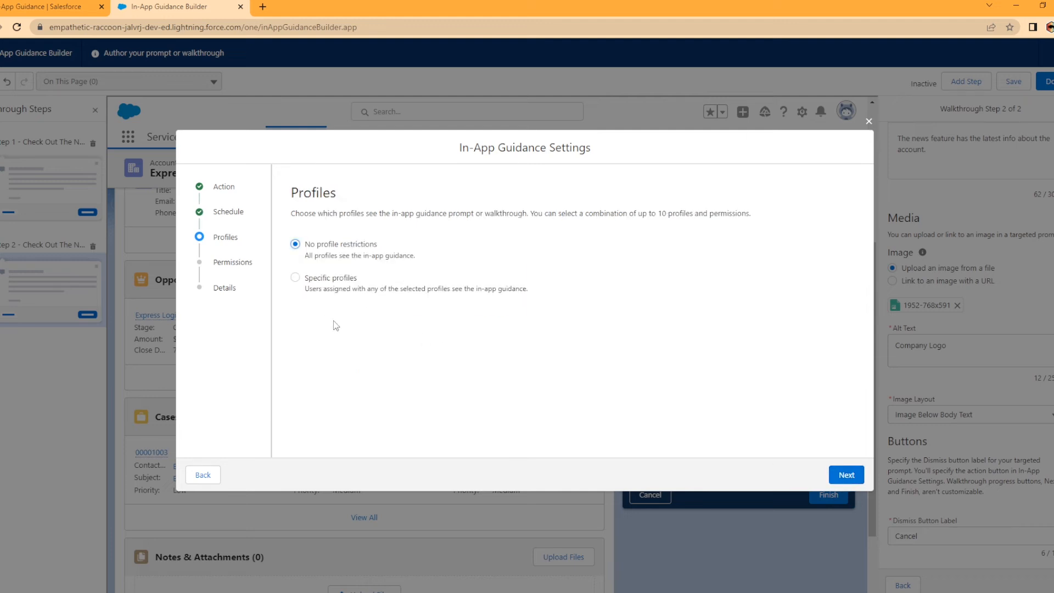
mouse_move(336, 308)
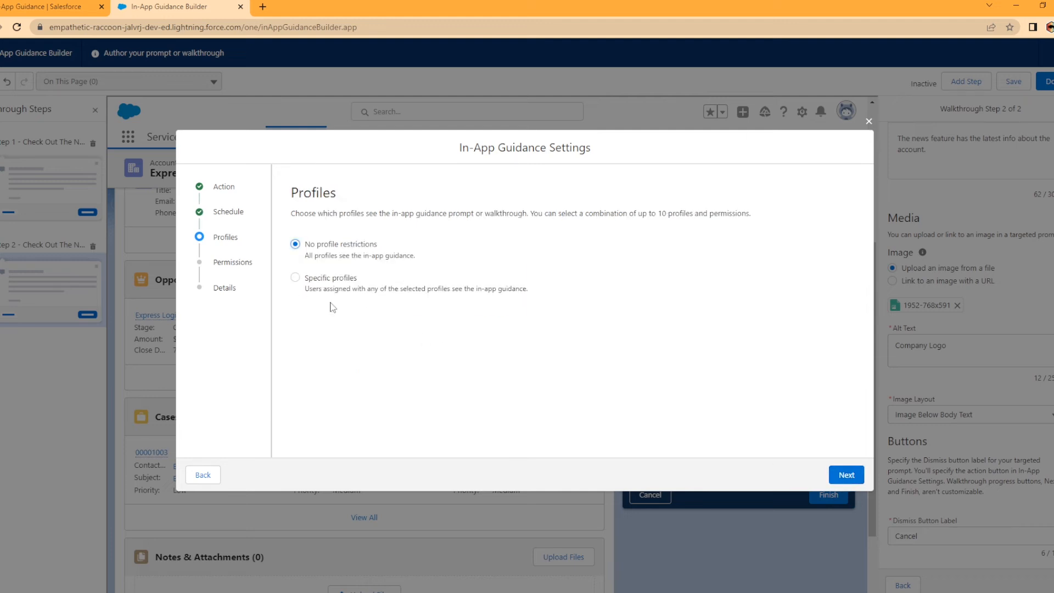
click(295, 278)
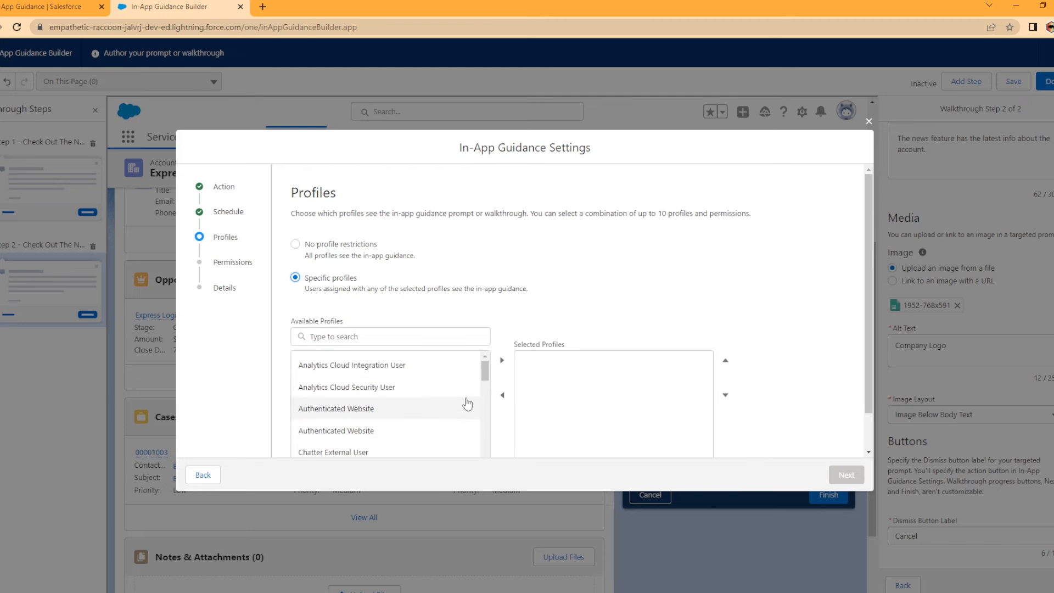
scroll(down, 3)
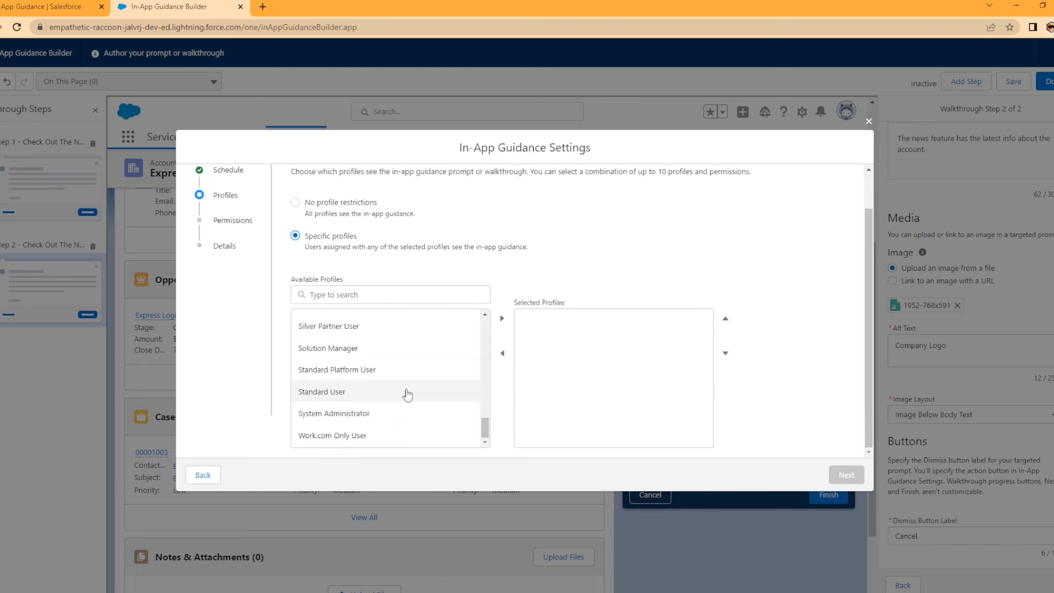
mouse_move(282, 199)
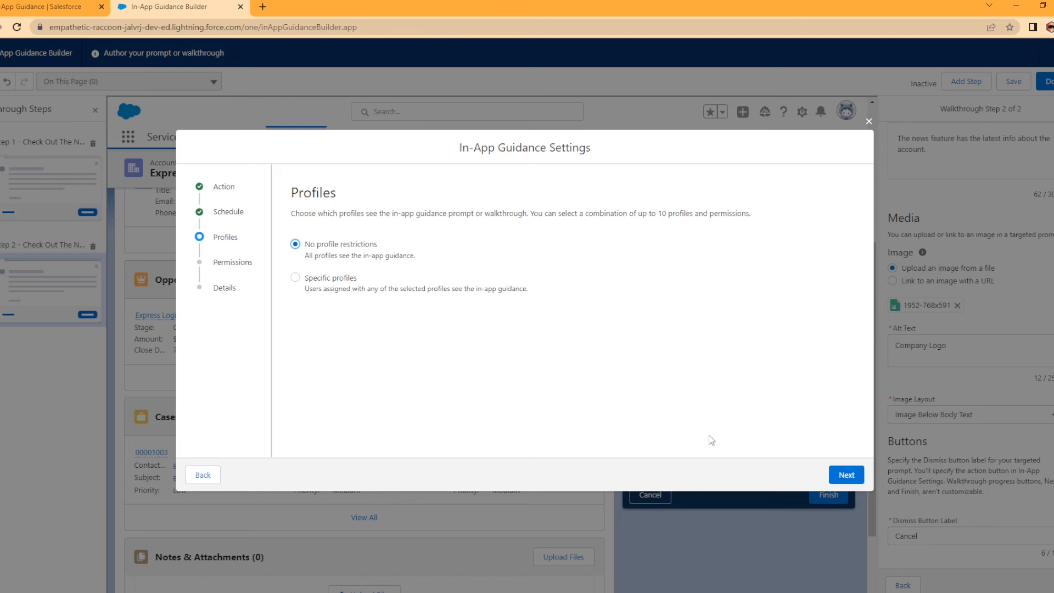
Advance to Permissions and choose Specific permissions, browsing the available permissions list
click(846, 475)
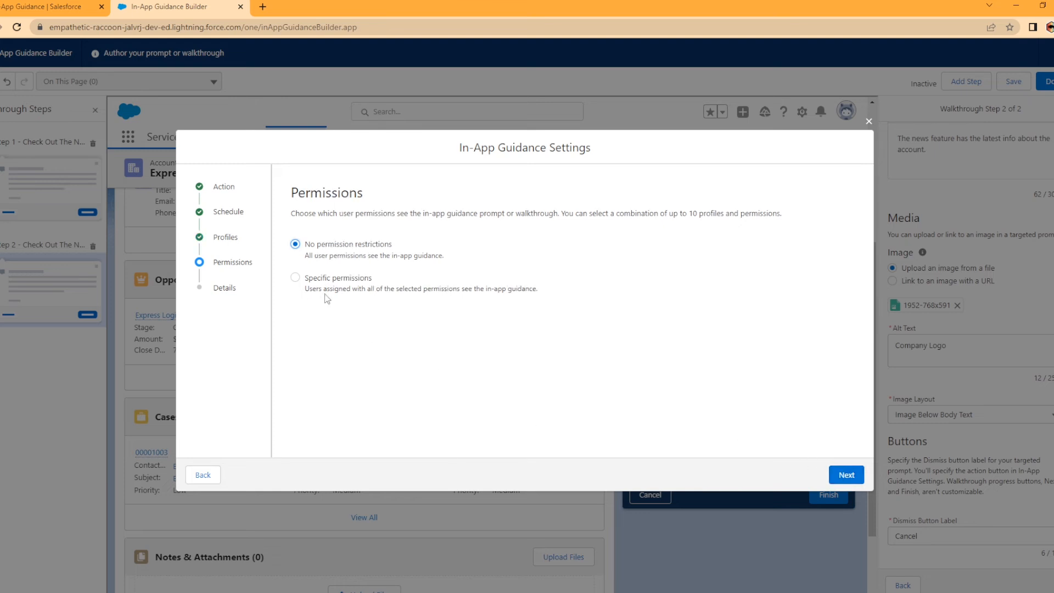
click(295, 278)
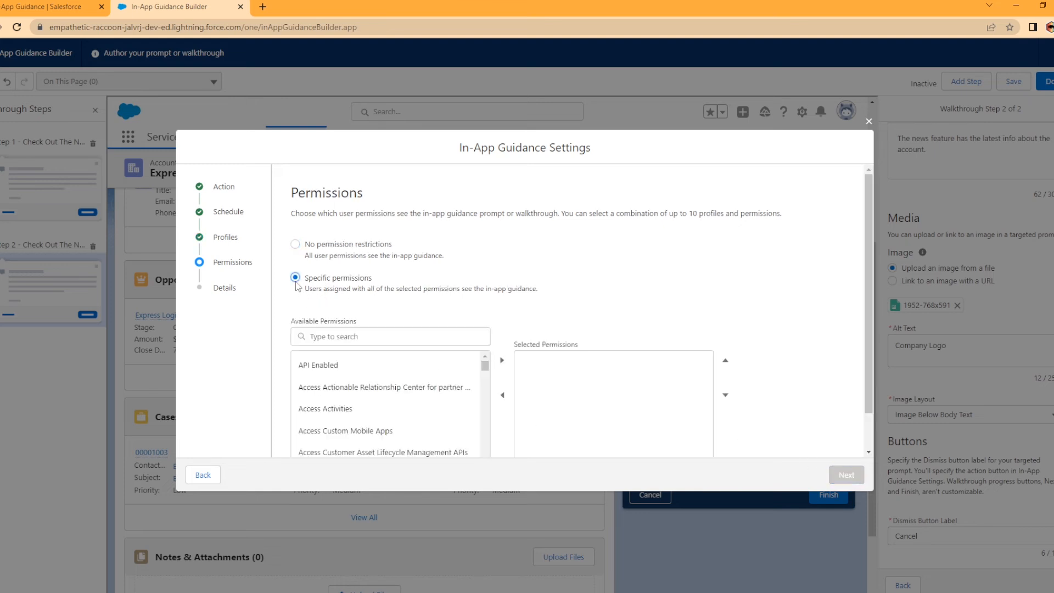
scroll(down, 3)
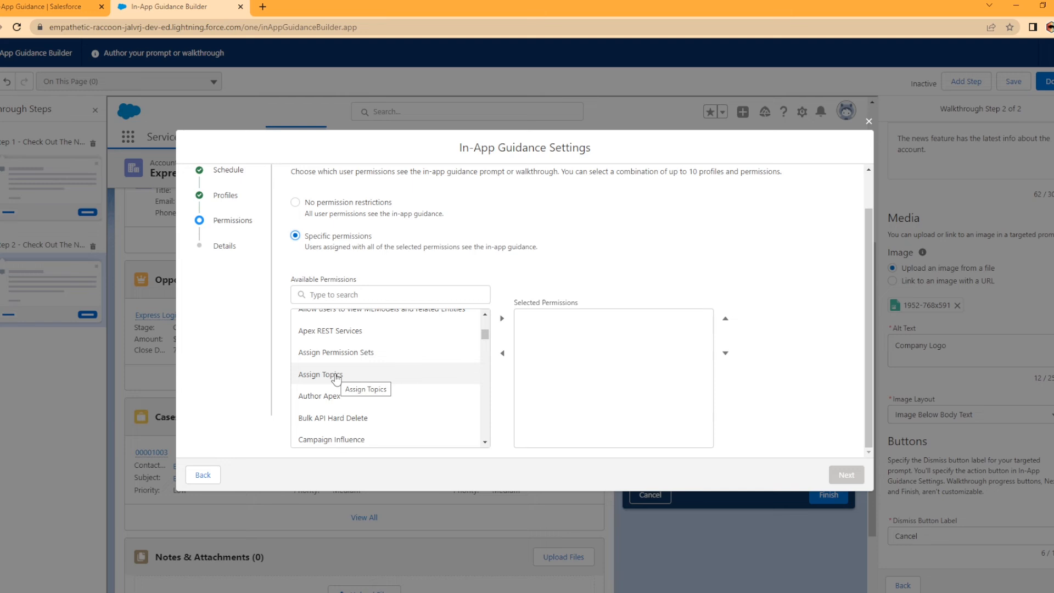
mouse_move(296, 207)
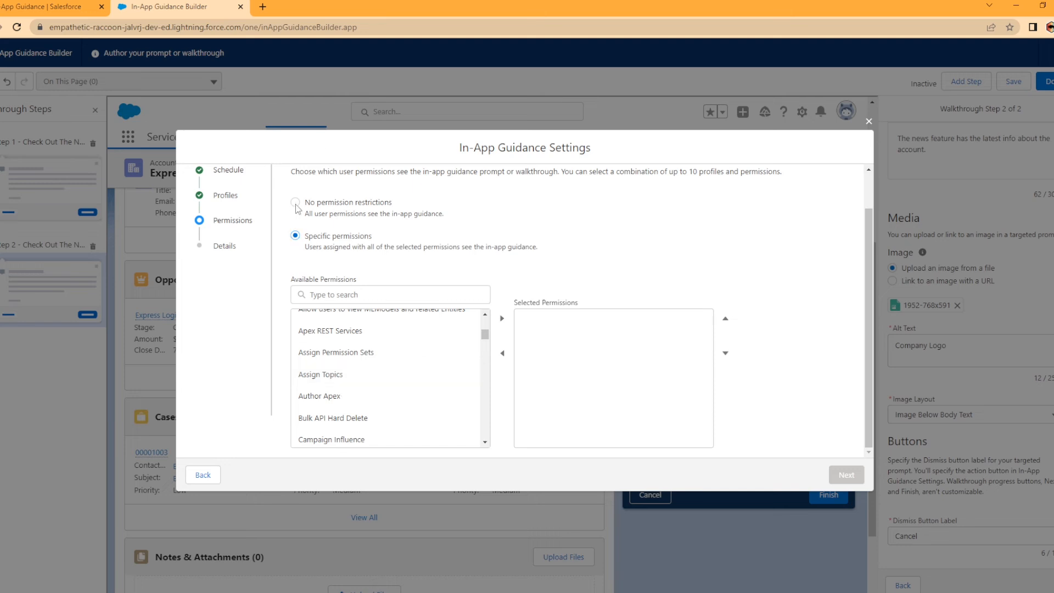
Name the walkthrough 'New Account Features' on the Details page and save it
click(846, 475)
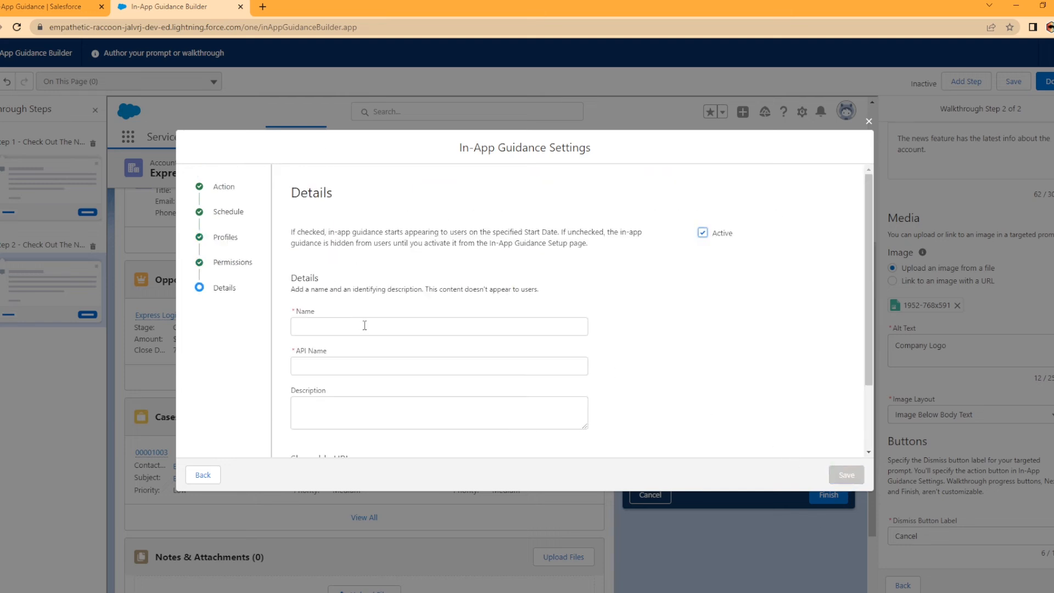
click(438, 326)
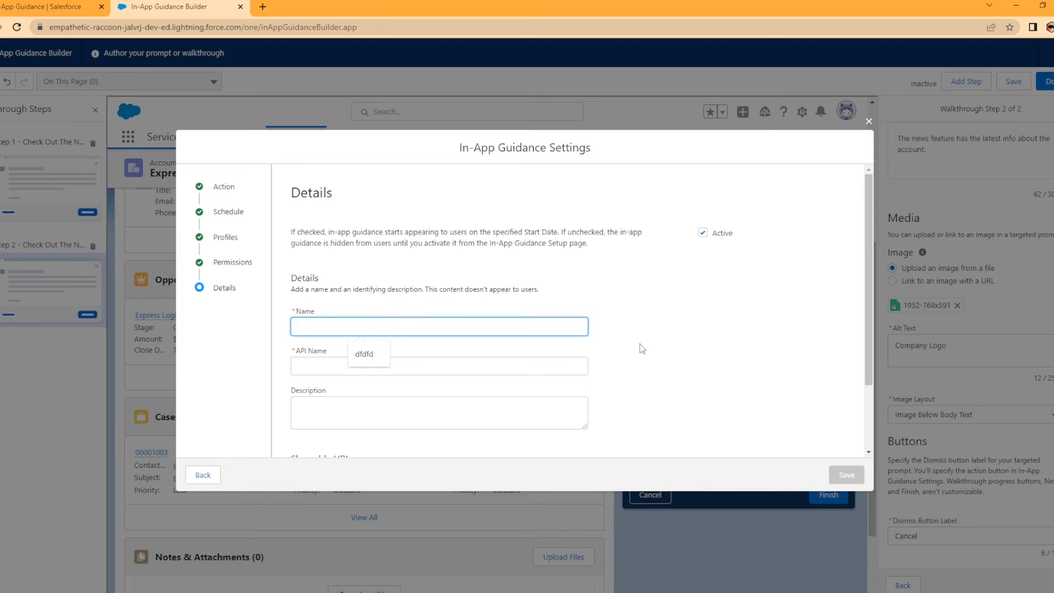
text(New)
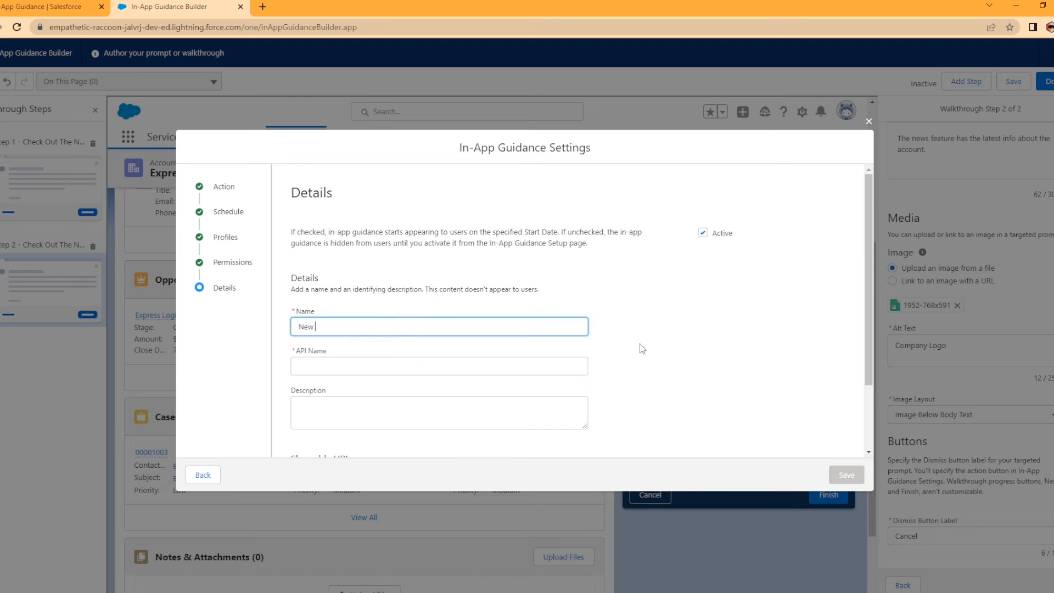
text(Account Features)
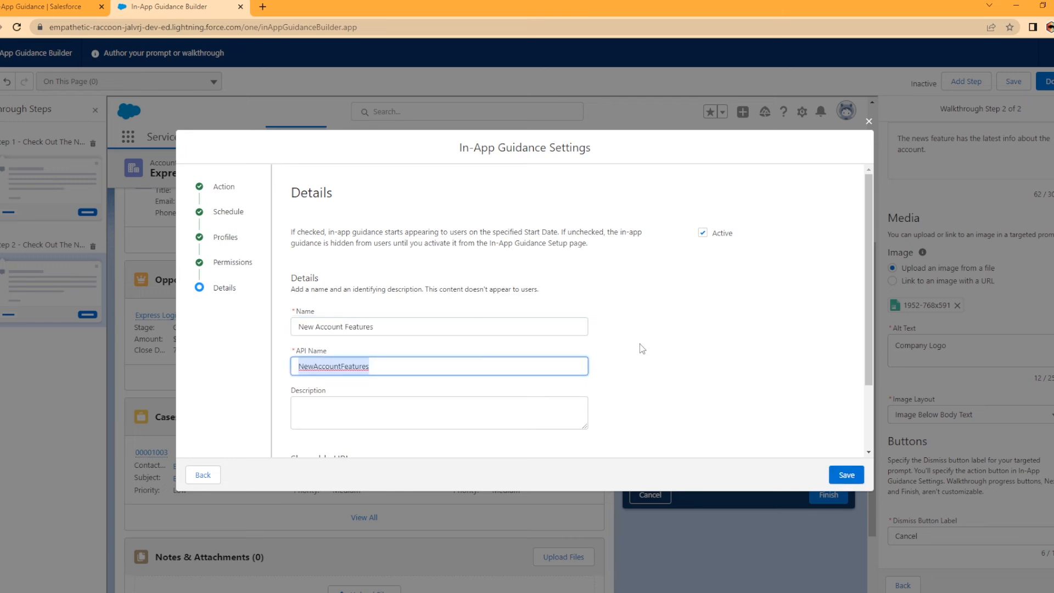
scroll(down, 3)
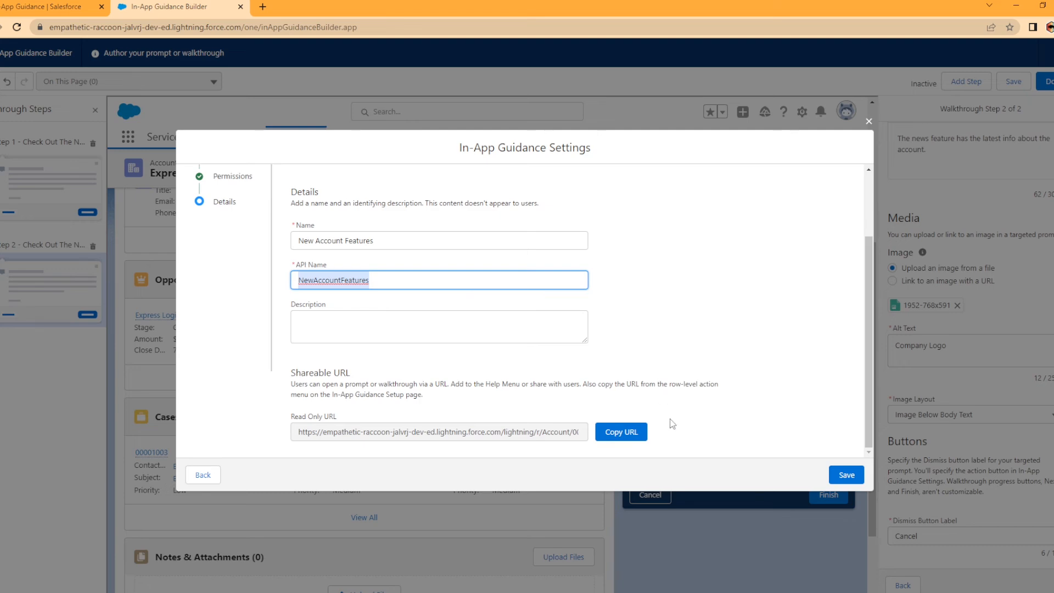
mouse_move(762, 459)
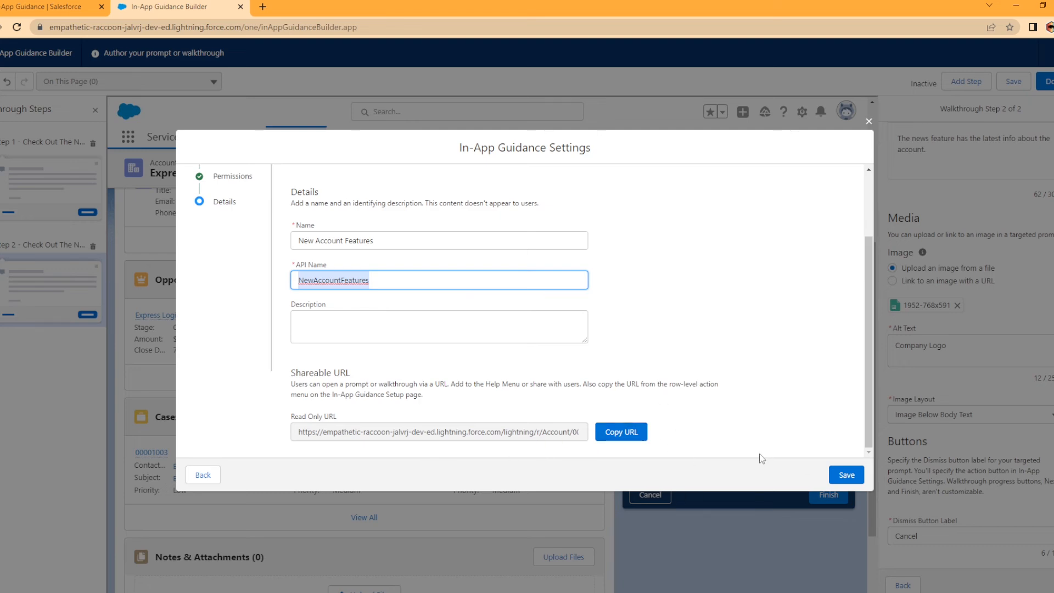
click(846, 475)
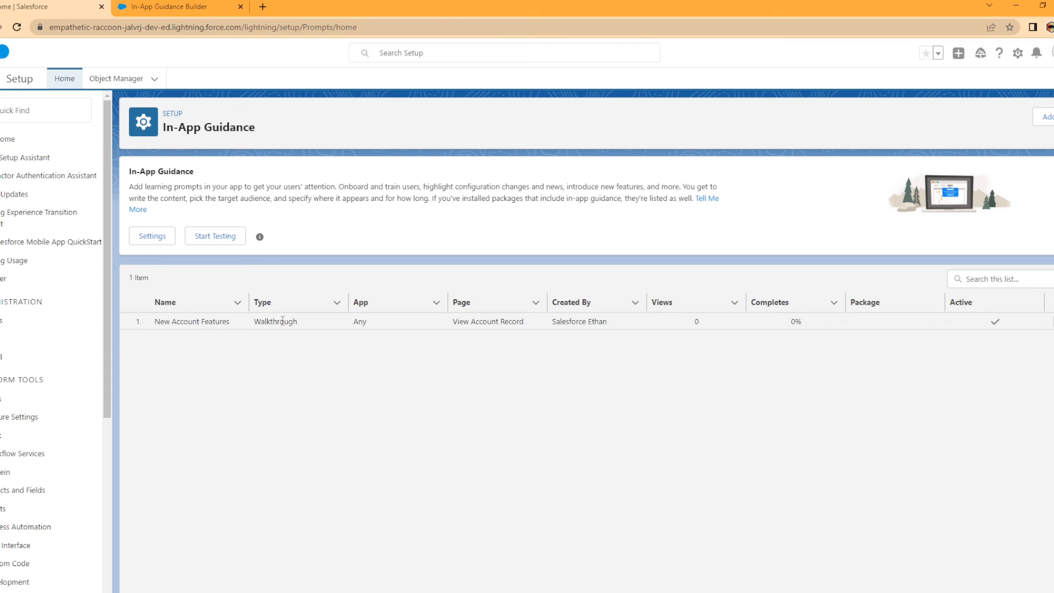
mouse_move(483, 411)
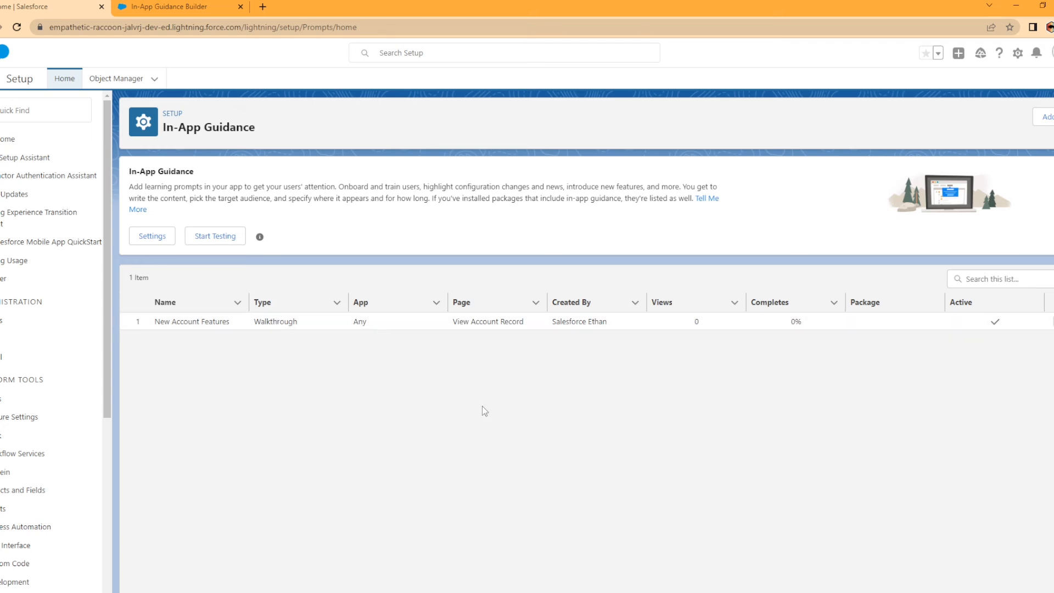
mouse_move(516, 332)
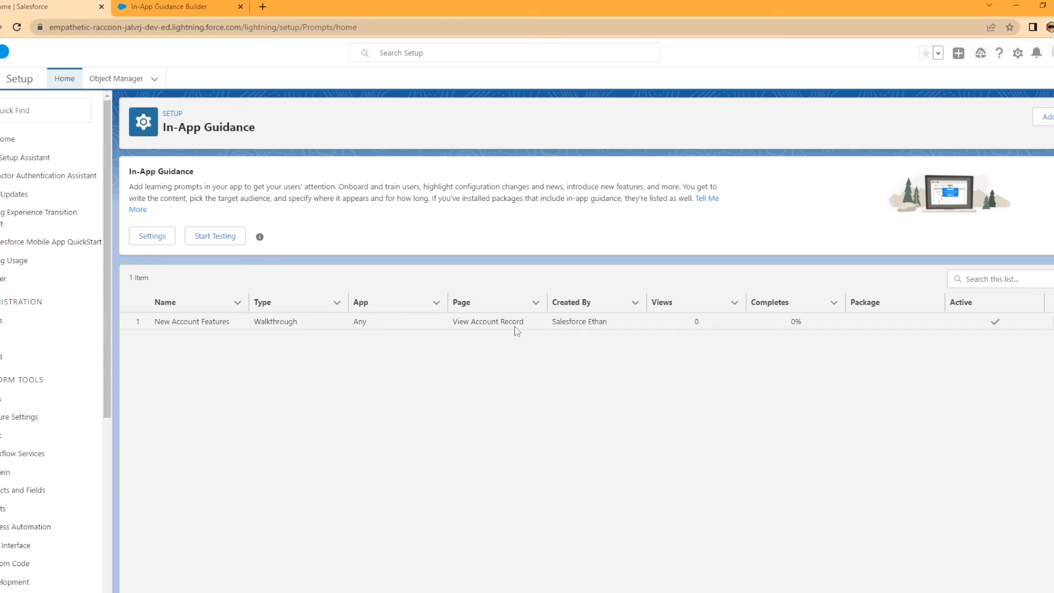
mouse_move(799, 327)
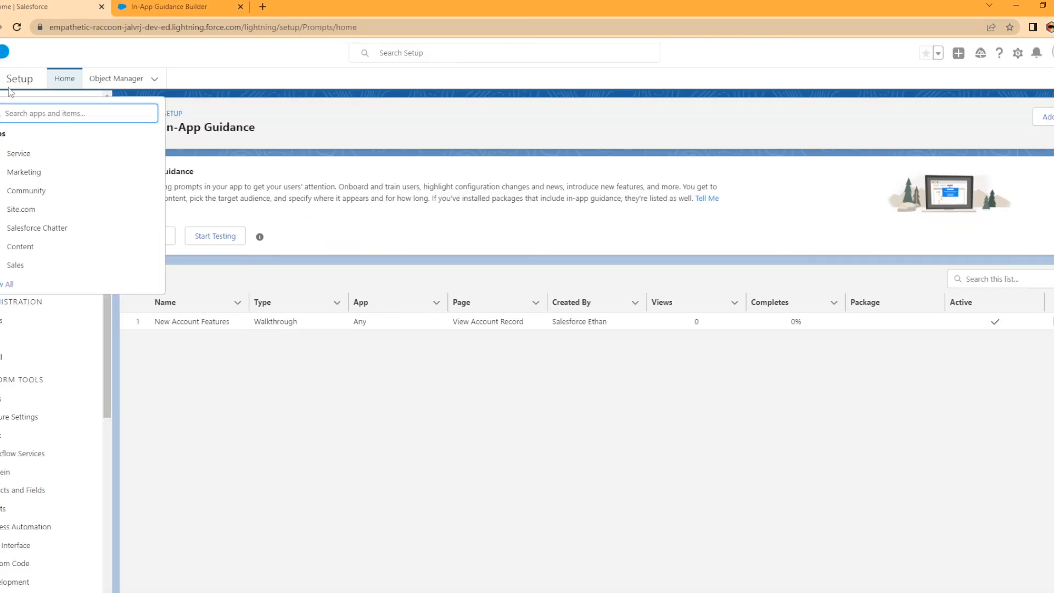
mouse_move(27, 171)
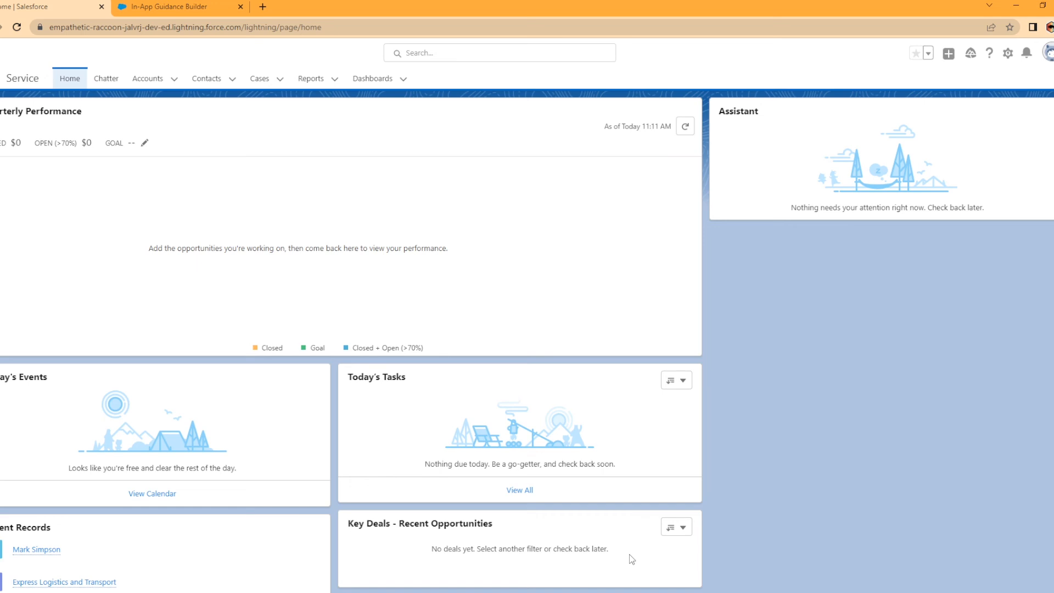
Open the Express Logistics and Transport account from Recent Records
click(147, 78)
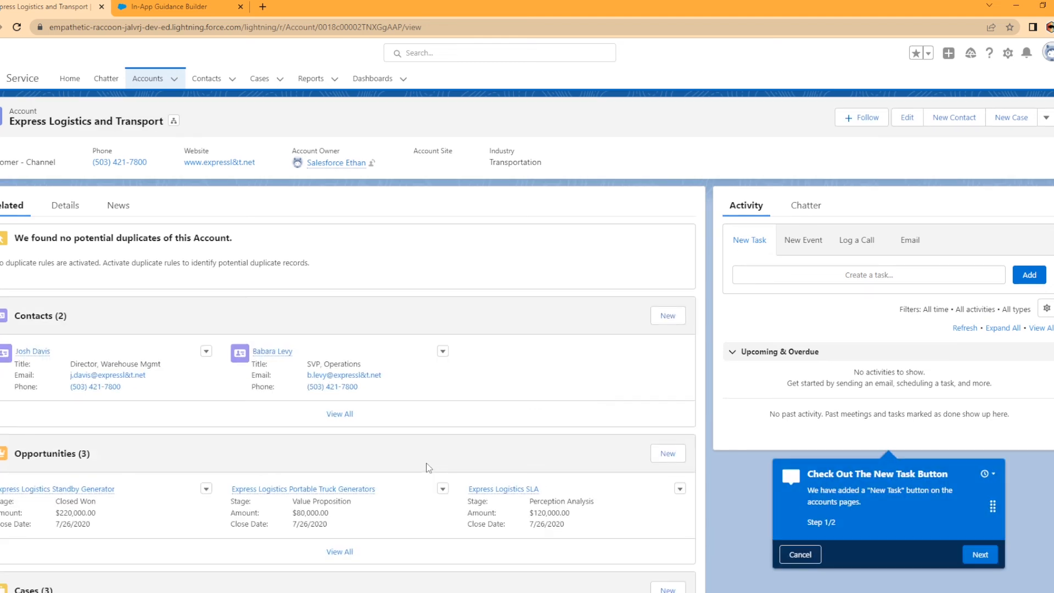
mouse_move(865, 485)
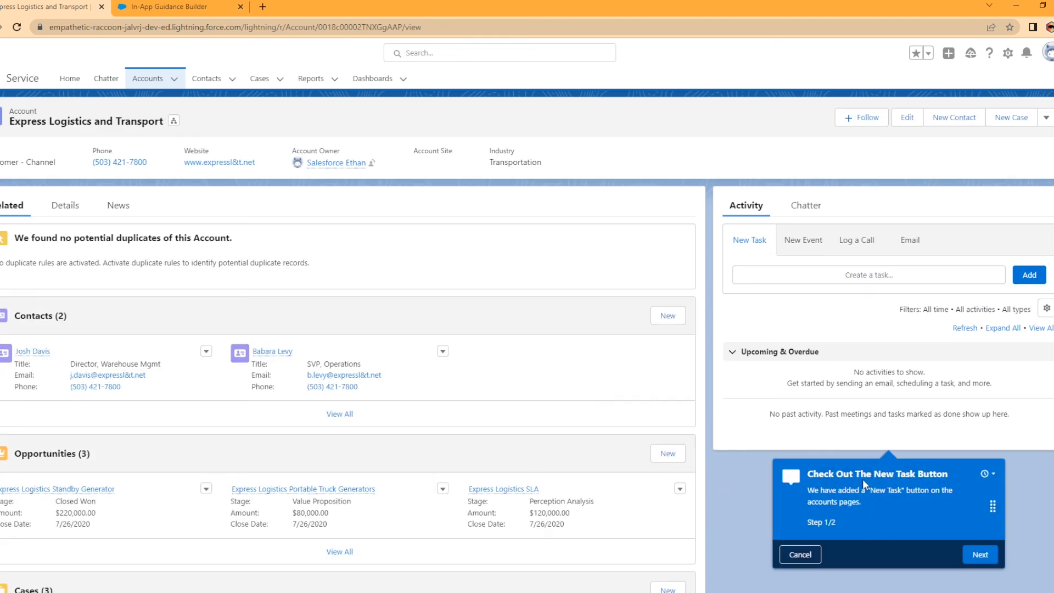
mouse_move(886, 541)
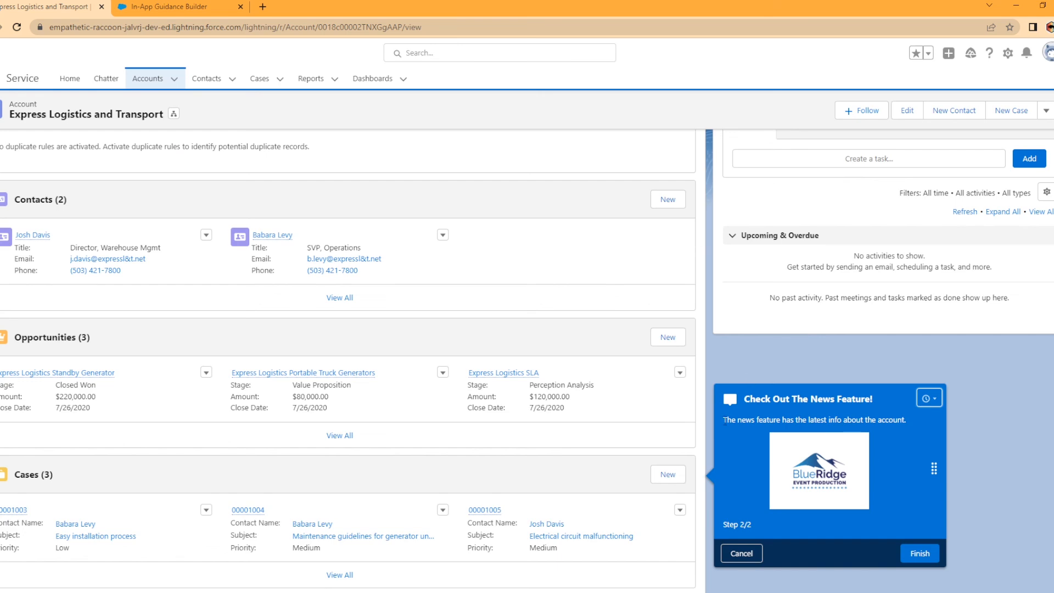
Finish the live walkthrough at its BlueRidge logo step and go to Setup home
scroll(down, 3)
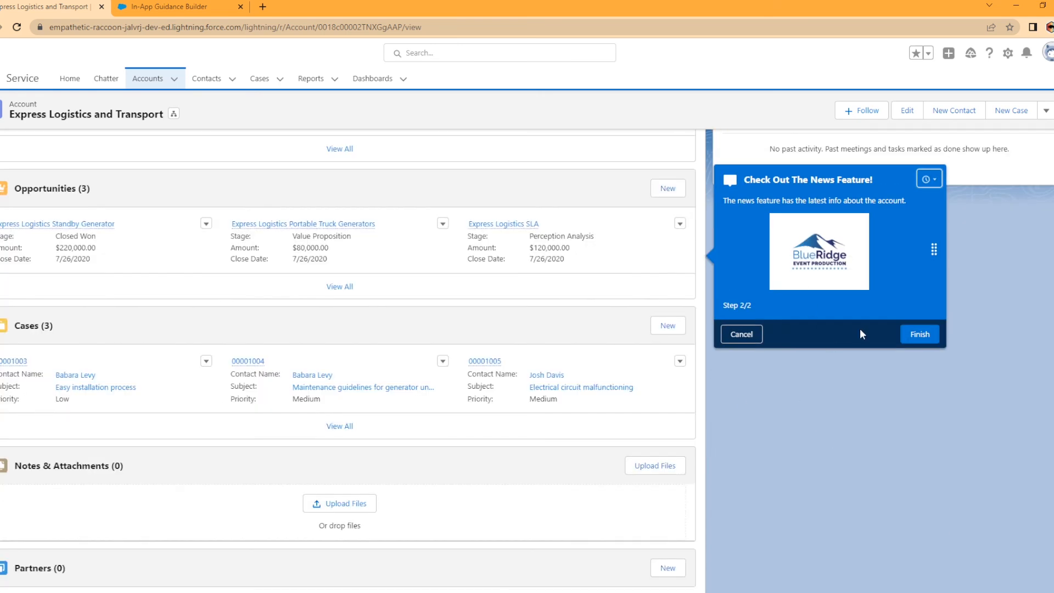
mouse_move(919, 334)
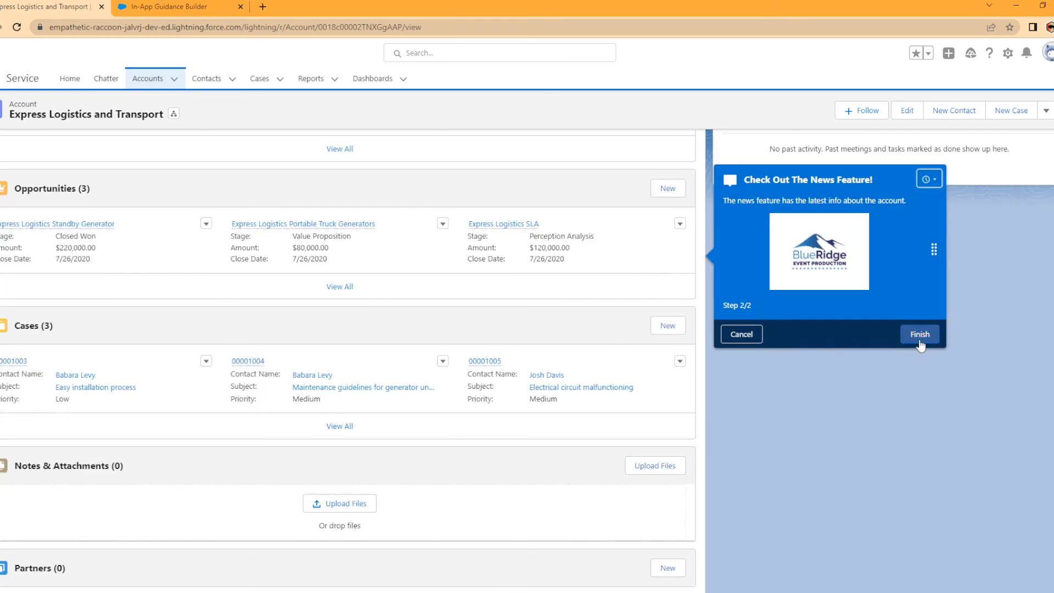
click(919, 334)
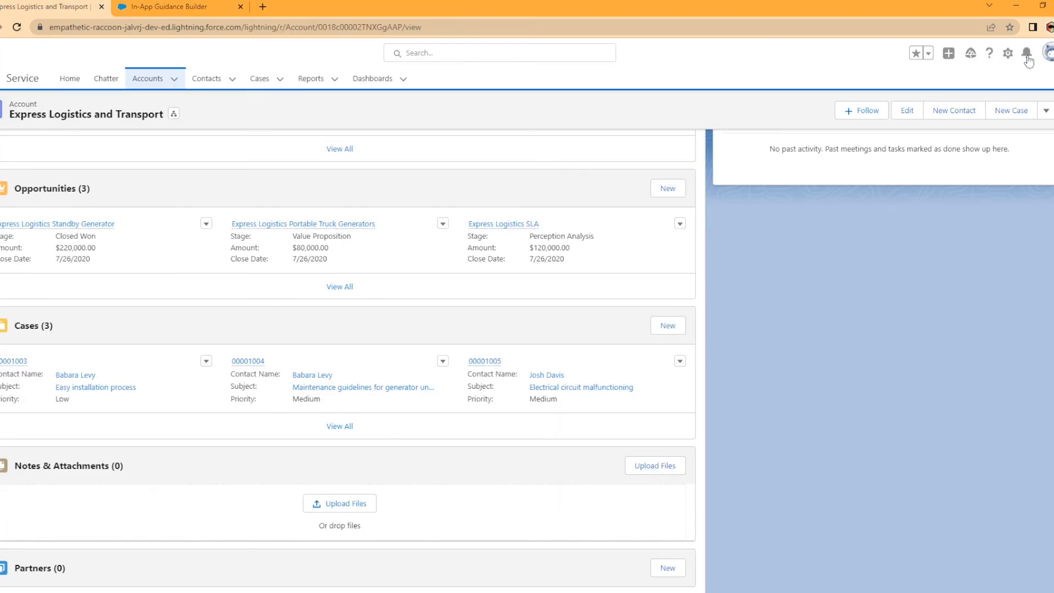
click(1008, 53)
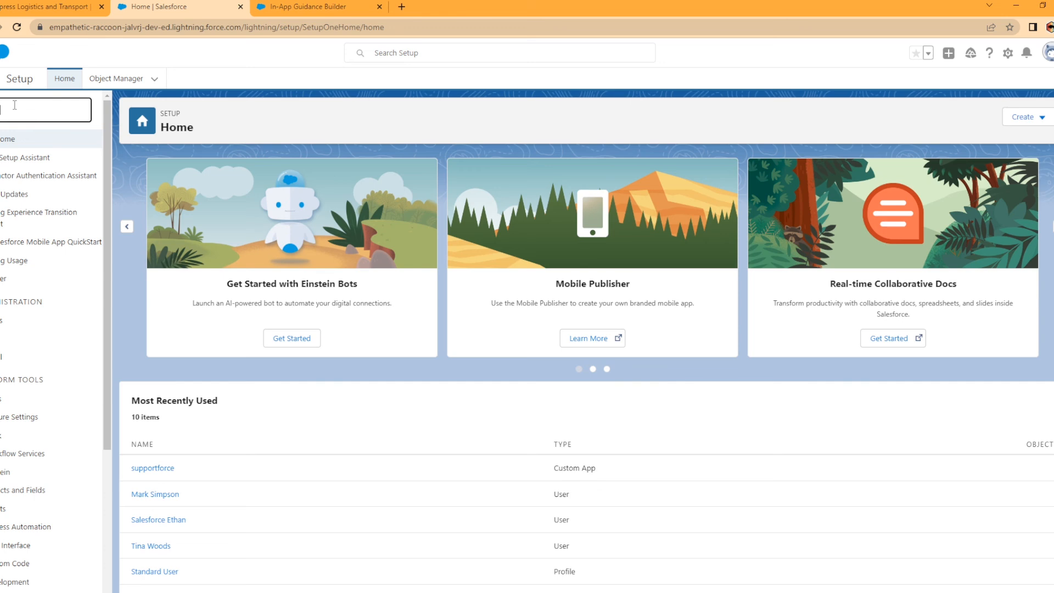
Confirm In-App Guidance shows New Account Features at 1 view and 100% completes, then return to the builder
click(26, 158)
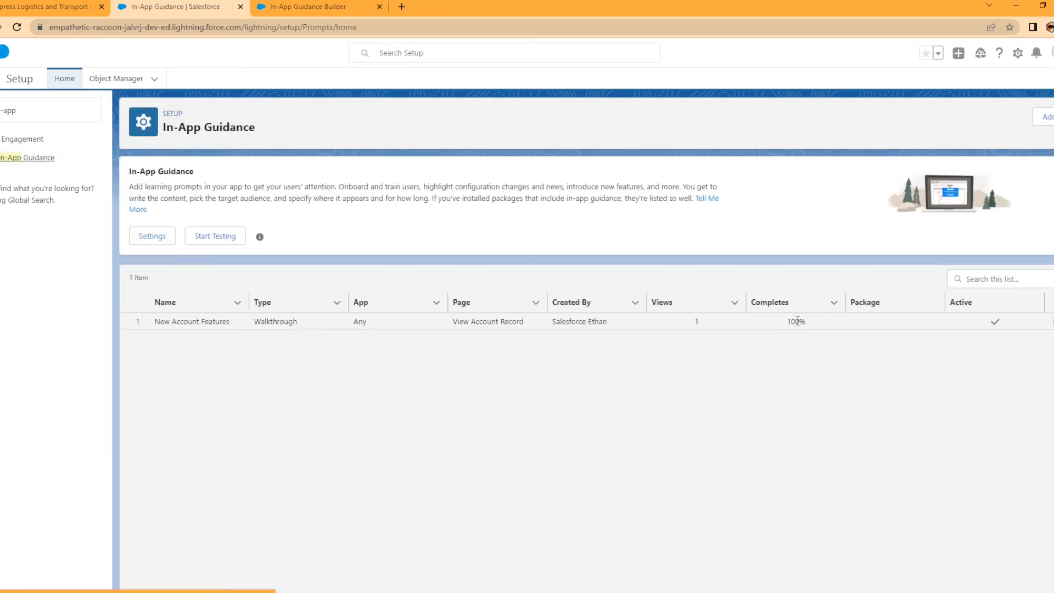
mouse_move(784, 328)
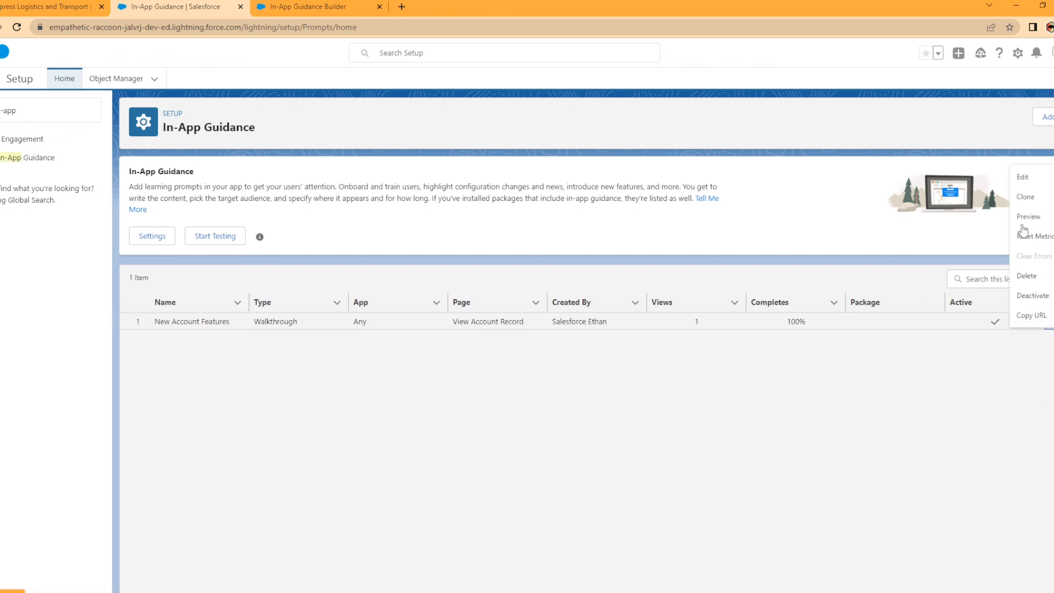
mouse_move(883, 471)
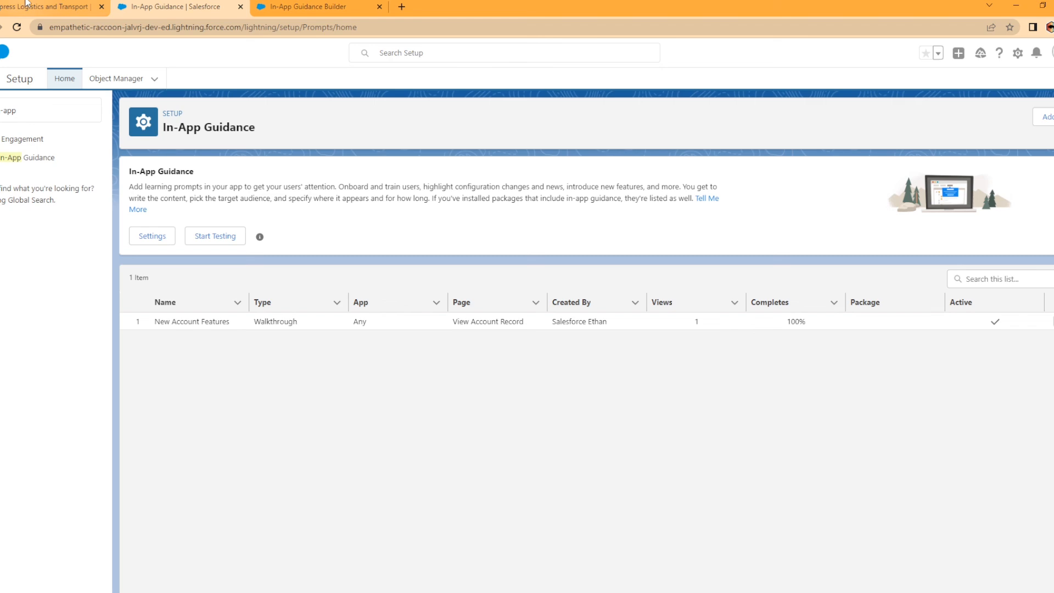
click(50, 6)
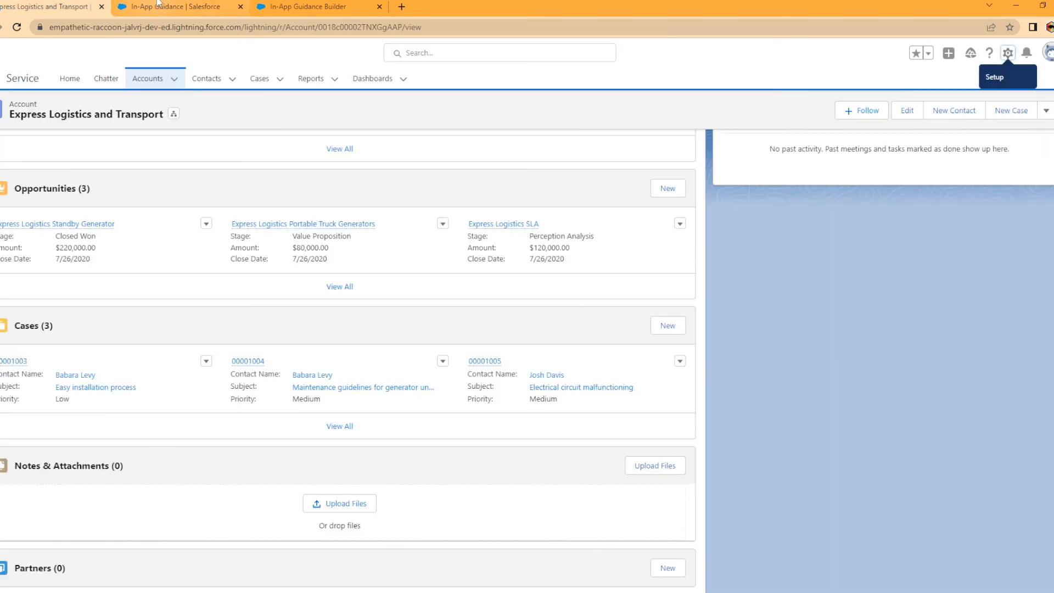
click(309, 7)
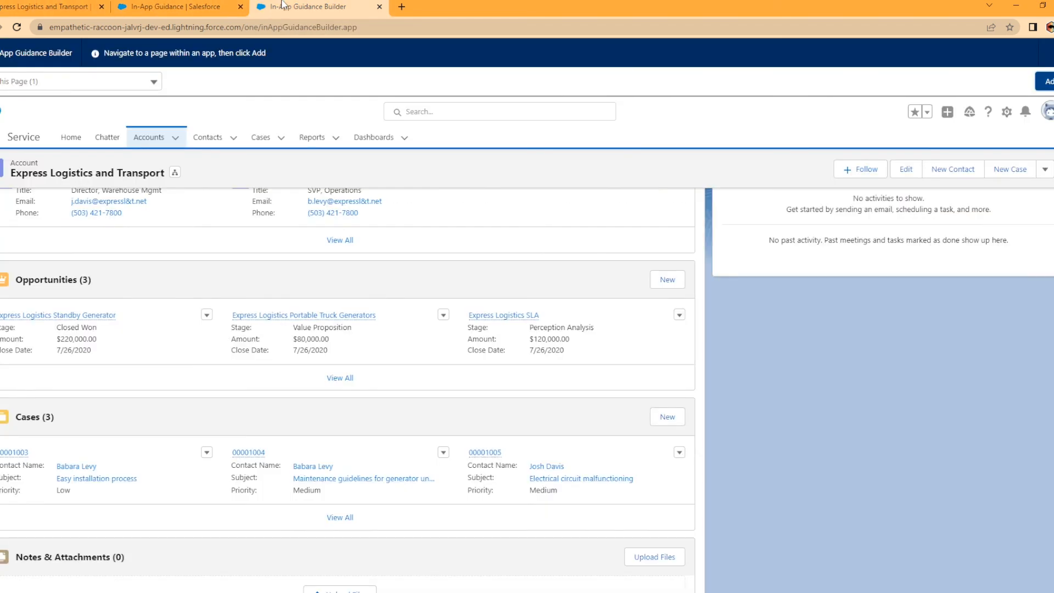